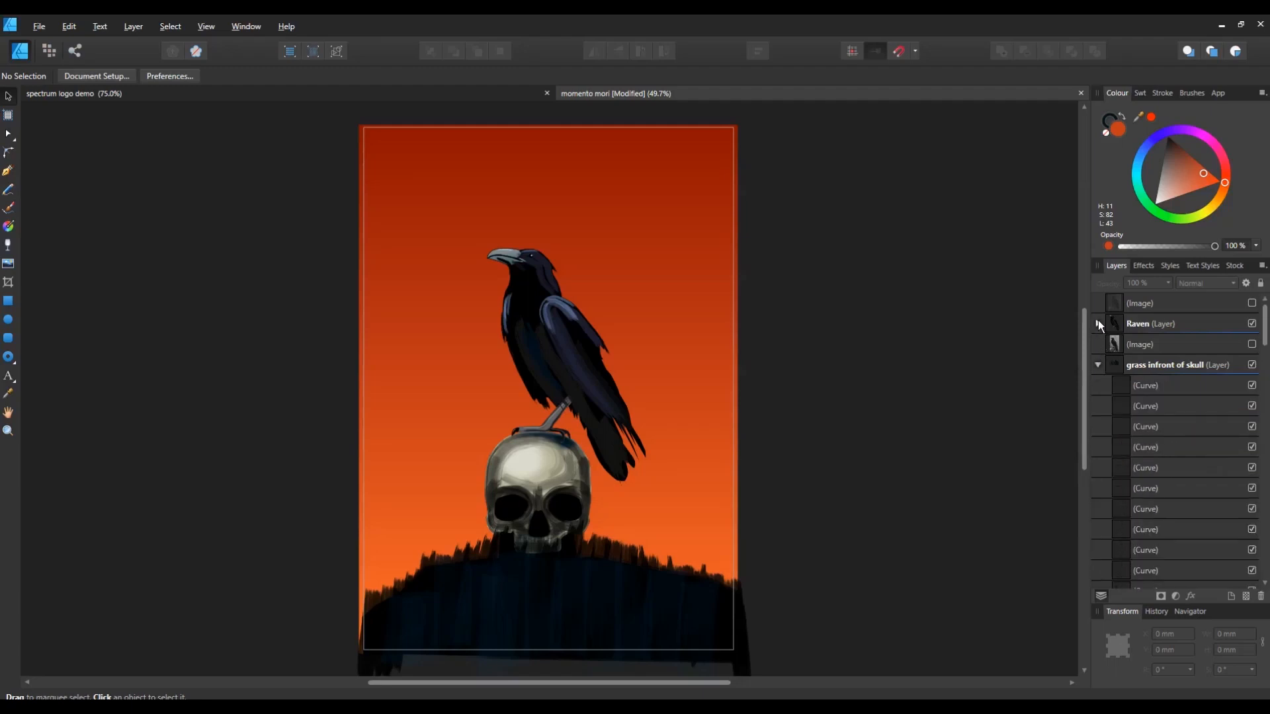
# - Review the Raven layer's parts, then bring up the document with the Spectrum logo reference
pyautogui.click(1098, 324)
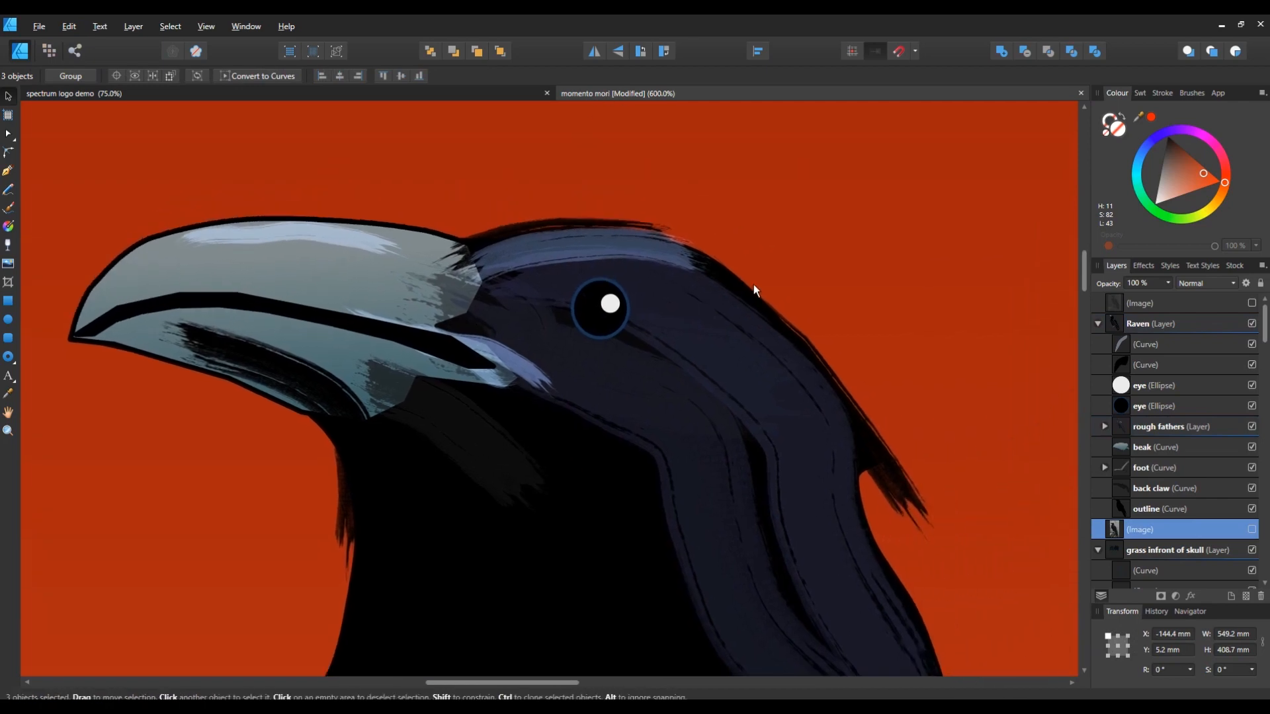
pyautogui.scroll(-3)
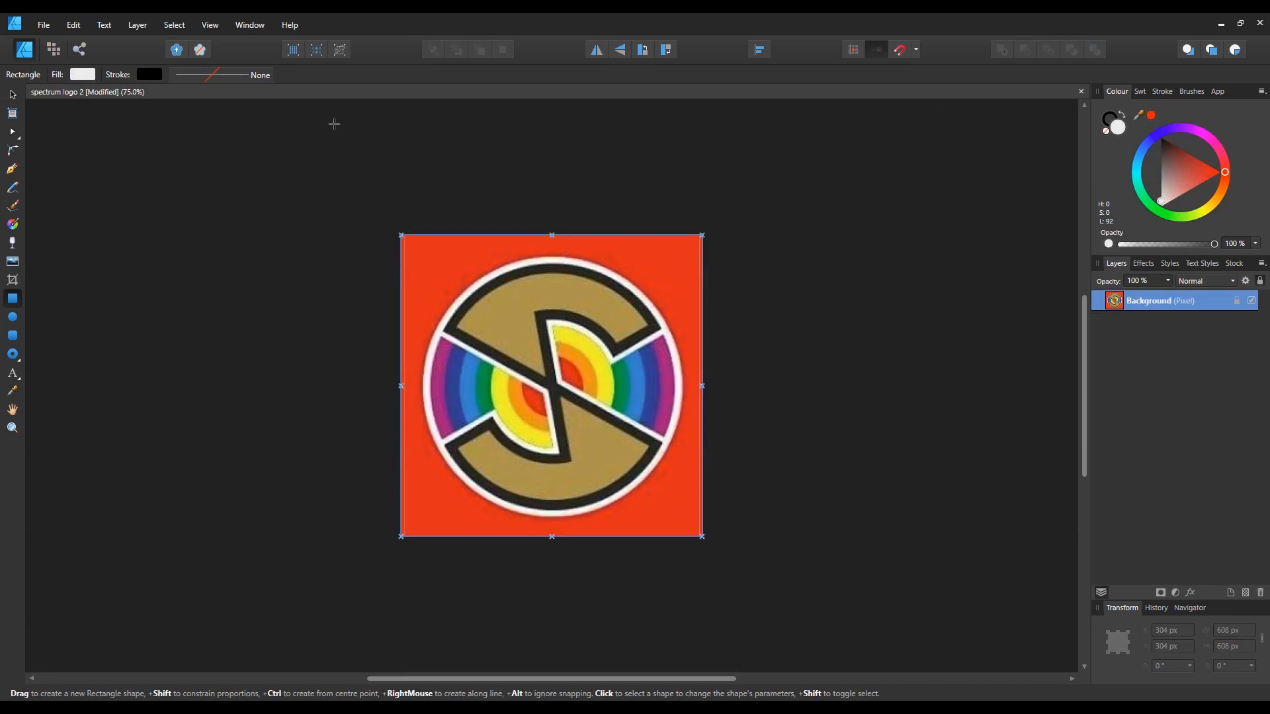
# - Create a new A4 portrait print document holding the Spectrum logo reference image
pyautogui.click(44, 24)
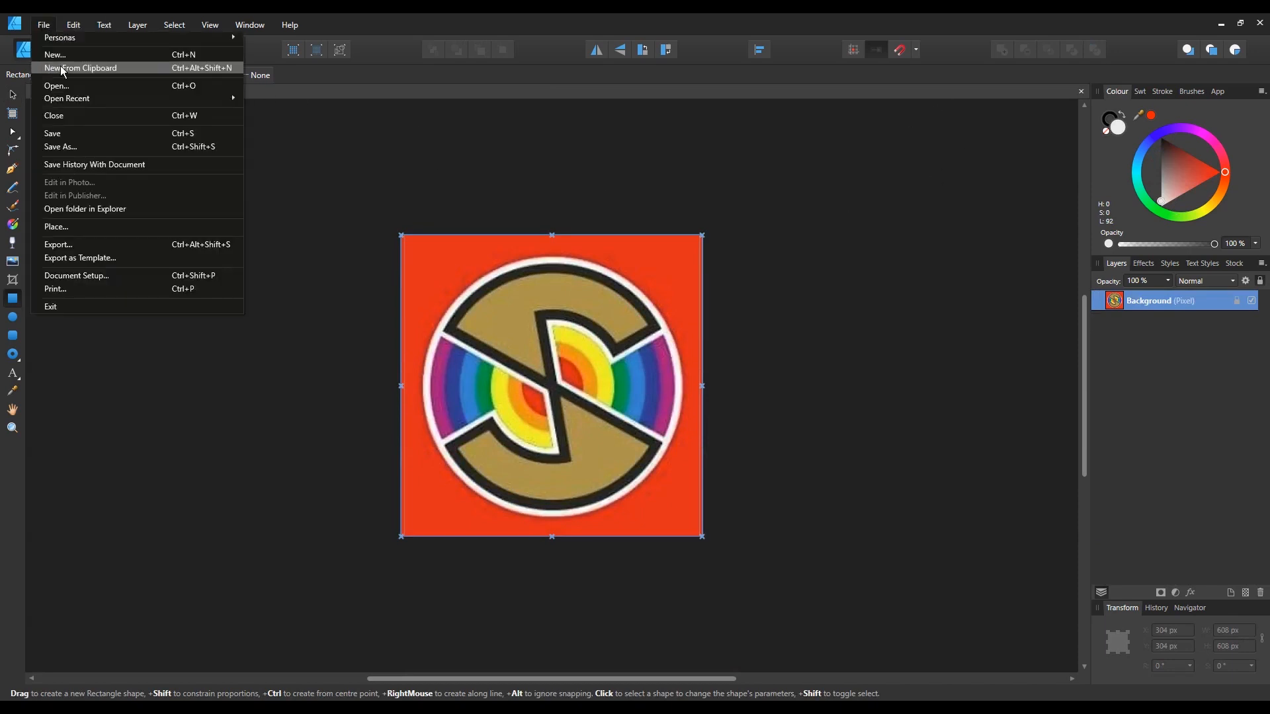
pyautogui.click(58, 54)
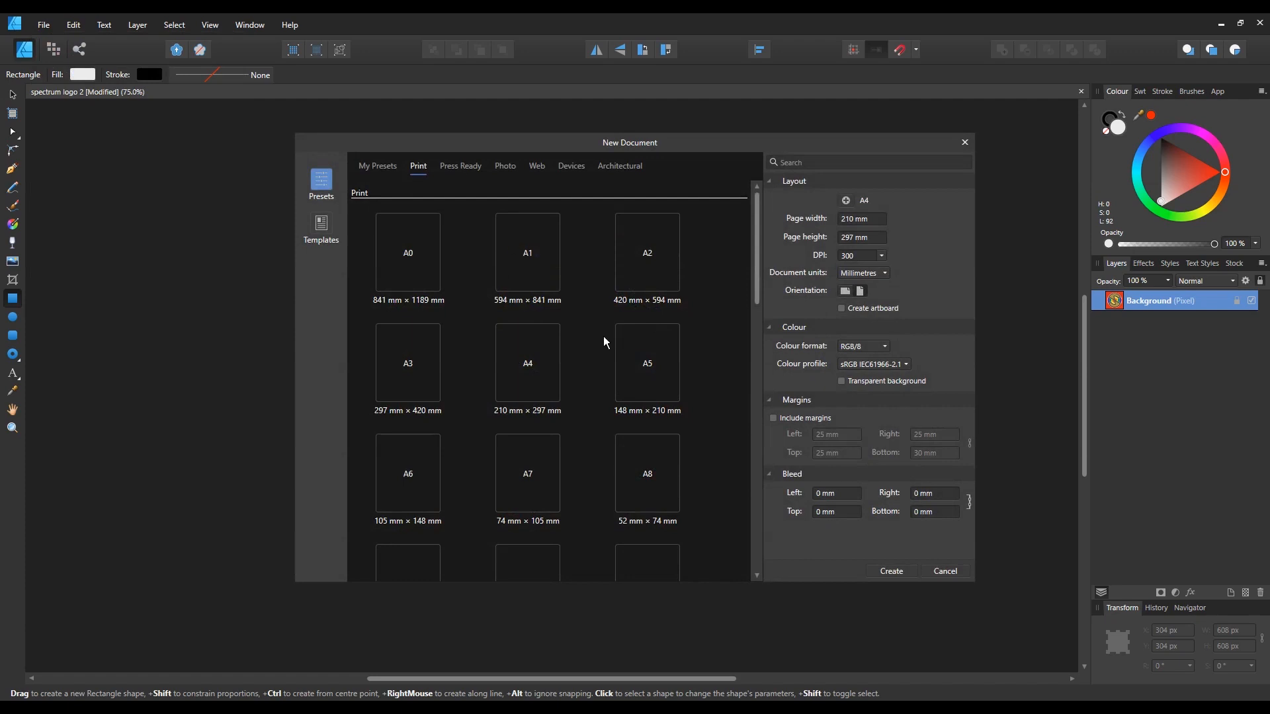
pyautogui.click(527, 362)
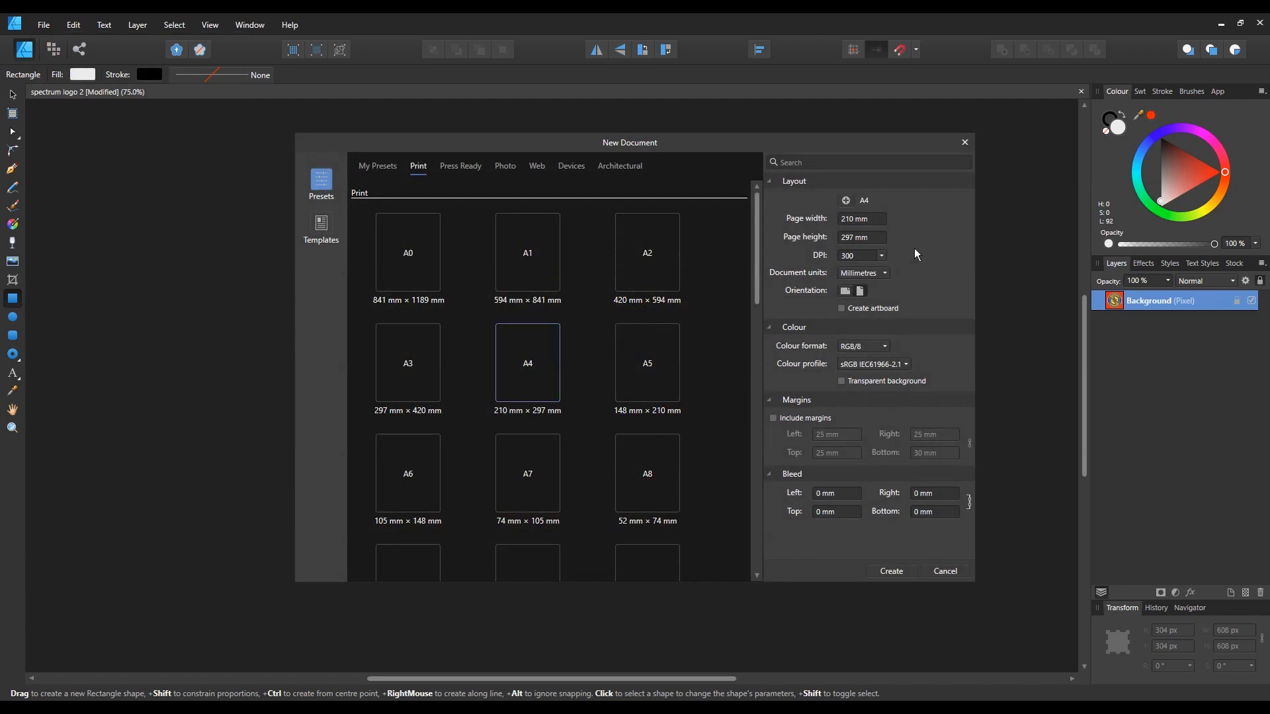
pyautogui.moveTo(835, 484)
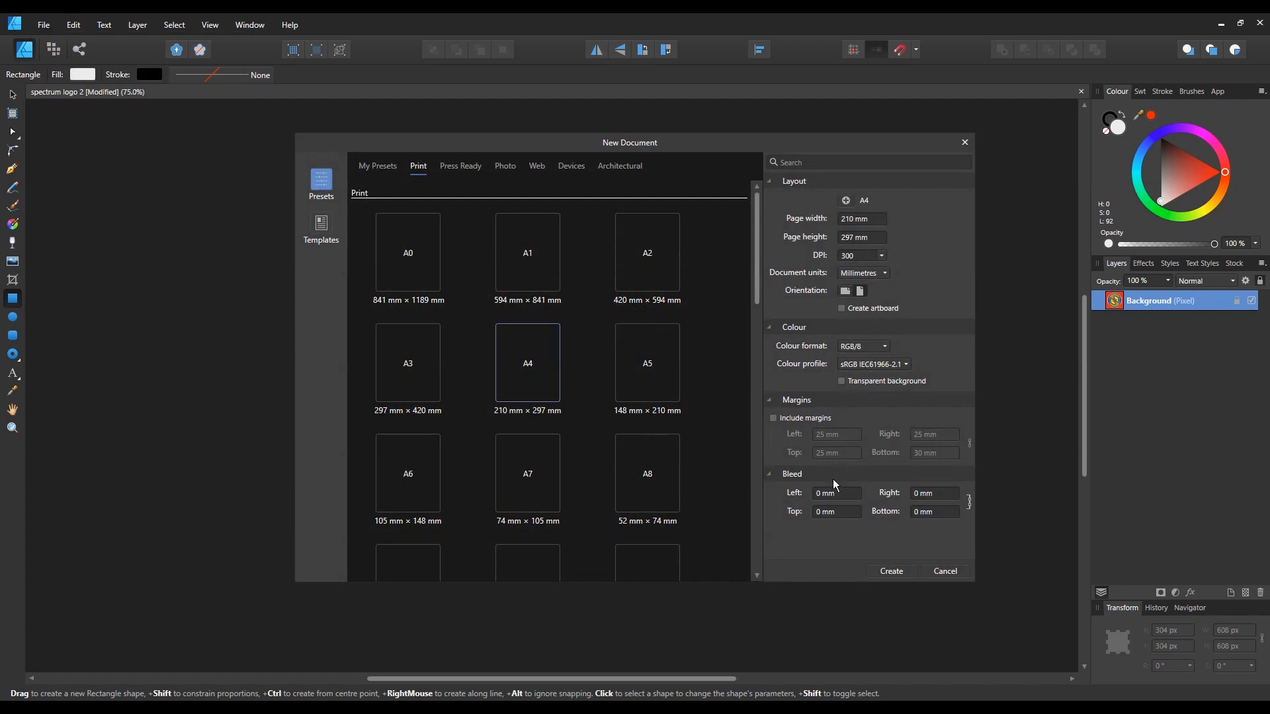
pyautogui.moveTo(775, 340)
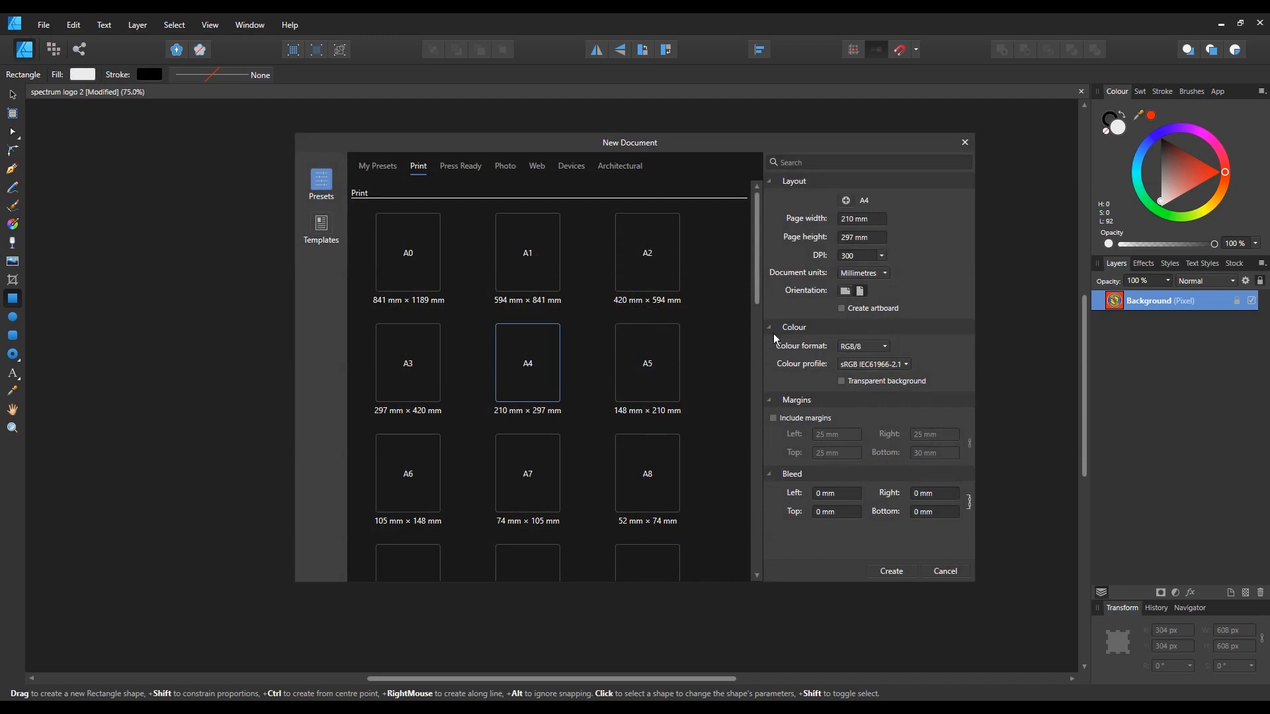
pyautogui.scroll(-3)
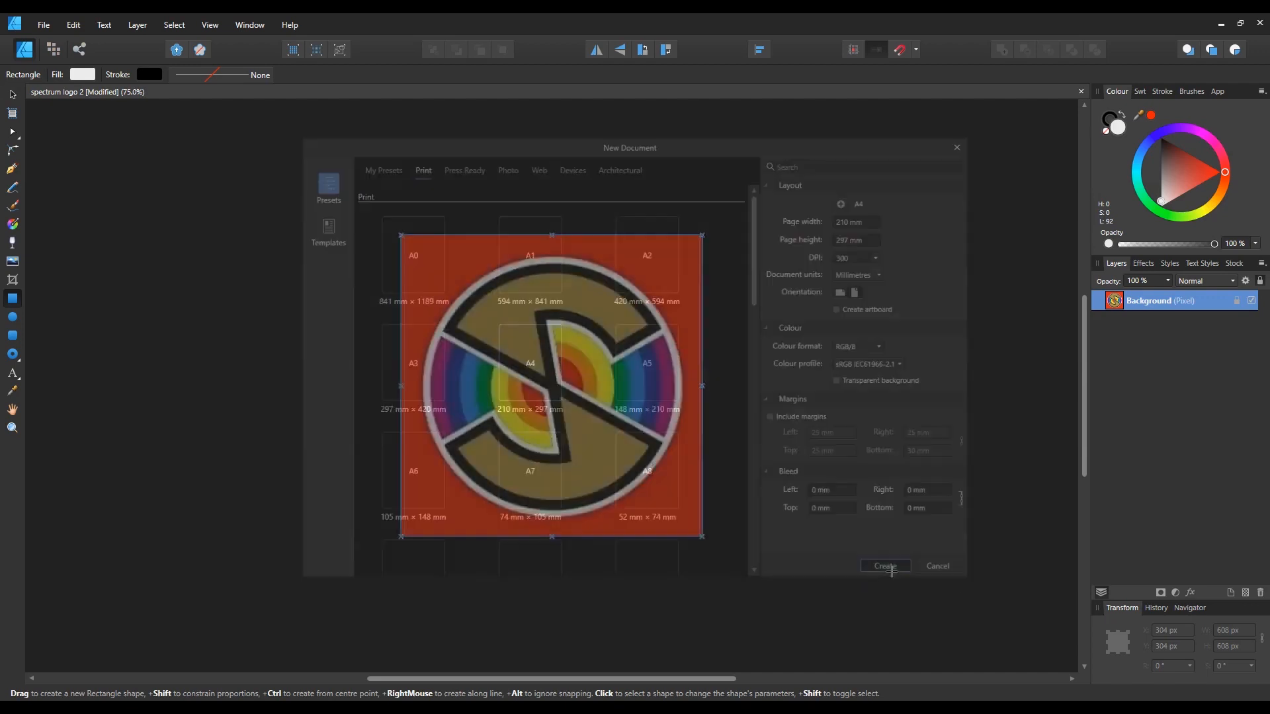
pyautogui.click(885, 566)
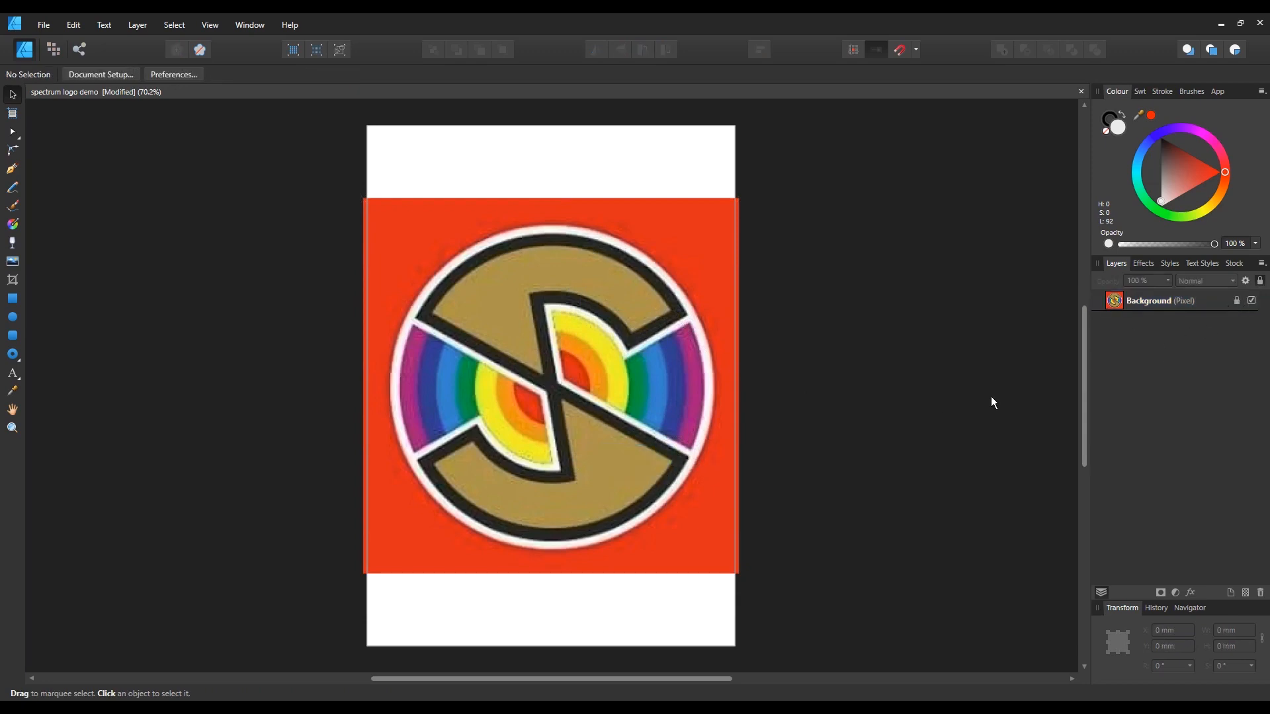
pyautogui.moveTo(1222, 605)
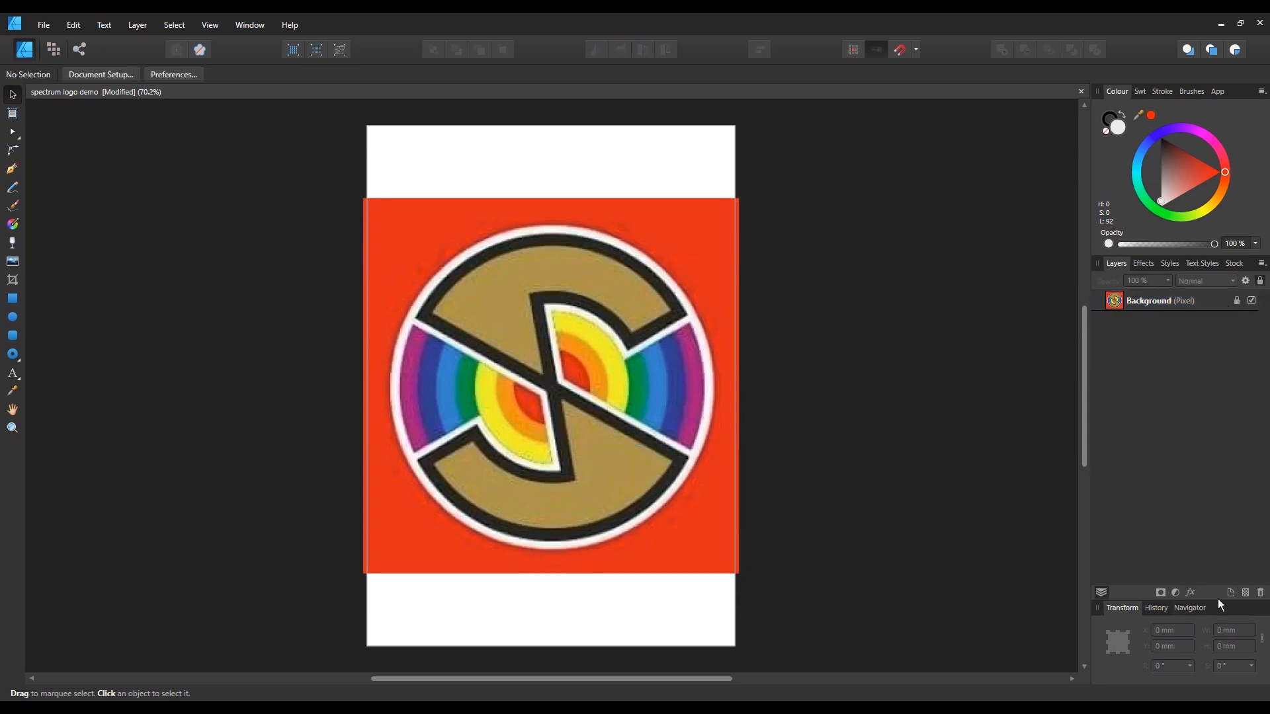
# - Add a layer named logo and draw a long thin rectangle across the logo's centre
pyautogui.click(1233, 593)
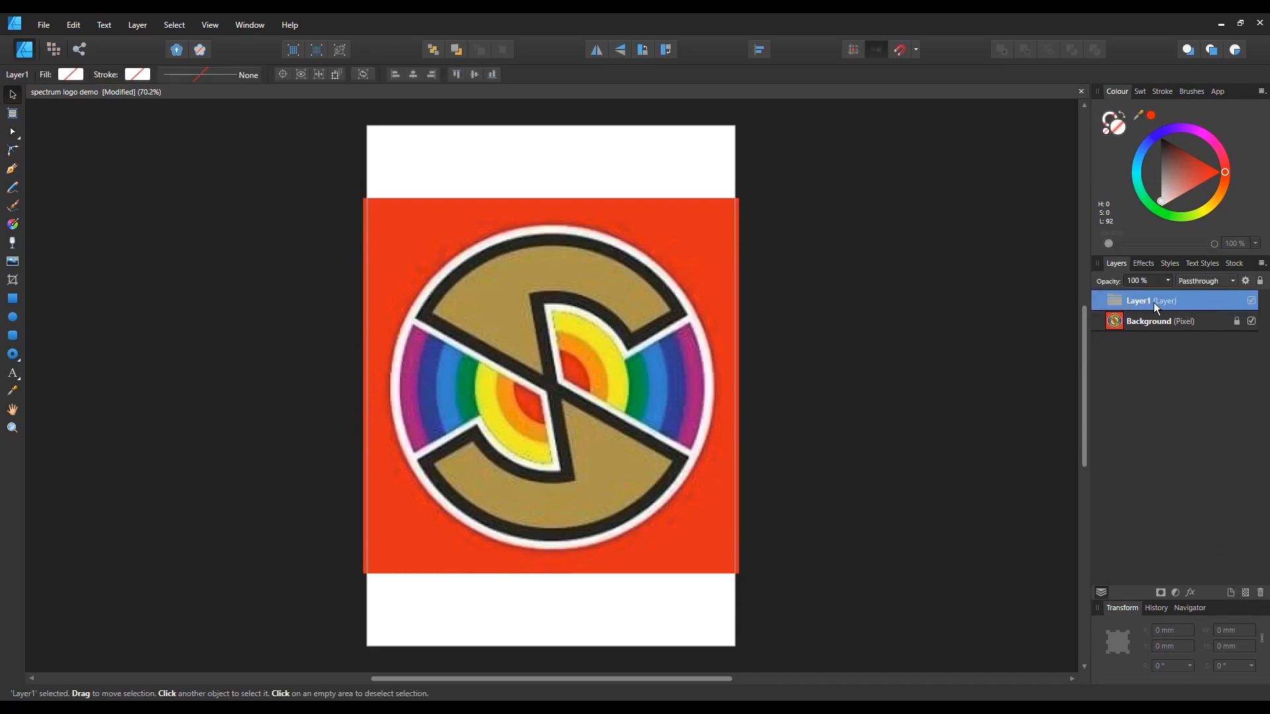
pyautogui.moveTo(1137, 302)
pyautogui.write('logo')
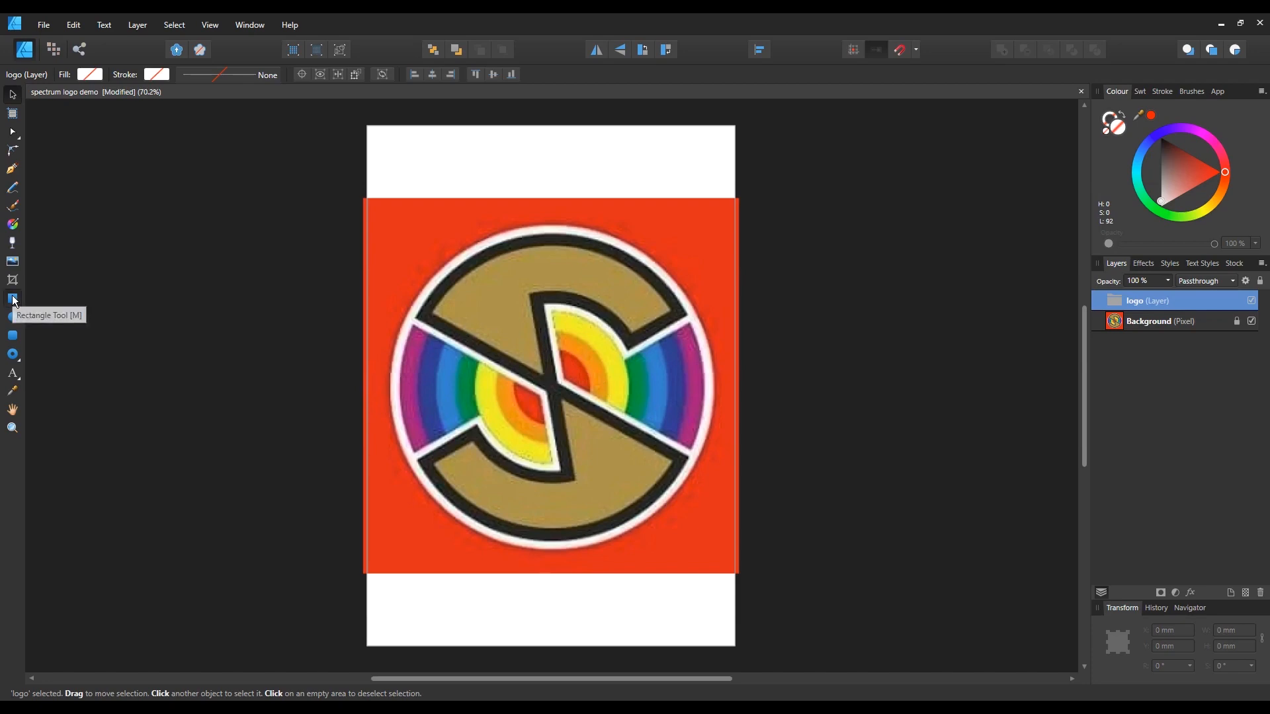
pyautogui.click(12, 299)
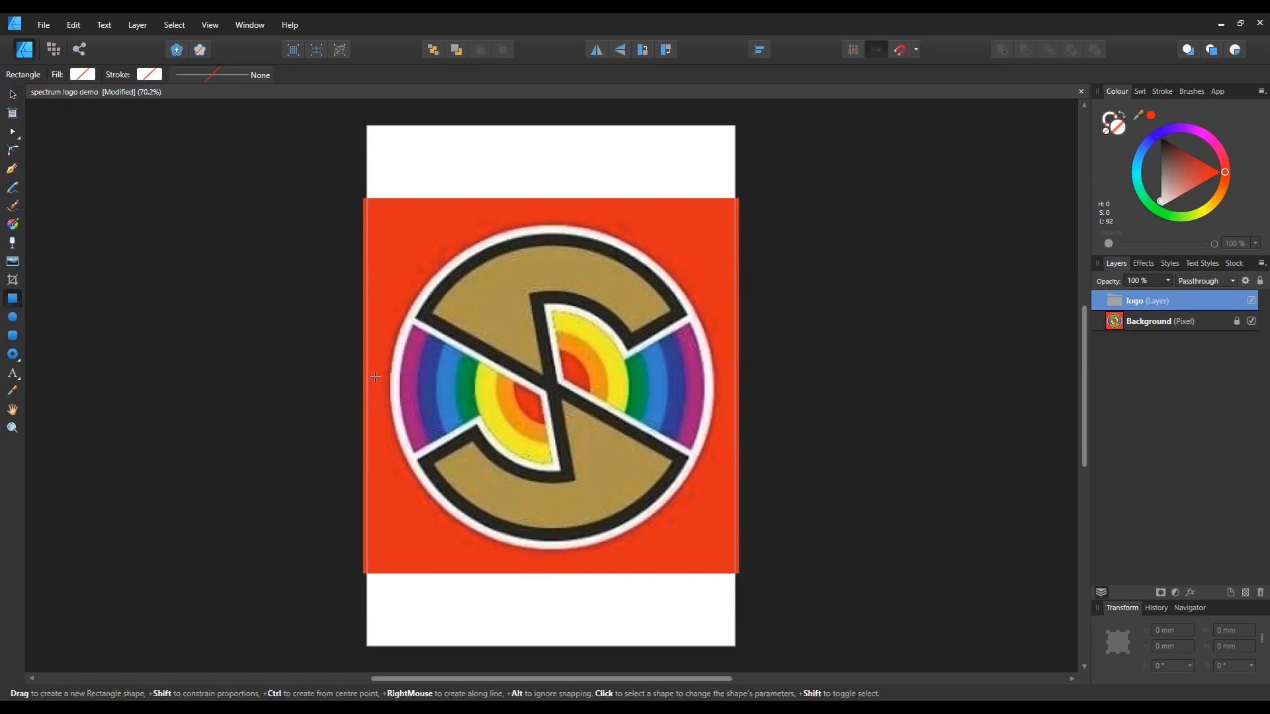
pyautogui.moveTo(374, 383); pyautogui.dragTo(502, 385)
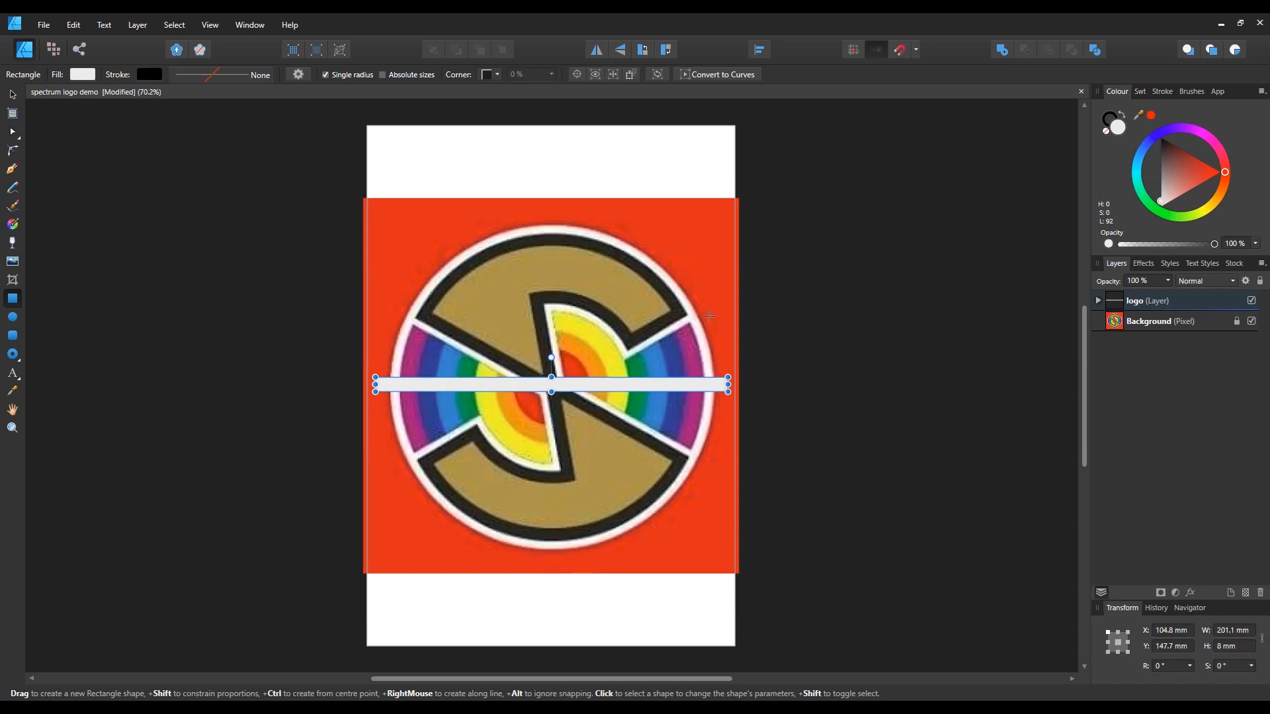
pyautogui.moveTo(1182, 168)
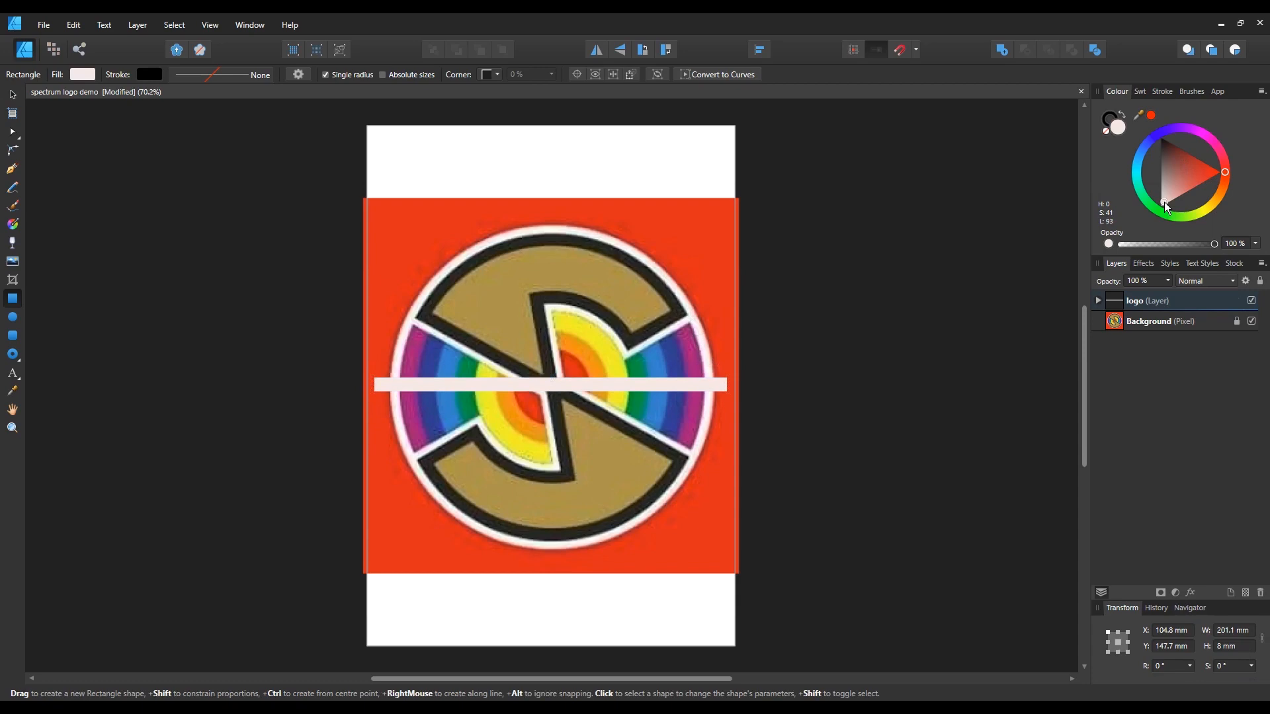
# - Fill the bar with near-black from the colour wheel
pyautogui.click(550, 378)
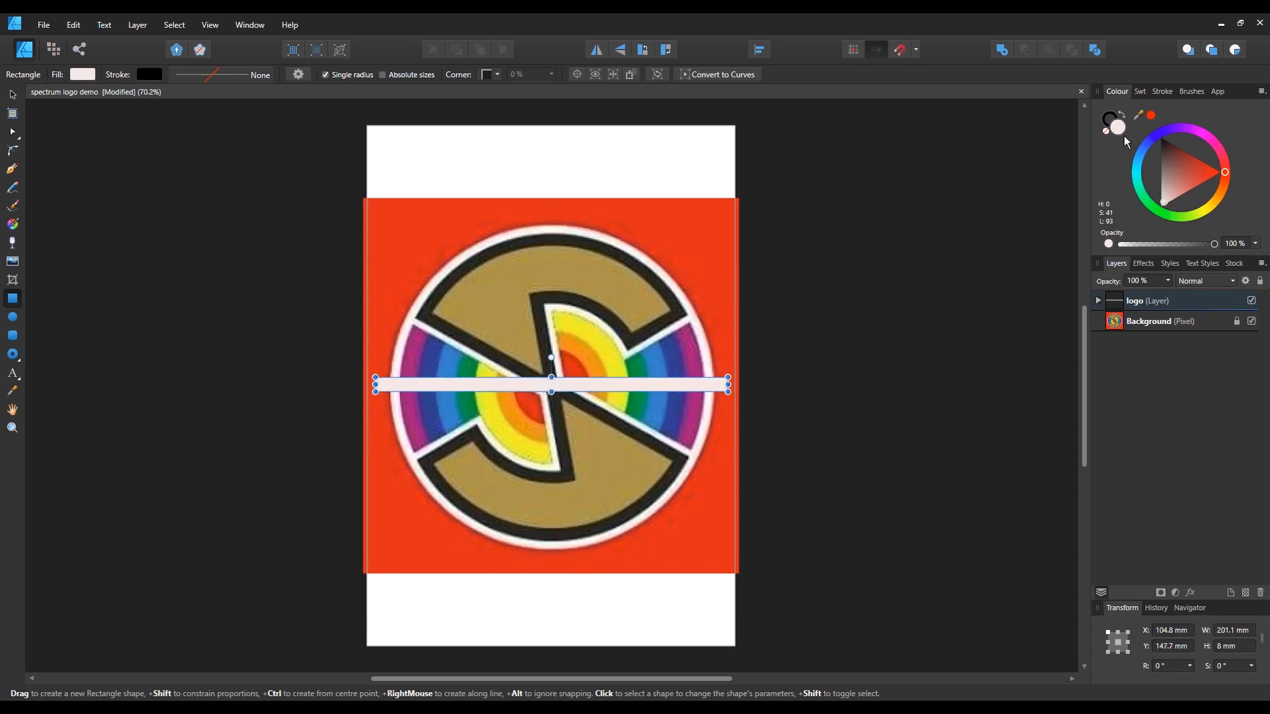
pyautogui.click(1164, 141)
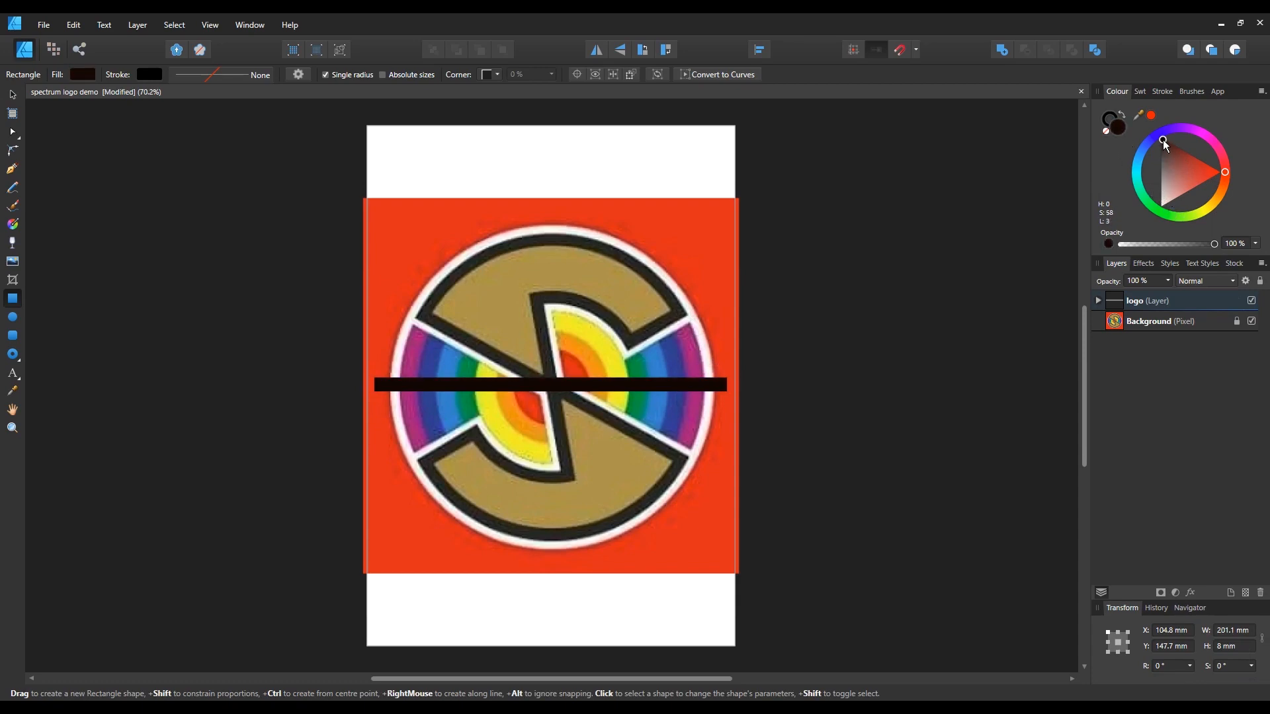
pyautogui.click(550, 384)
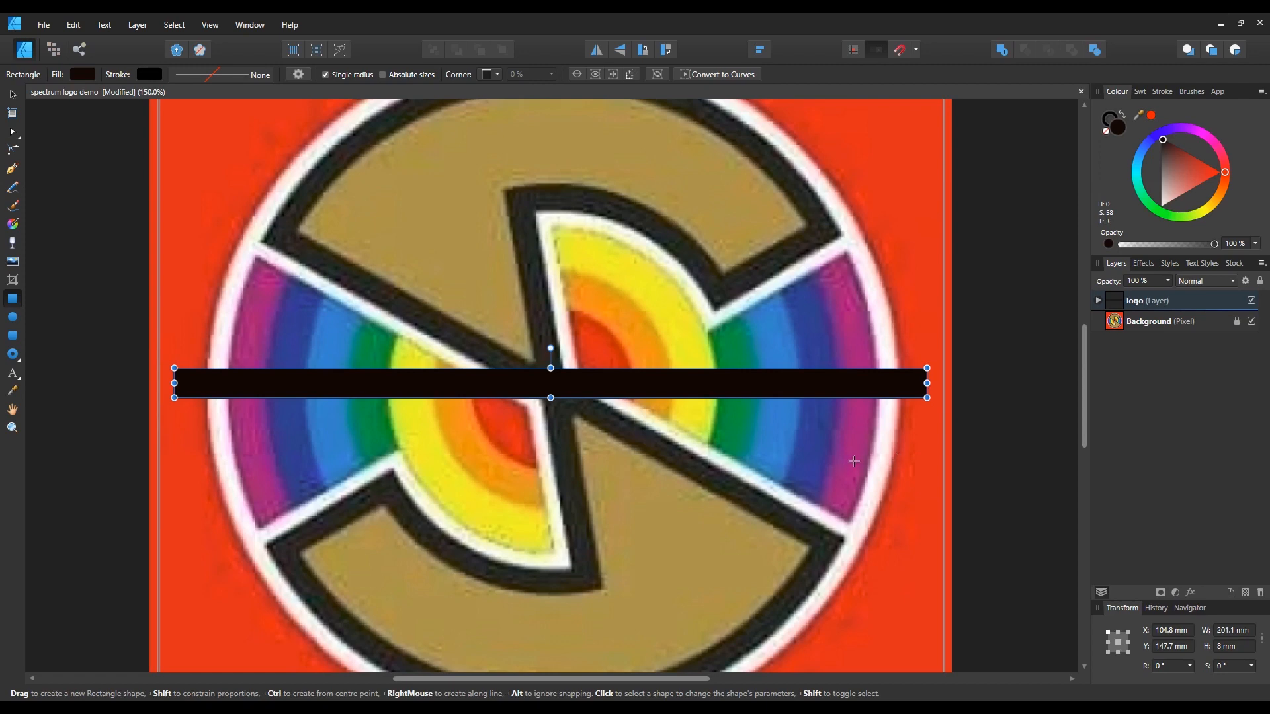
pyautogui.moveTo(939, 378)
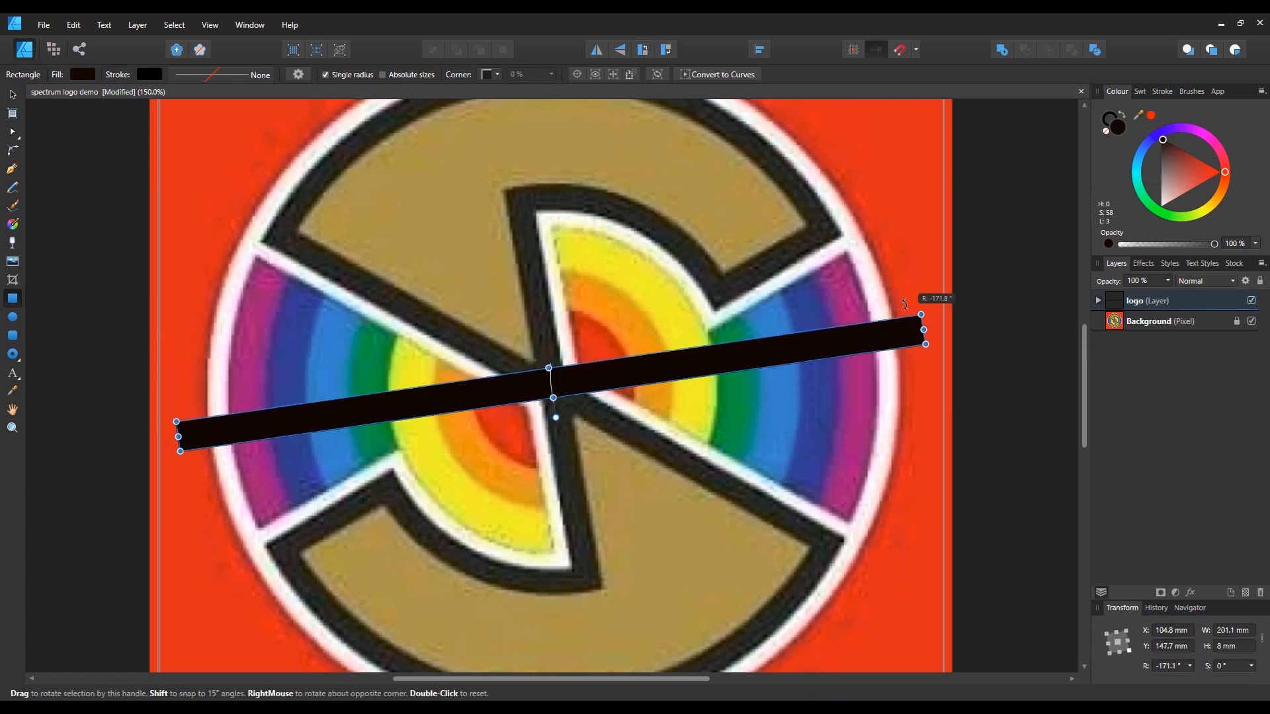
# - Rotate the black bar to 180° so it lies level across the logo
pyautogui.moveTo(924, 329); pyautogui.dragTo(923, 365)
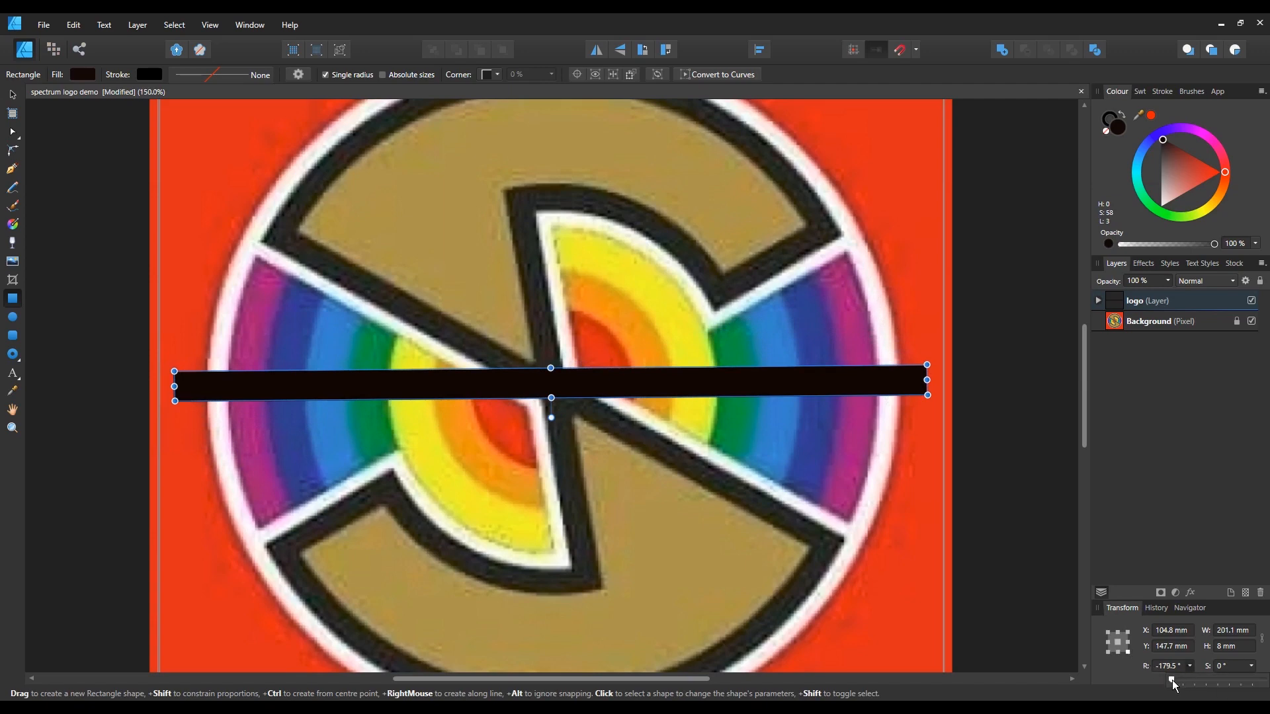
pyautogui.moveTo(1171, 683); pyautogui.dragTo(1186, 683)
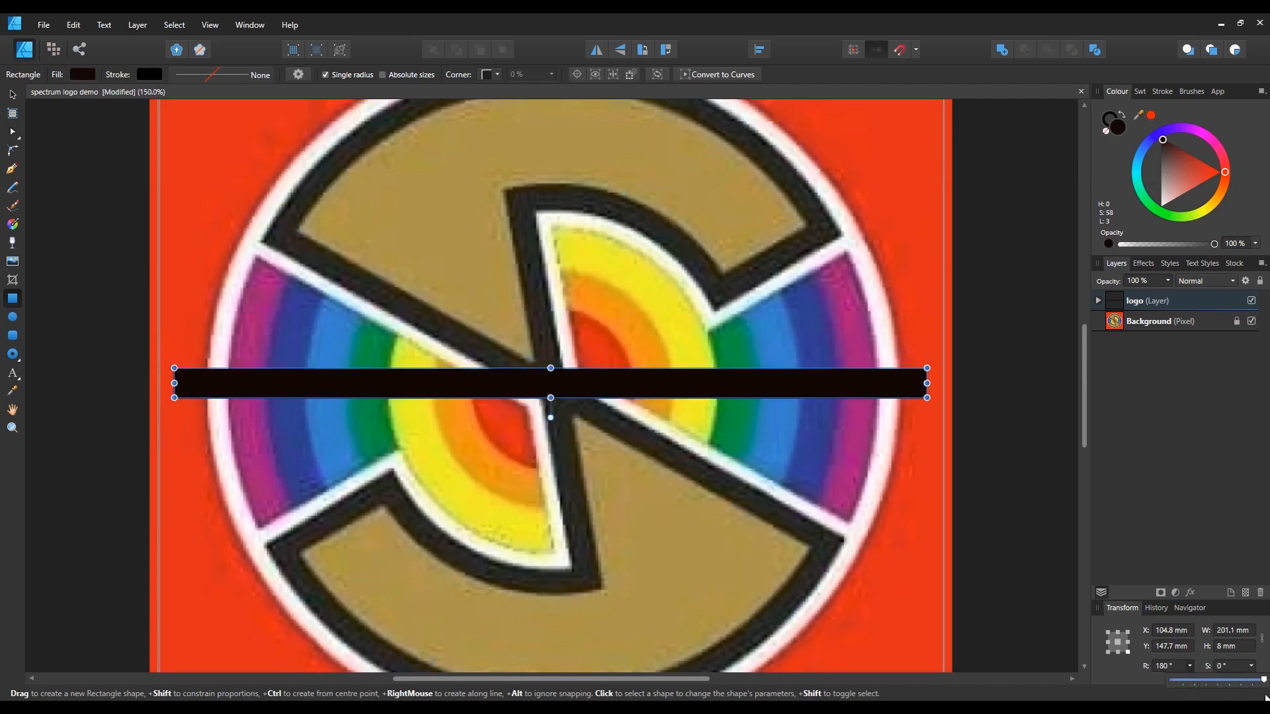
pyautogui.moveTo(1037, 498)
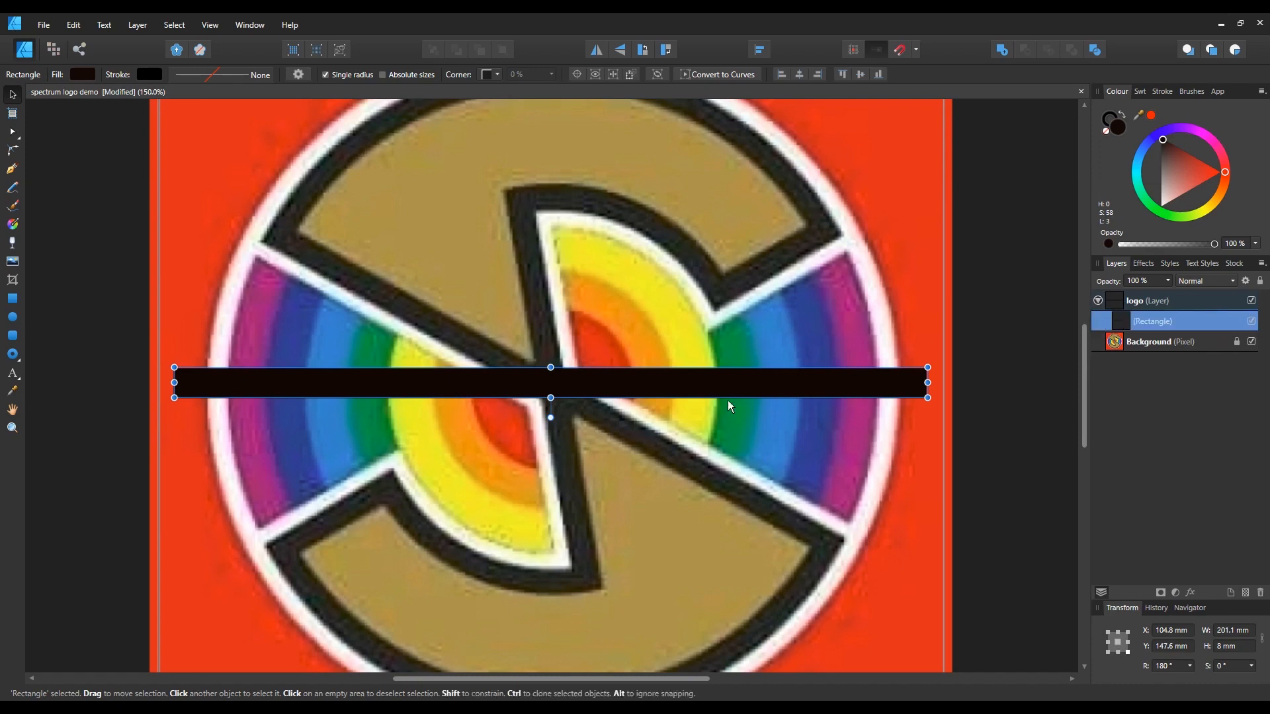
pyautogui.moveTo(742, 396)
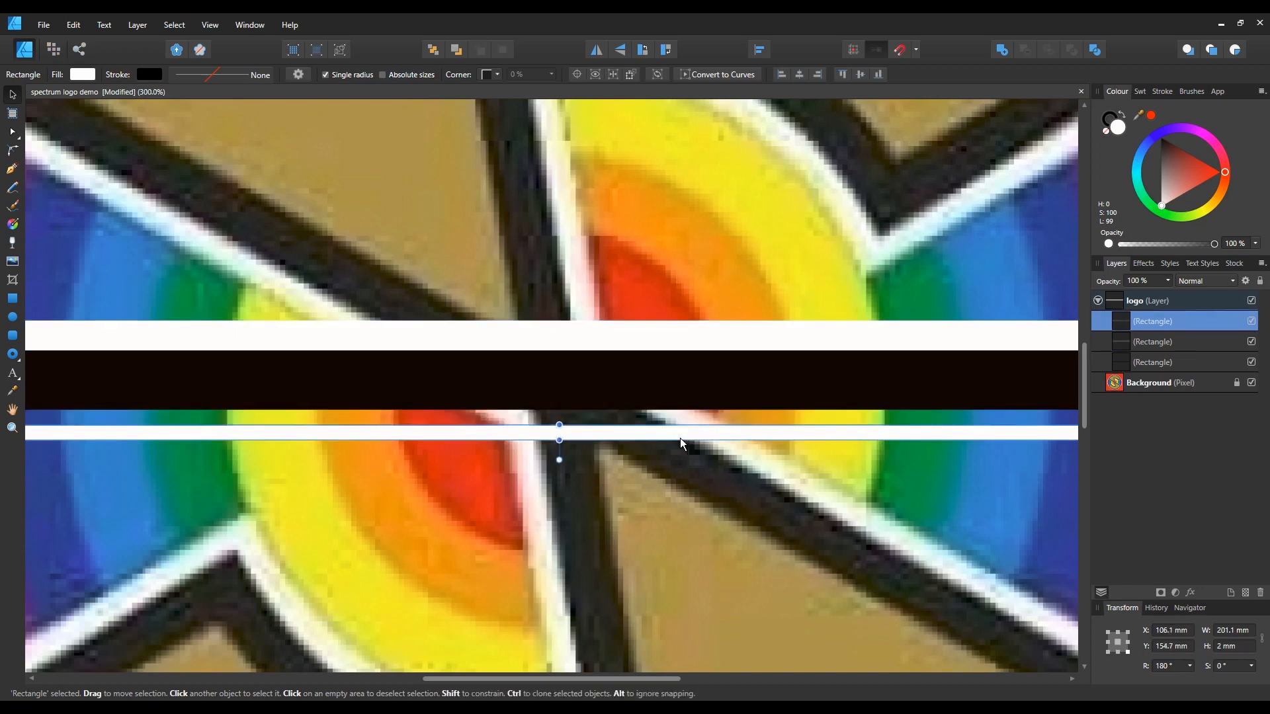
# - Place the thin white strip under the black bar and group the three bars as one band
pyautogui.moveTo(558, 425); pyautogui.dragTo(559, 411)
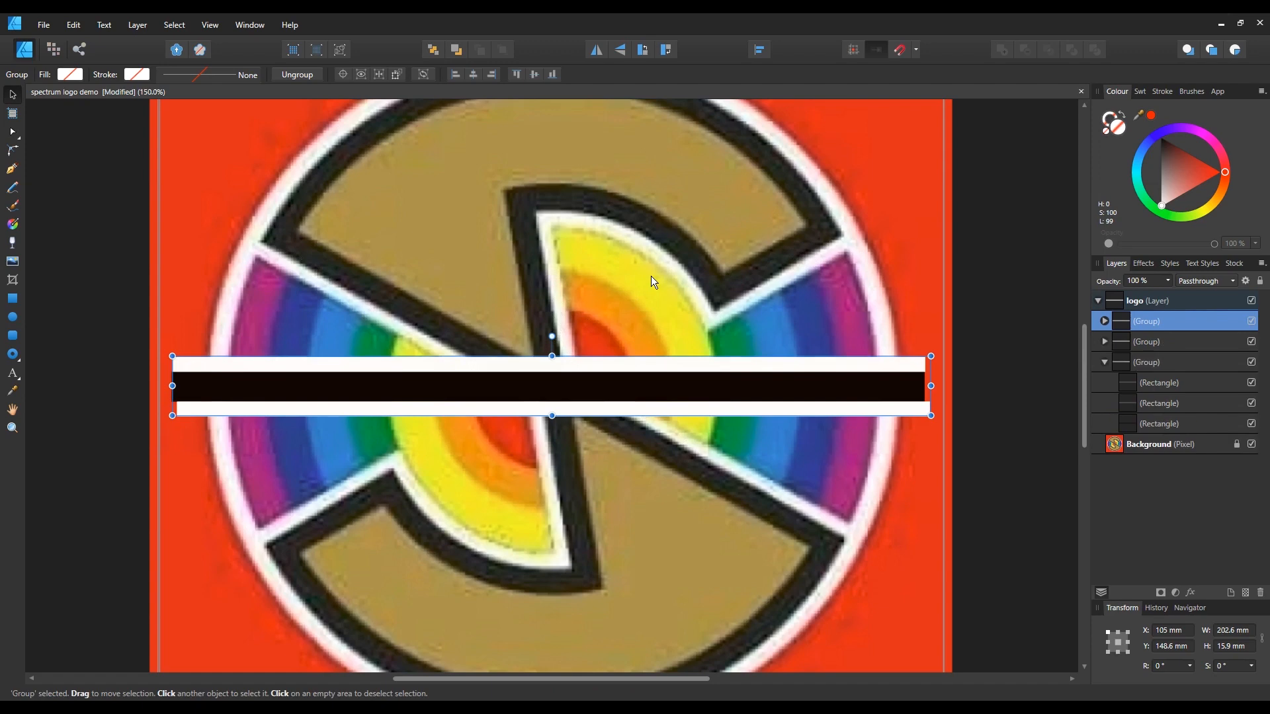
pyautogui.moveTo(768, 293)
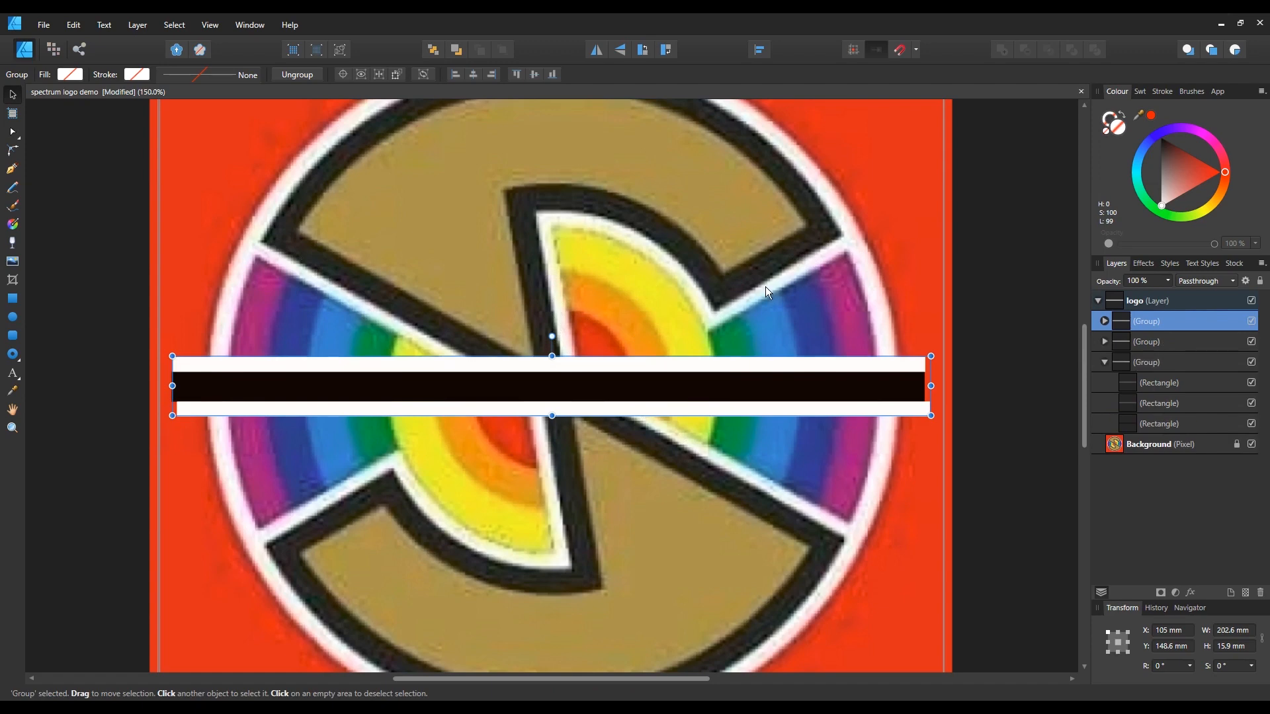
pyautogui.moveTo(1146, 487)
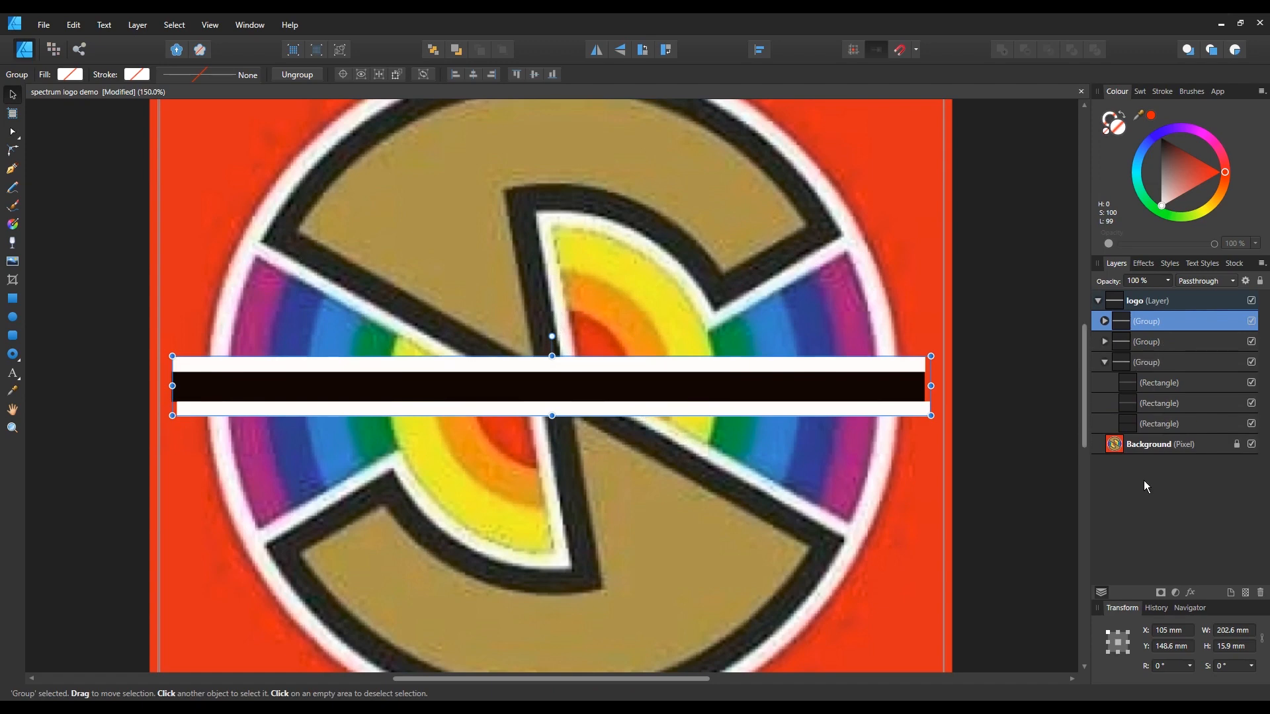
pyautogui.moveTo(1185, 364)
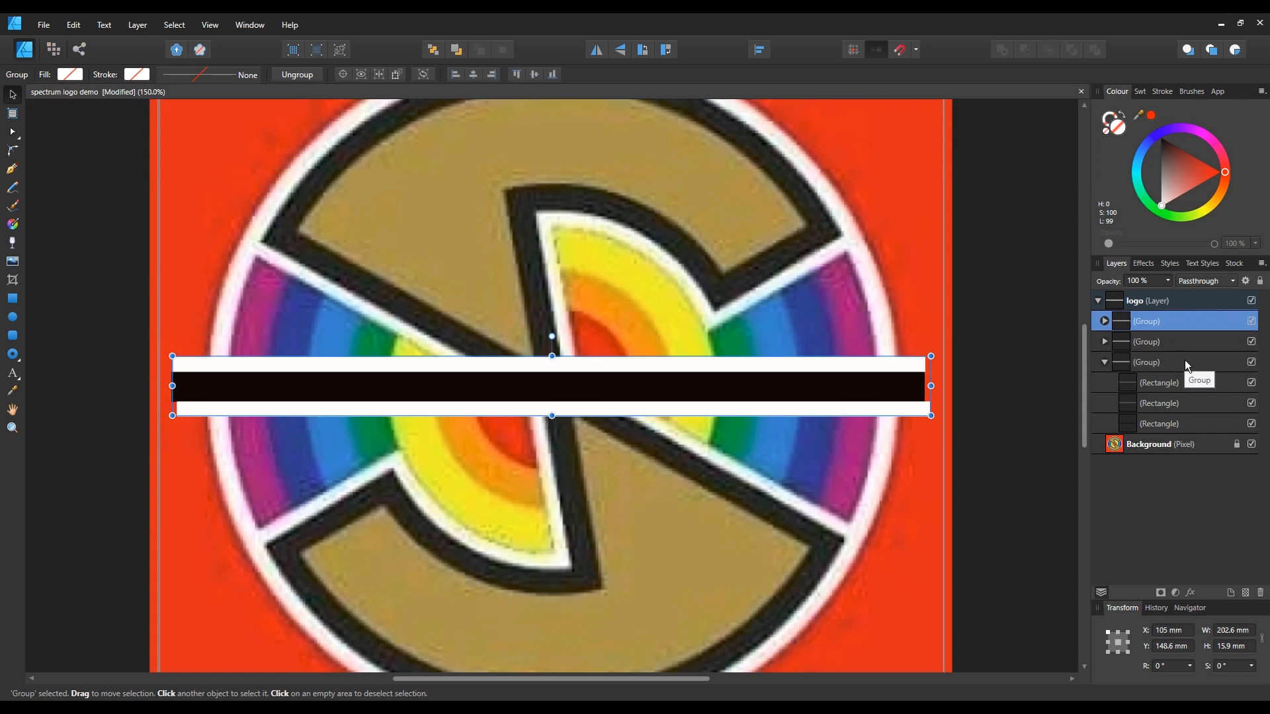
# - Rotate the three band groups (about 30°, -27°, near upright) so they cross at the centre like spokes
pyautogui.click(1145, 361)
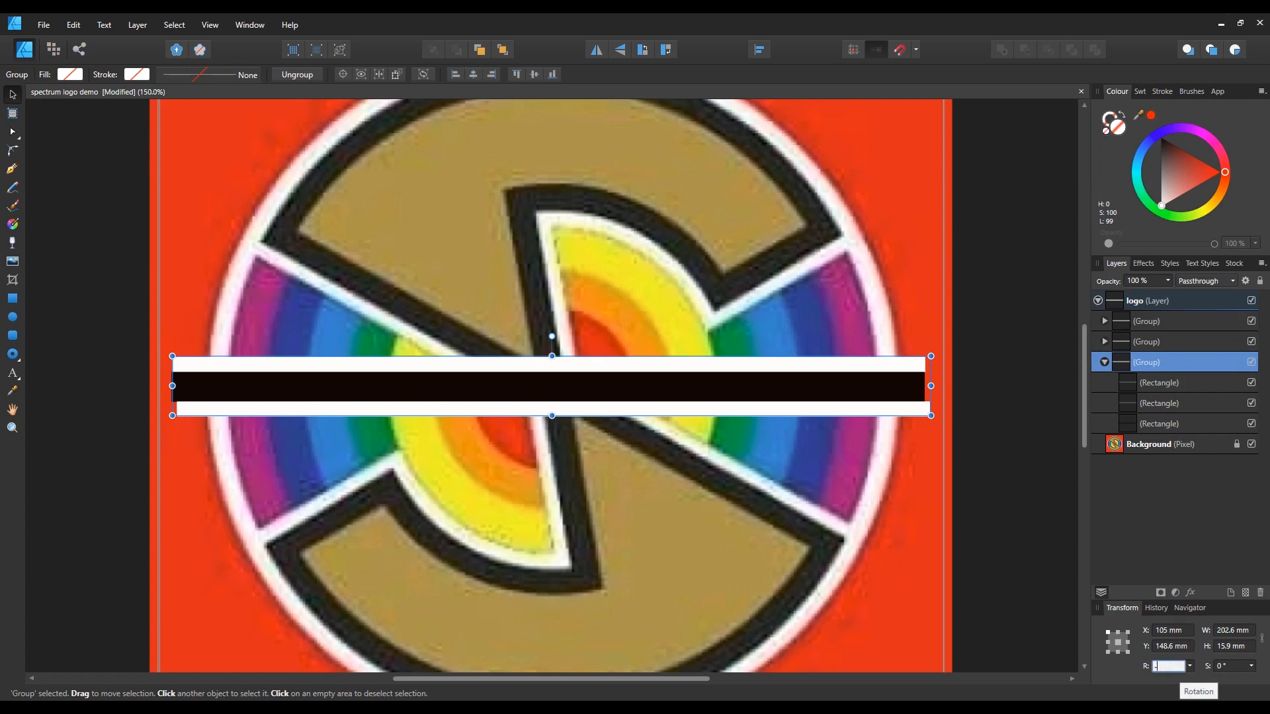
pyautogui.moveTo(930, 356); pyautogui.dragTo(896, 545)
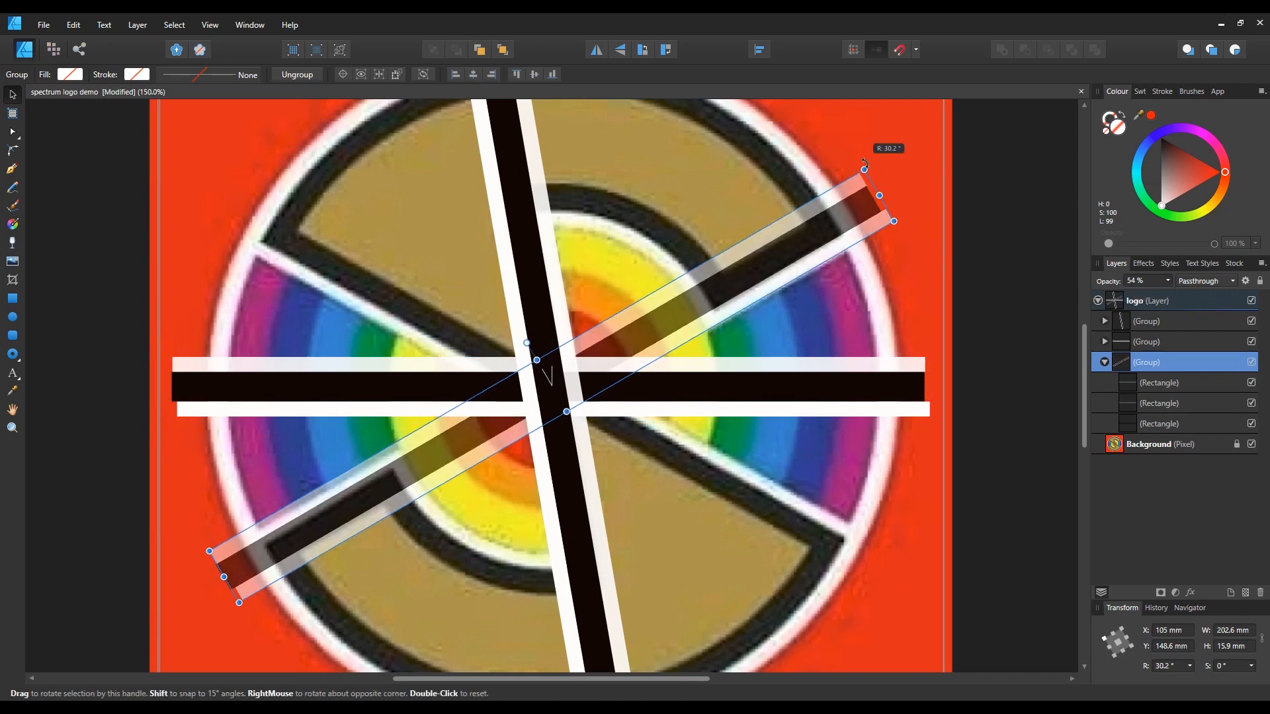
pyautogui.moveTo(862, 168); pyautogui.dragTo(864, 165)
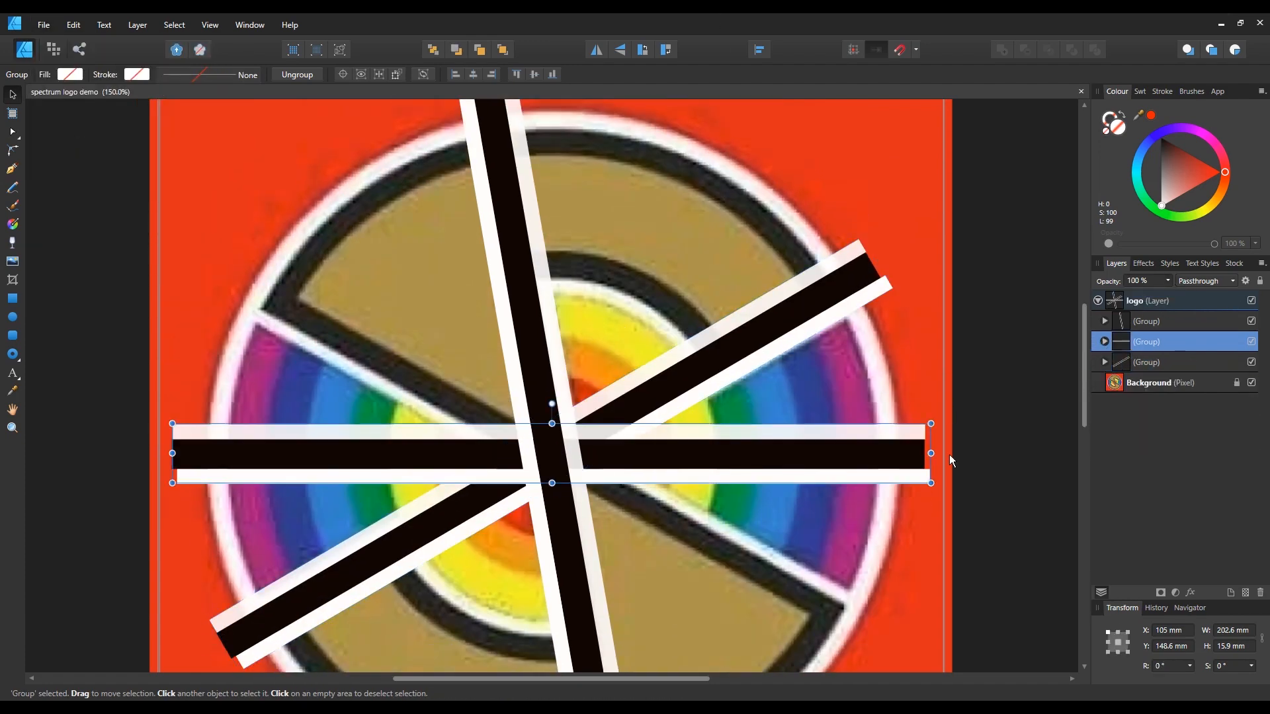
pyautogui.moveTo(930, 423); pyautogui.dragTo(901, 602)
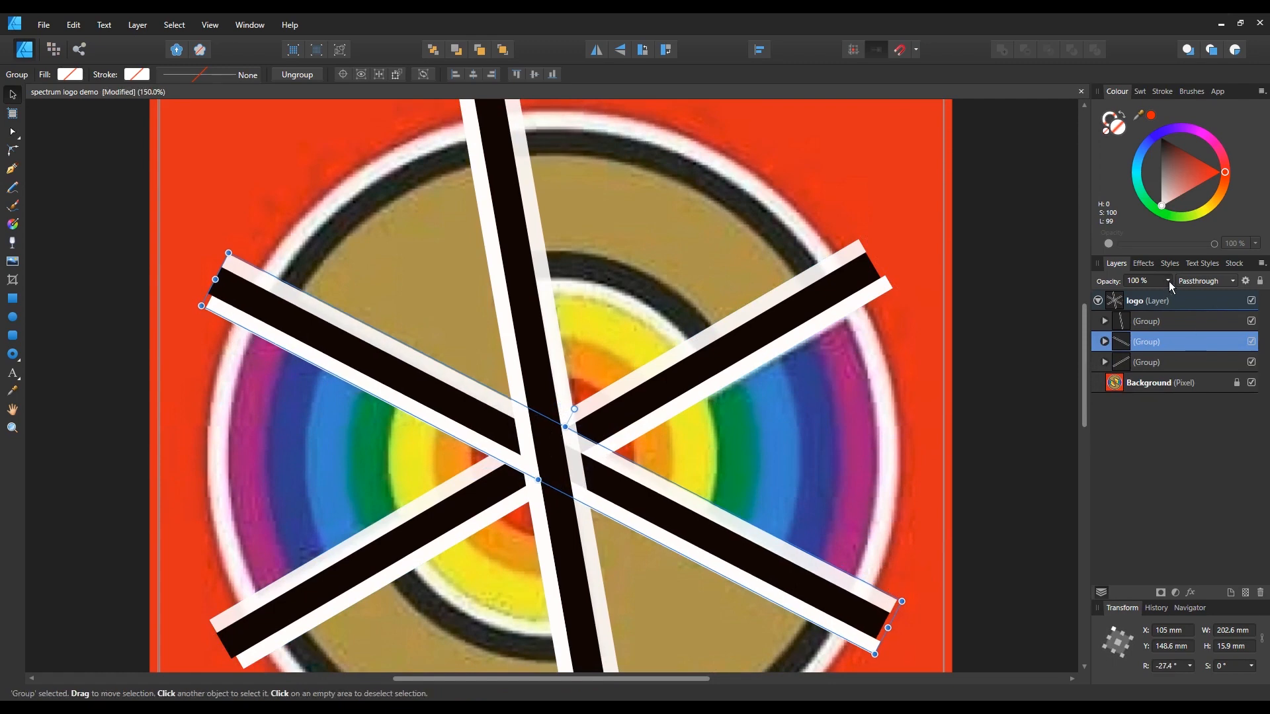
pyautogui.moveTo(901, 601); pyautogui.dragTo(897, 611)
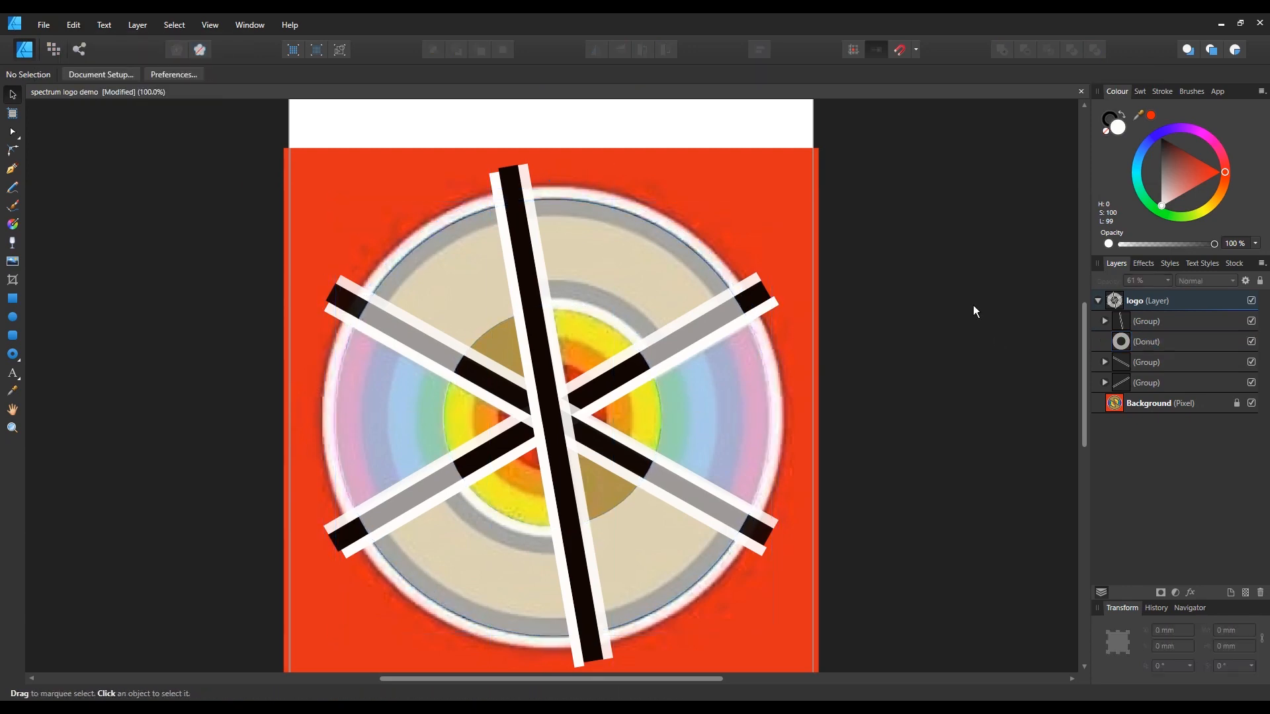
# - Hide the spoke bands and convert the centre circle into a black donut ring around the inner rainbow
pyautogui.click(759, 49)
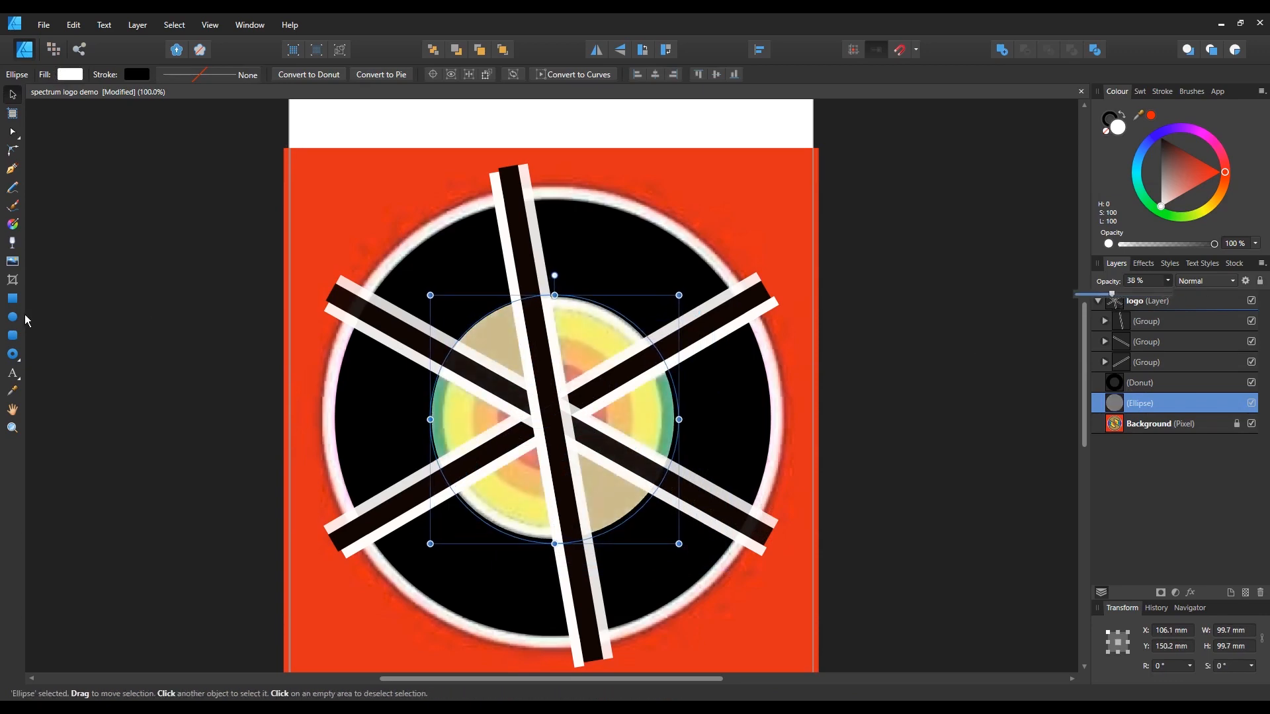
pyautogui.click(307, 74)
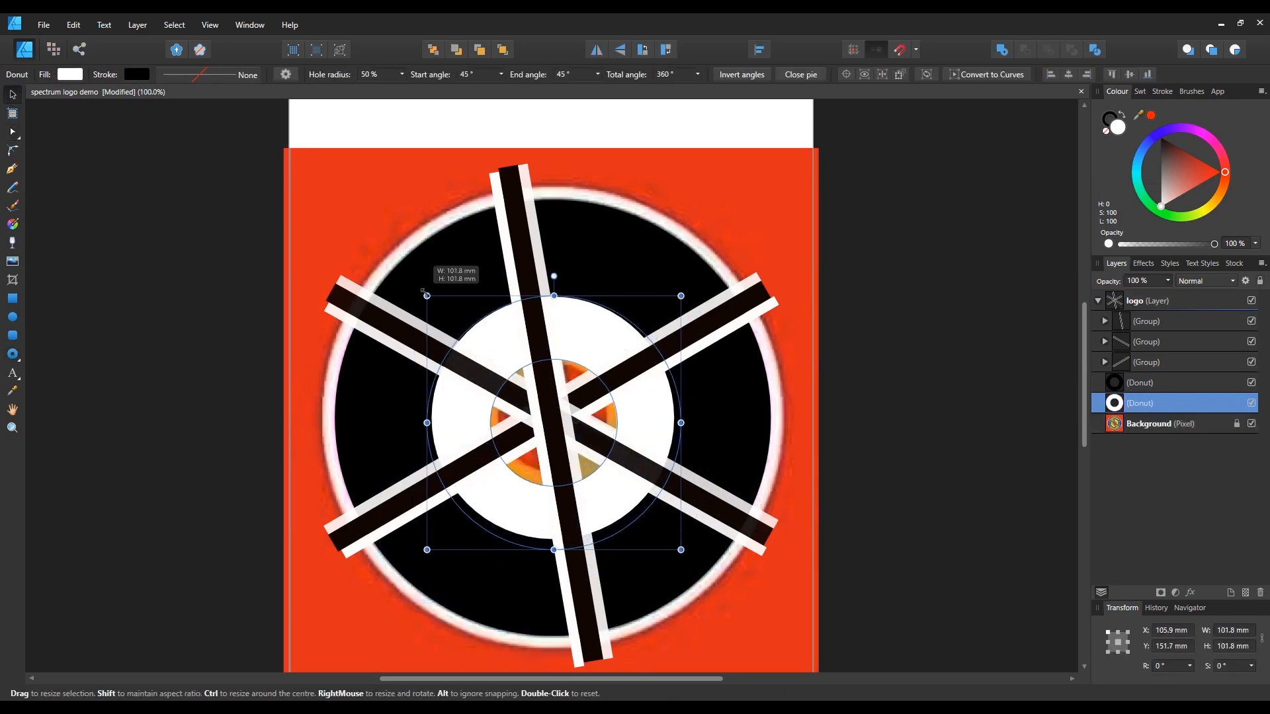
pyautogui.click(759, 49)
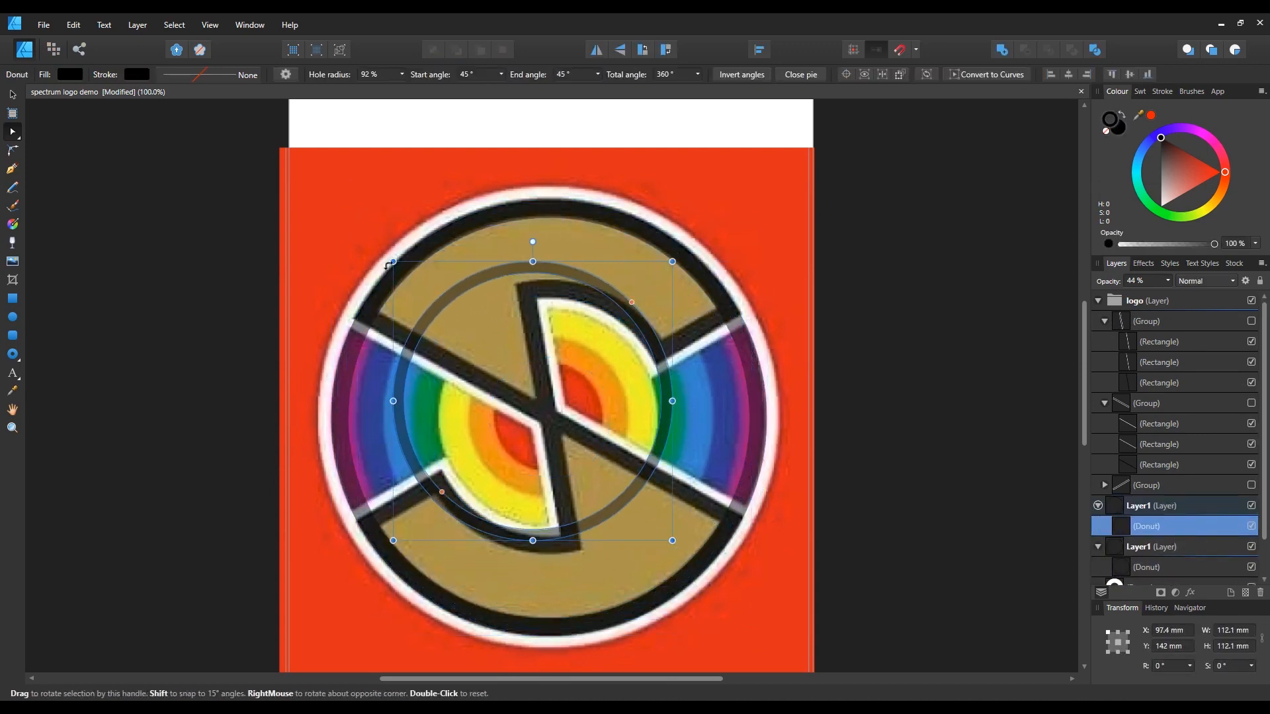
# - Convert the outline rings and white inner ring to curves and show the spoke bands again
pyautogui.moveTo(672, 261); pyautogui.dragTo(681, 281)
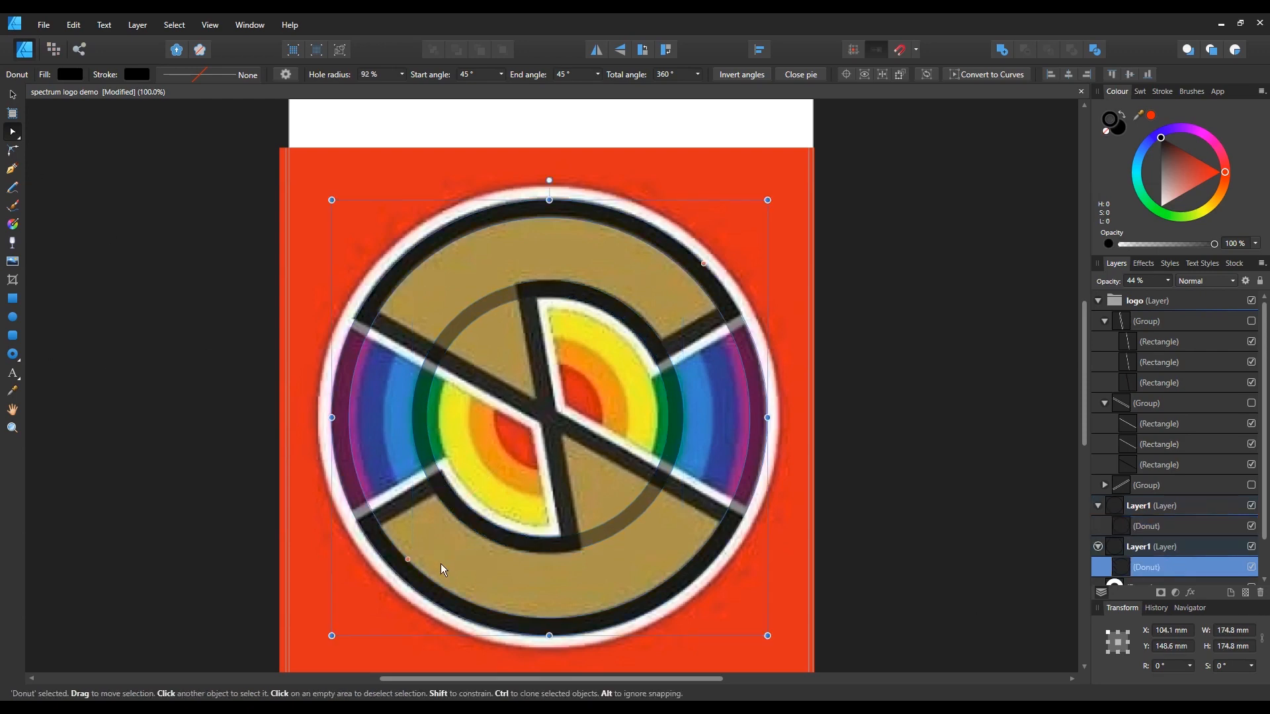
pyautogui.click(1174, 526)
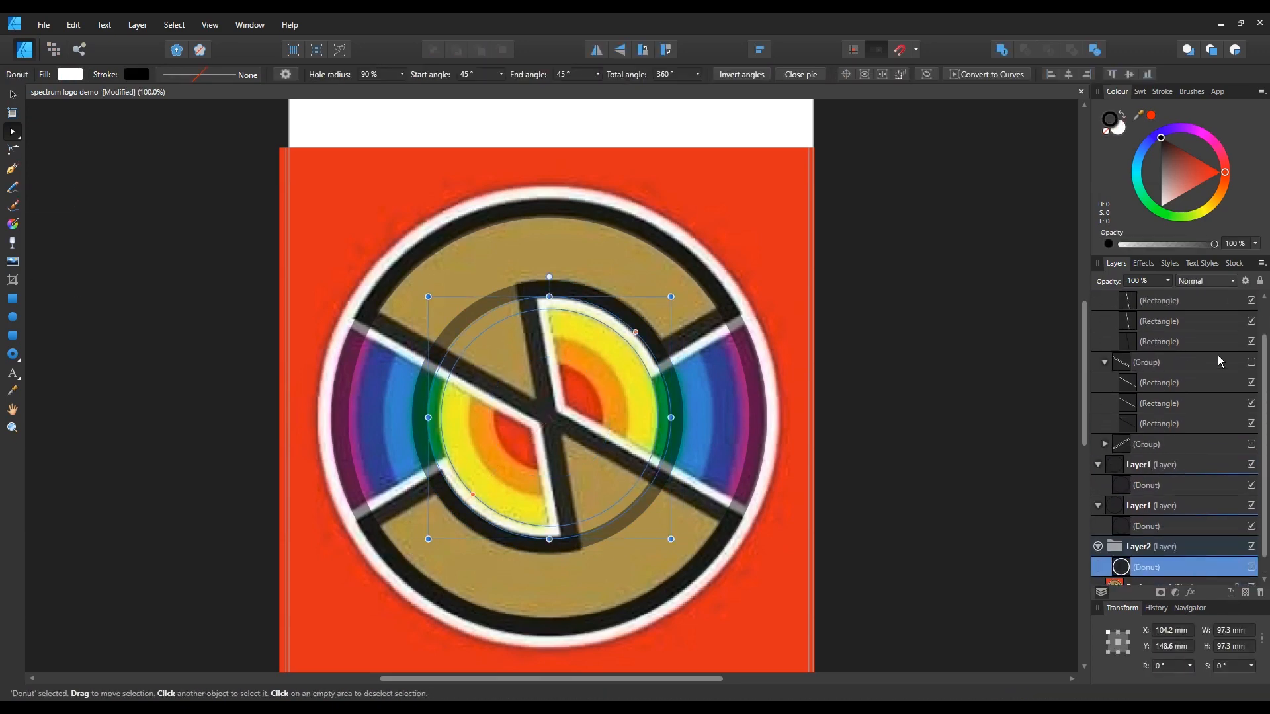
pyautogui.click(1204, 280)
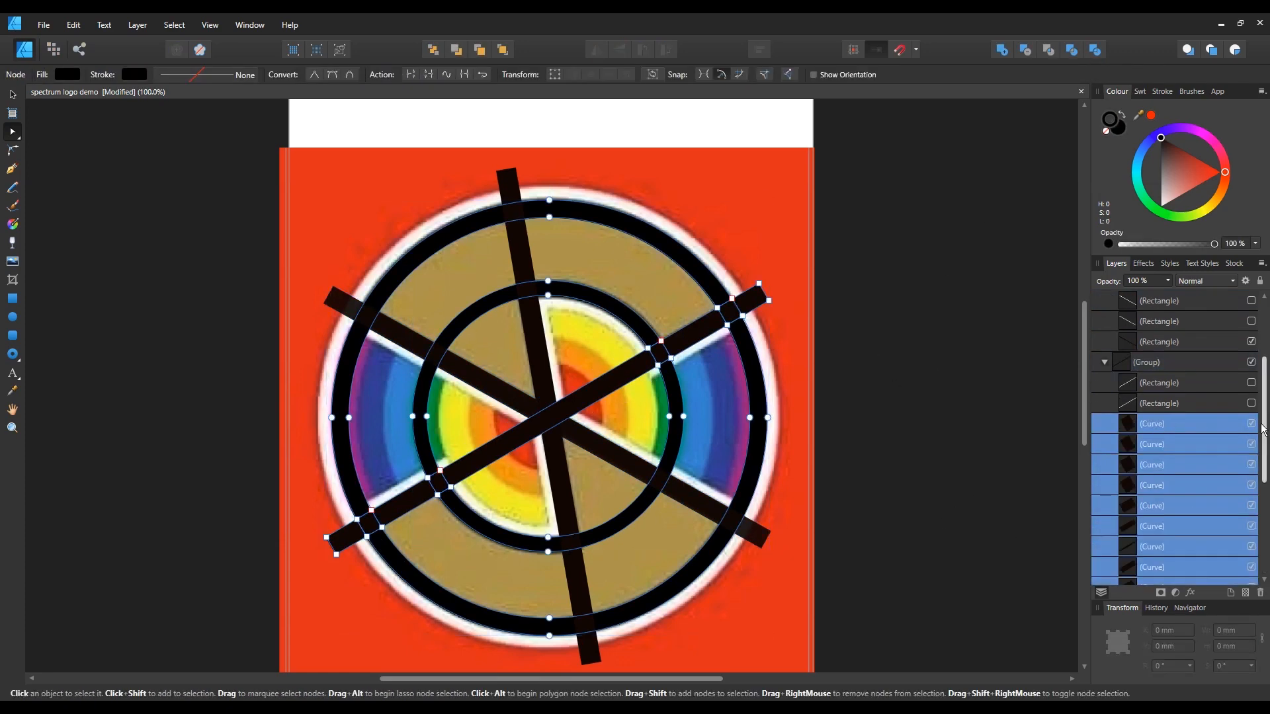
# - Divide the black rings along the spokes, hide the spare band rectangle and show the white inner ring
pyautogui.click(1093, 50)
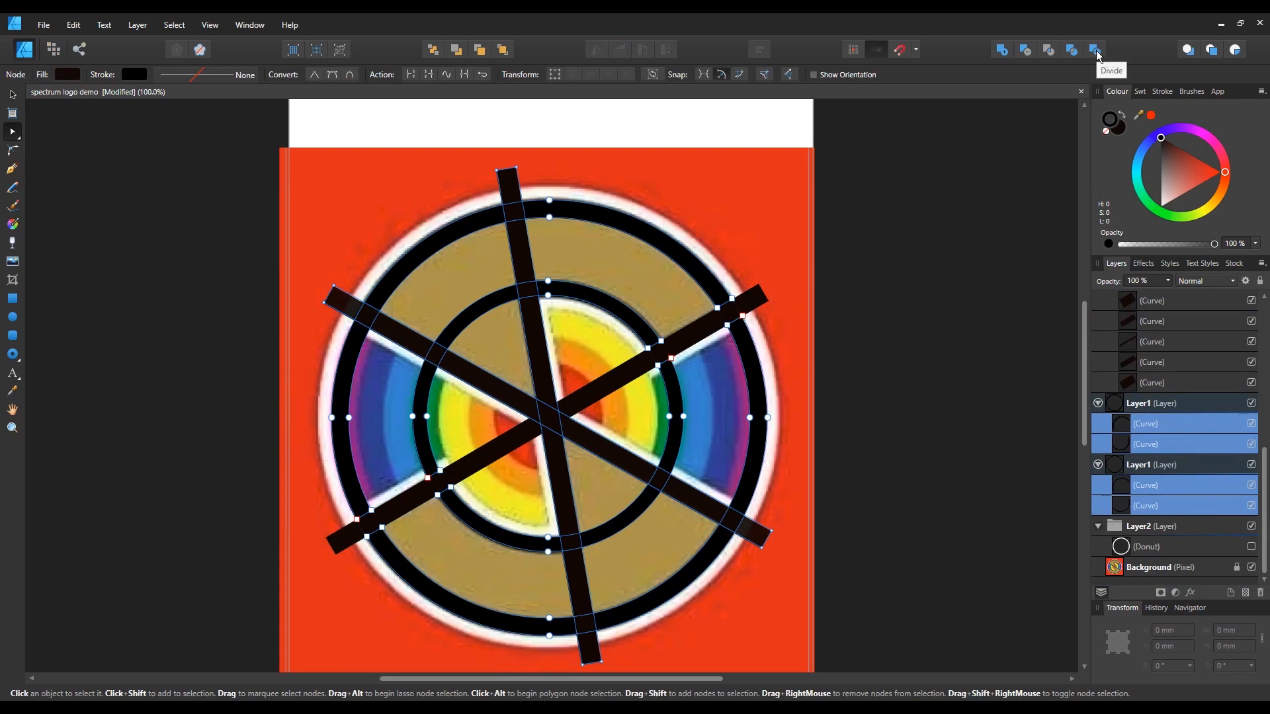
pyautogui.click(1093, 50)
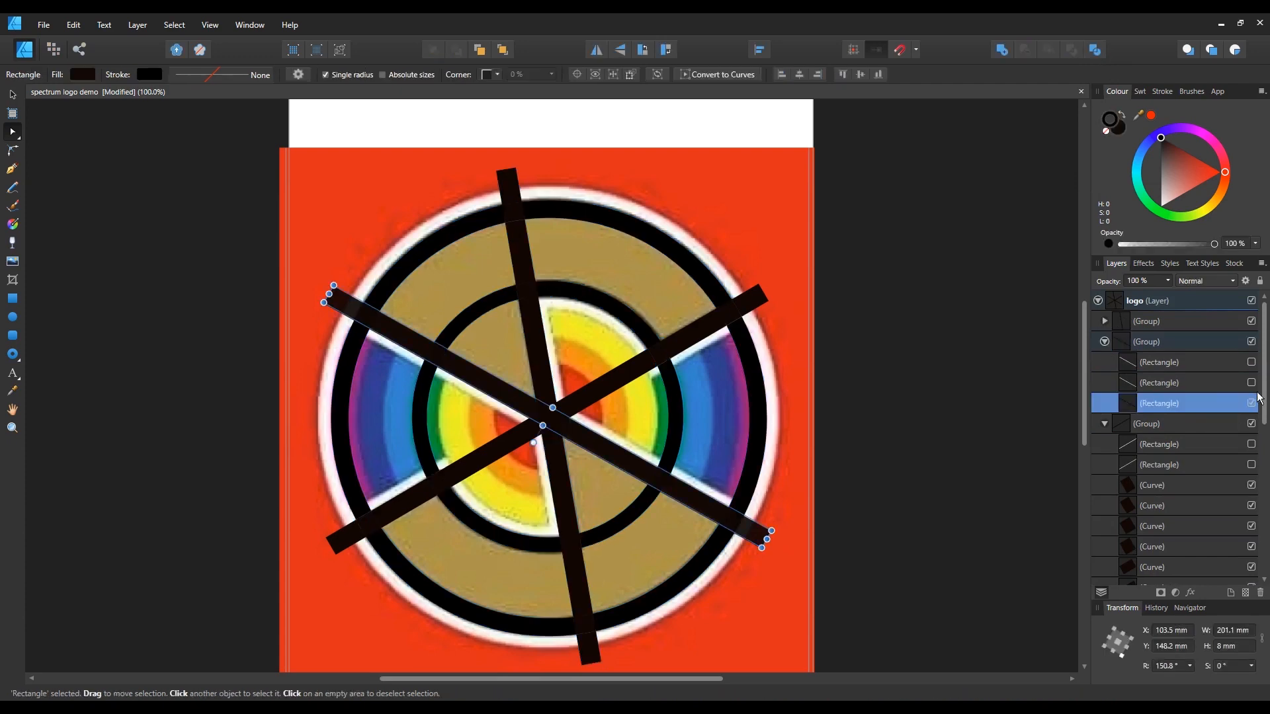
pyautogui.click(11, 122)
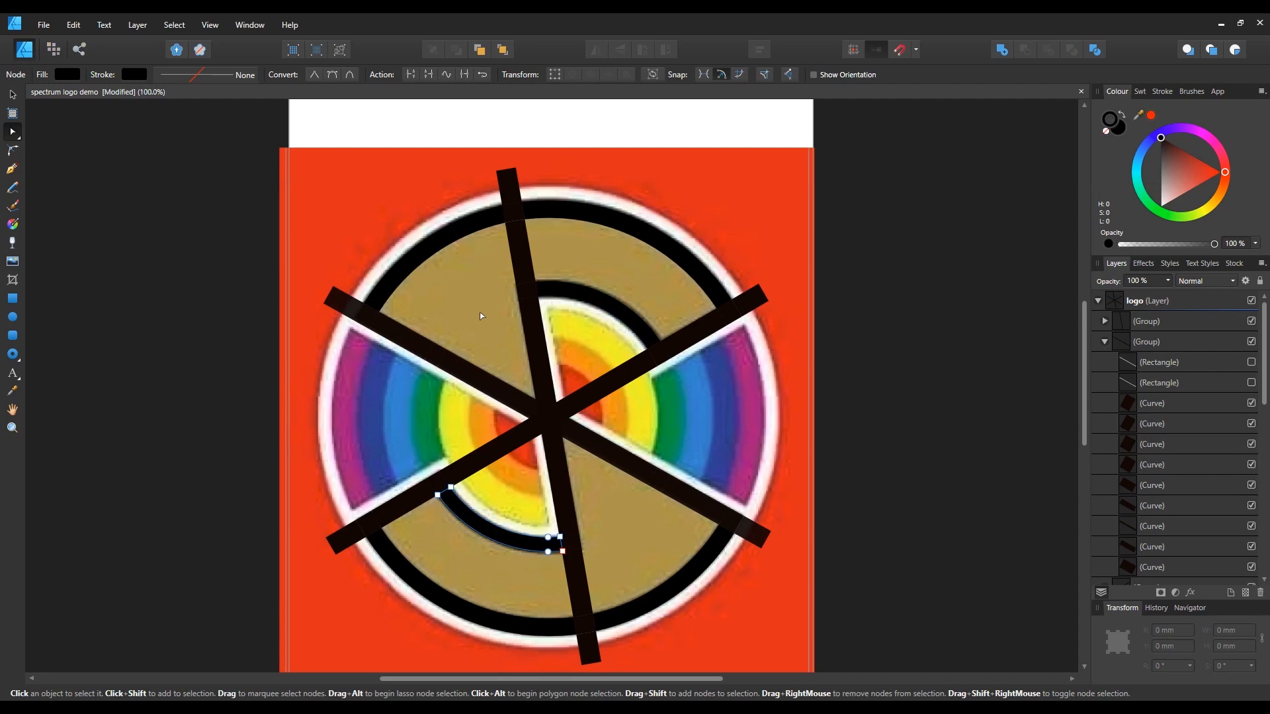
pyautogui.moveTo(748, 317)
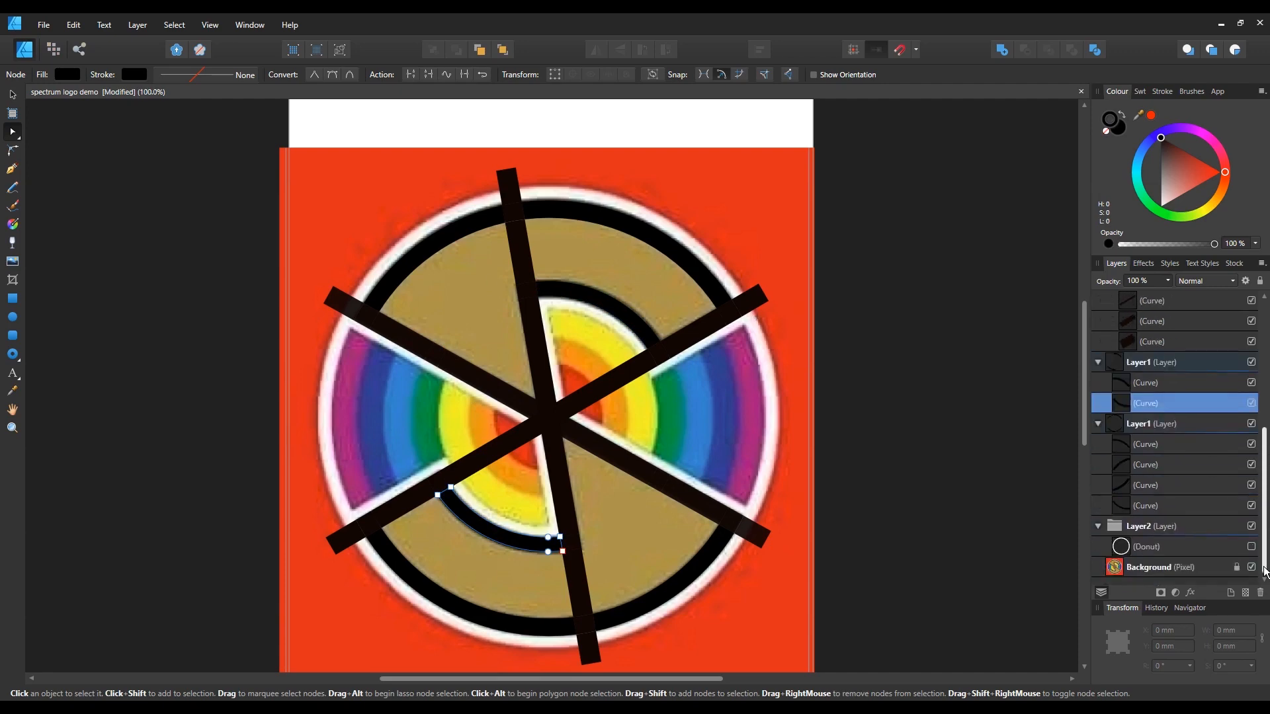
pyautogui.click(1145, 547)
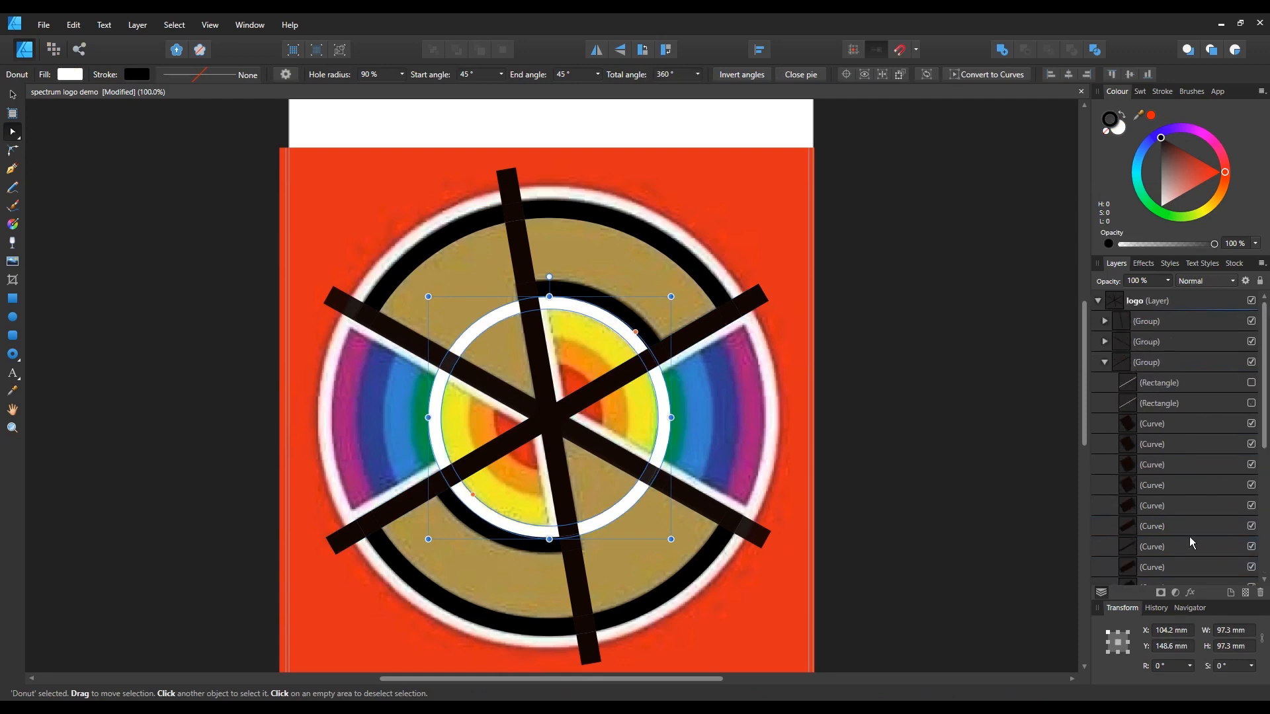
# - Select the white ring with a band curve and Divide it where the spokes cross
pyautogui.click(12, 131)
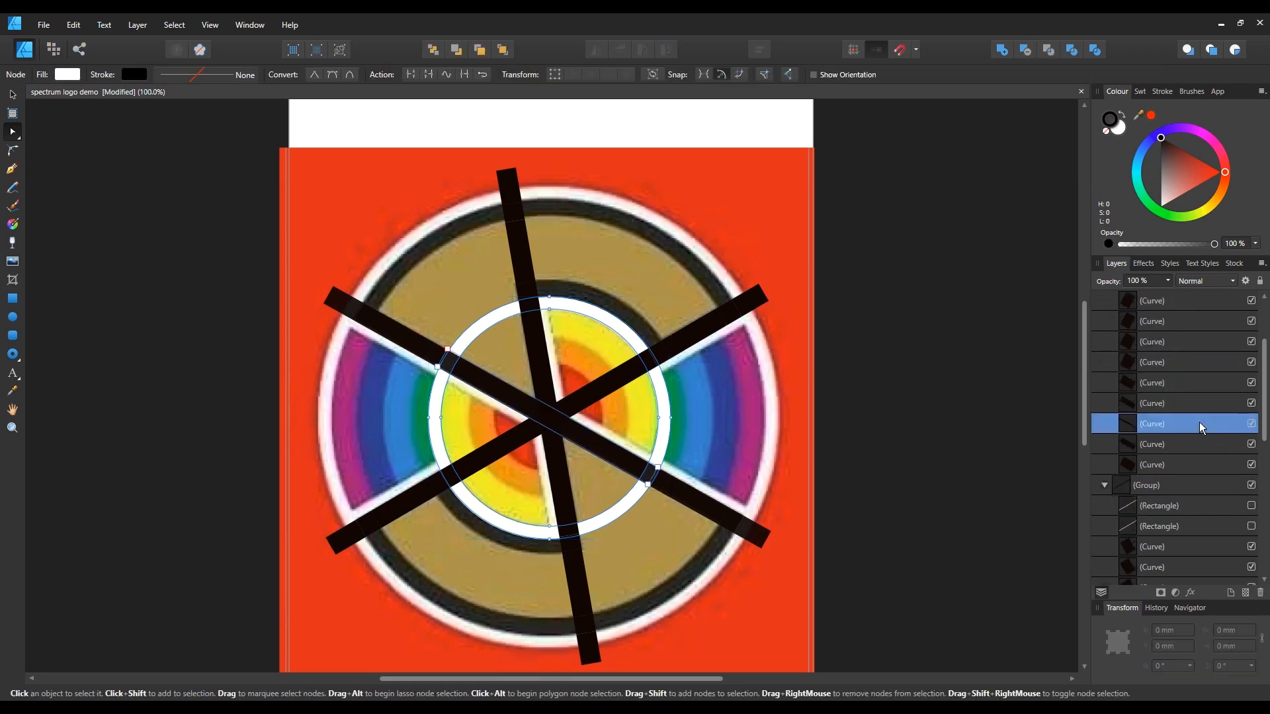
pyautogui.click(1147, 484)
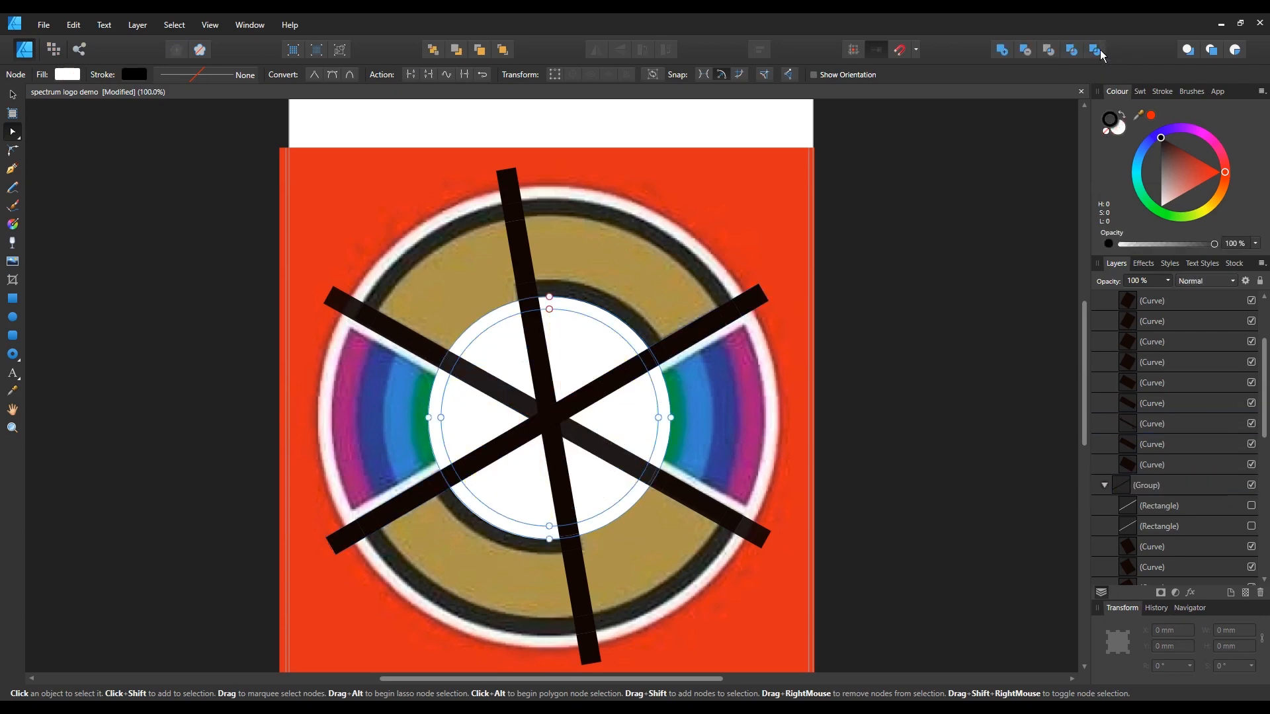
pyautogui.click(1147, 484)
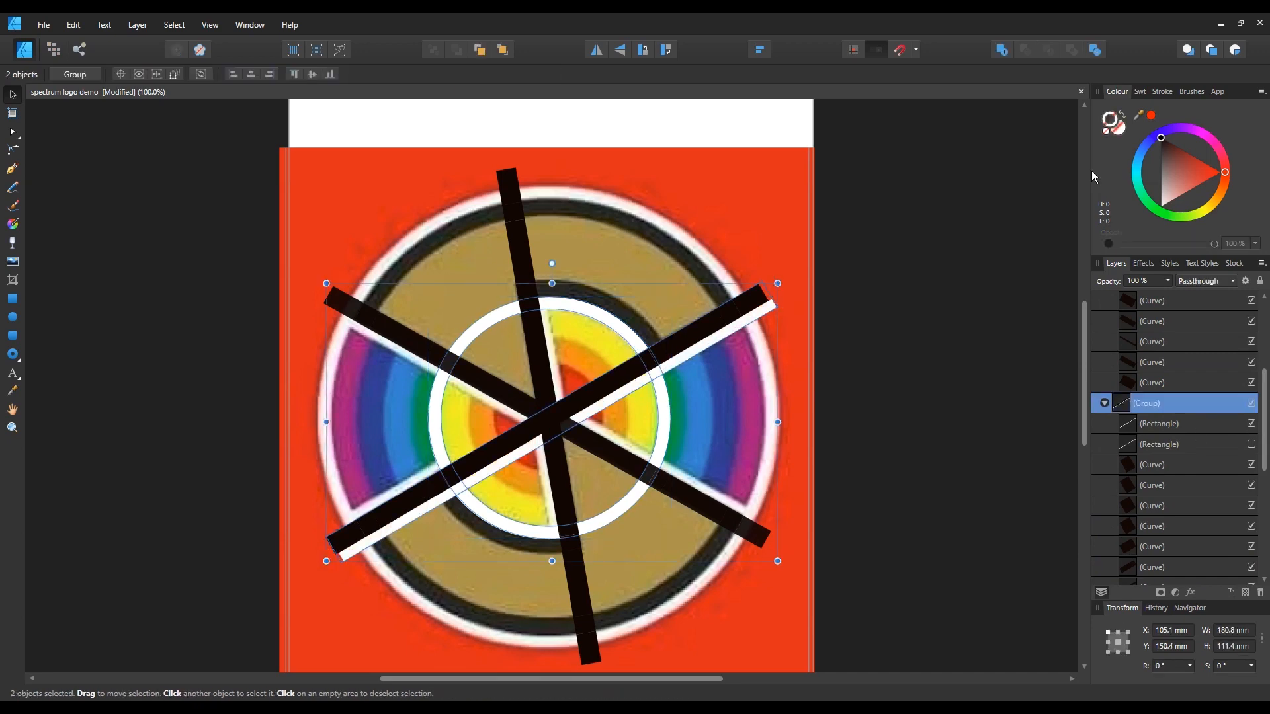
# - Gather the tilted bar pieces around the white ring so the bars cross it
pyautogui.click(73, 24)
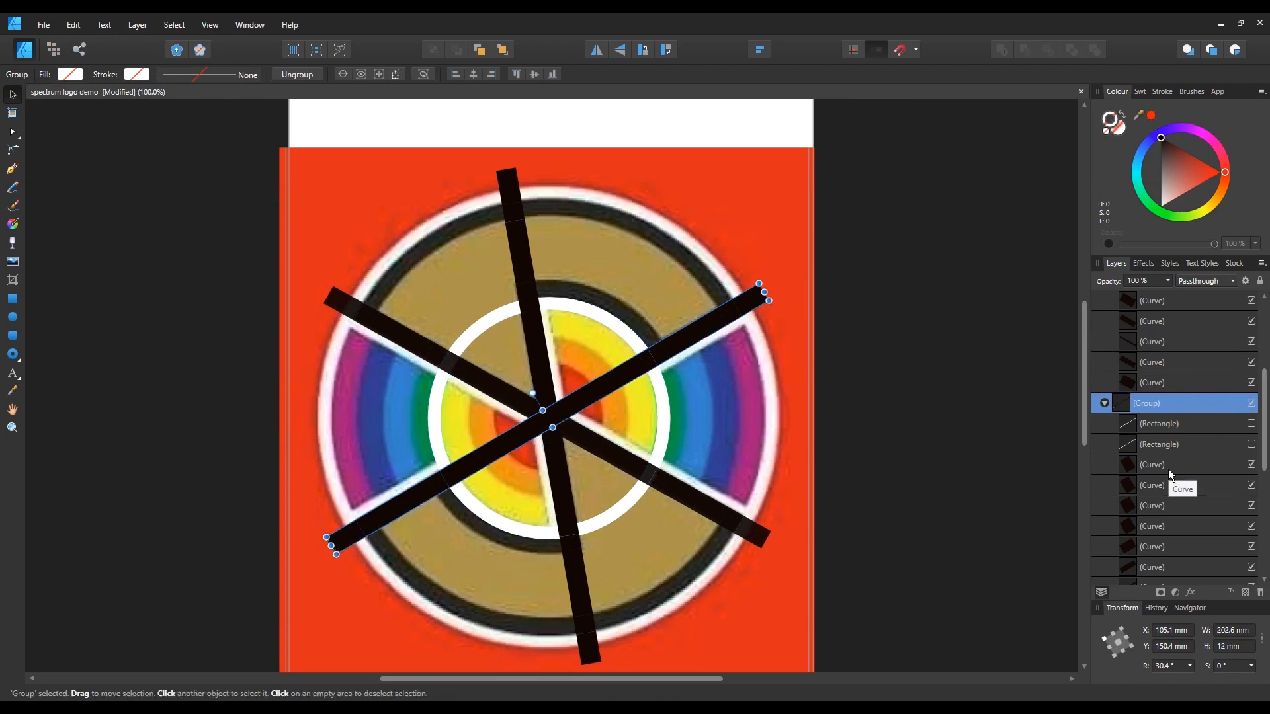
pyautogui.click(1158, 423)
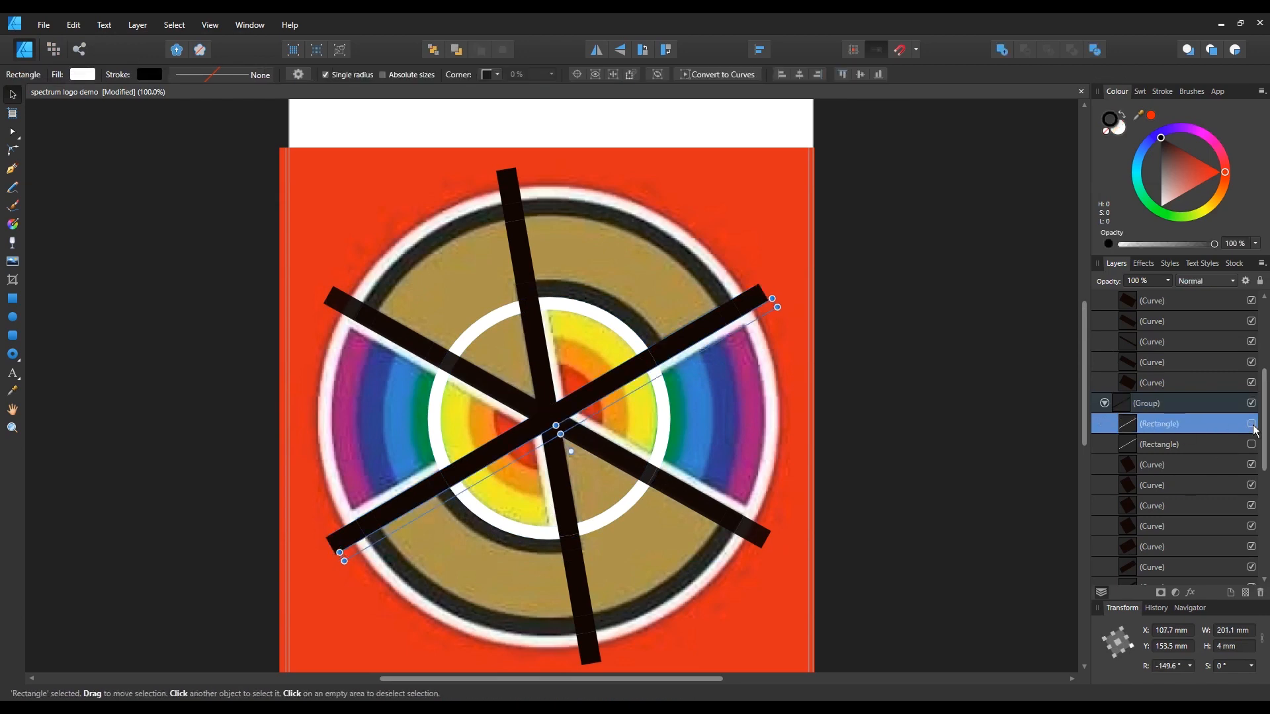
pyautogui.moveTo(344, 558); pyautogui.dragTo(648, 373)
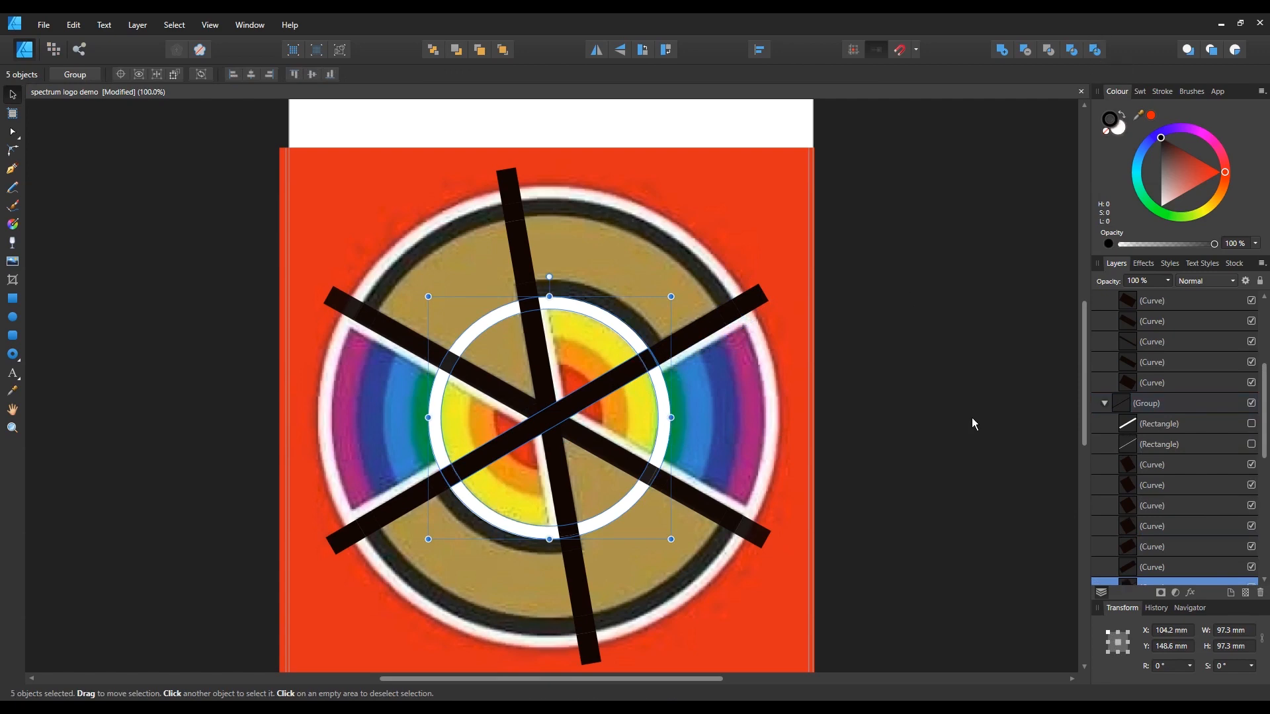
pyautogui.click(1092, 51)
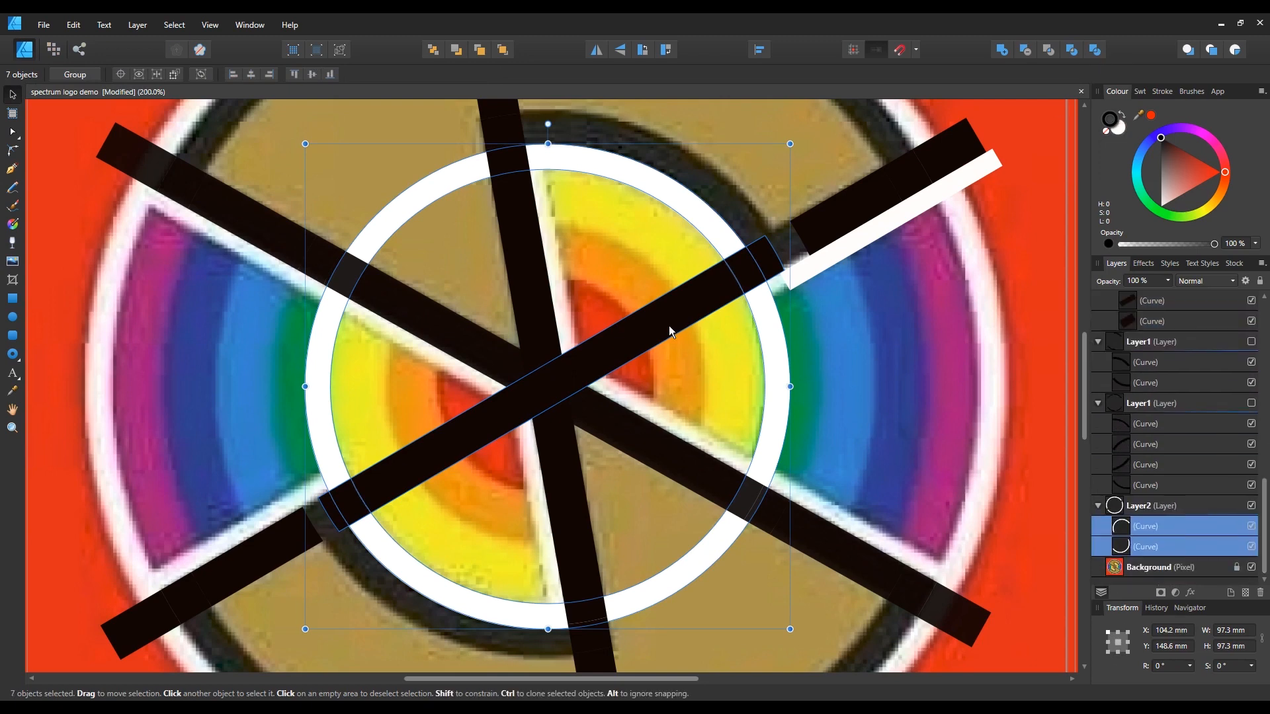
# - Remove the leftover bar end pieces so the bars stop at the ring
pyautogui.click(1151, 444)
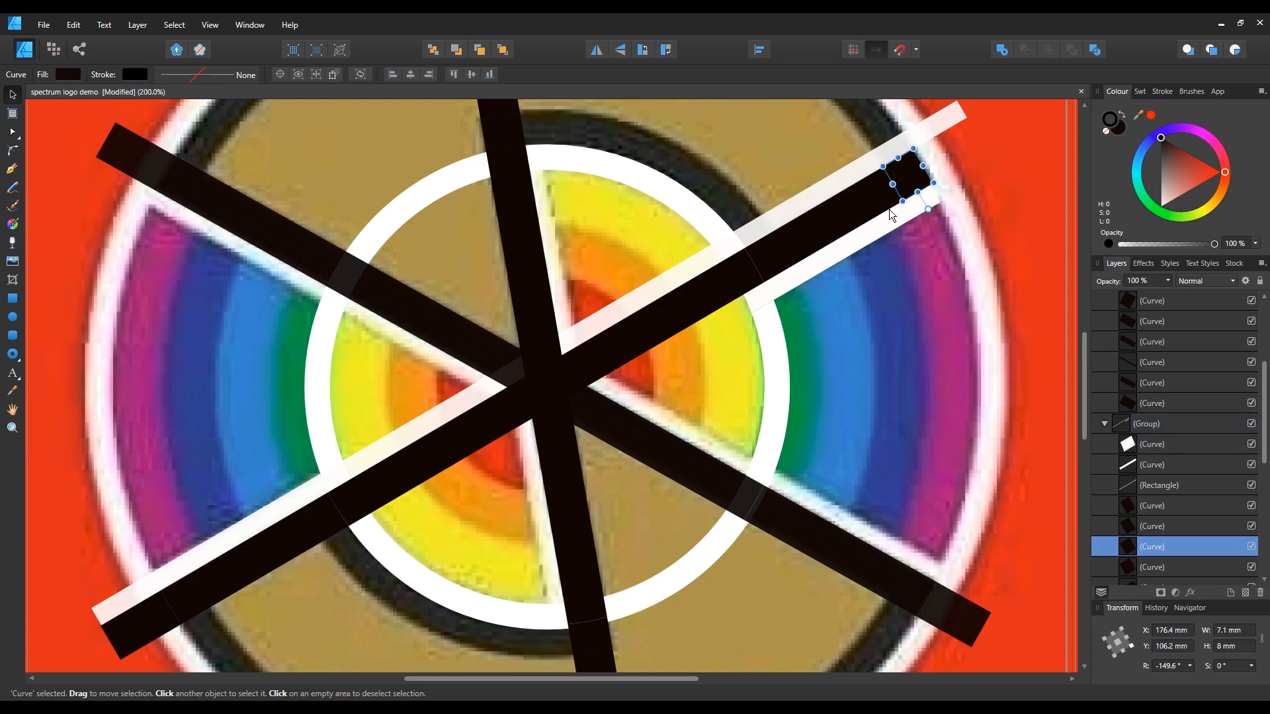
pyautogui.click(1159, 485)
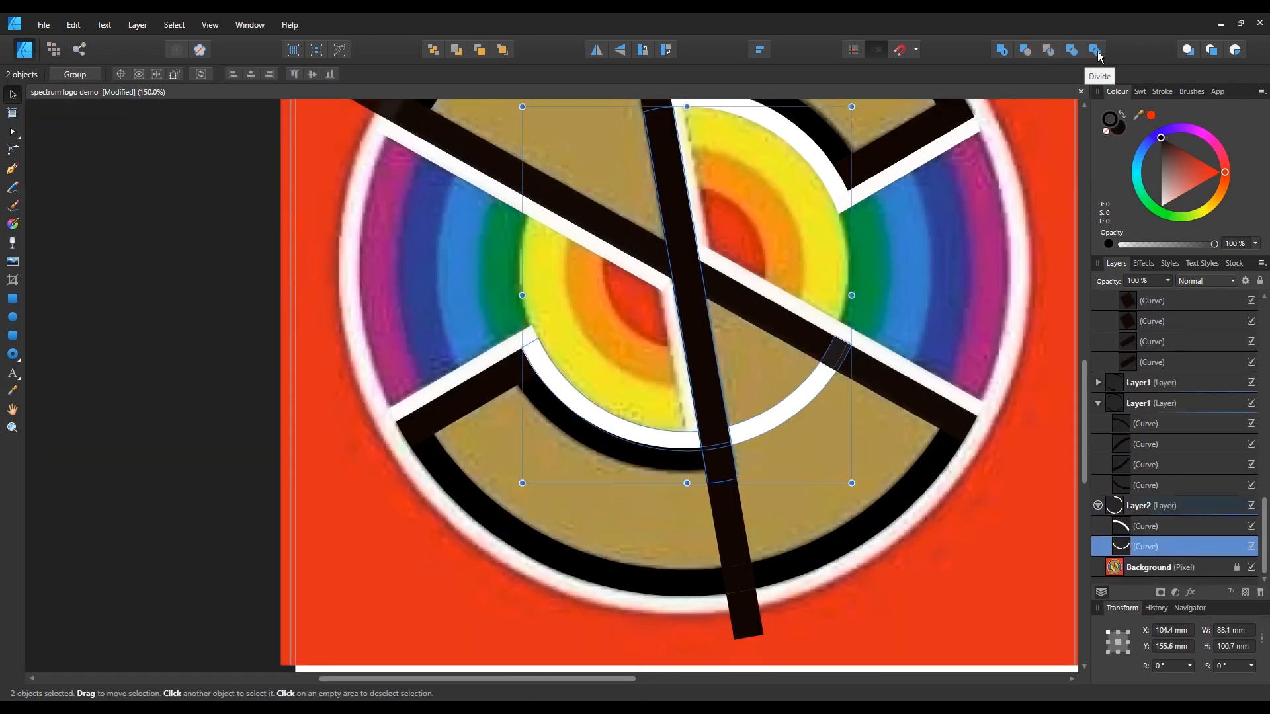
# - Divide the ring halves along the diagonal bar into separate S pieces
pyautogui.click(1094, 51)
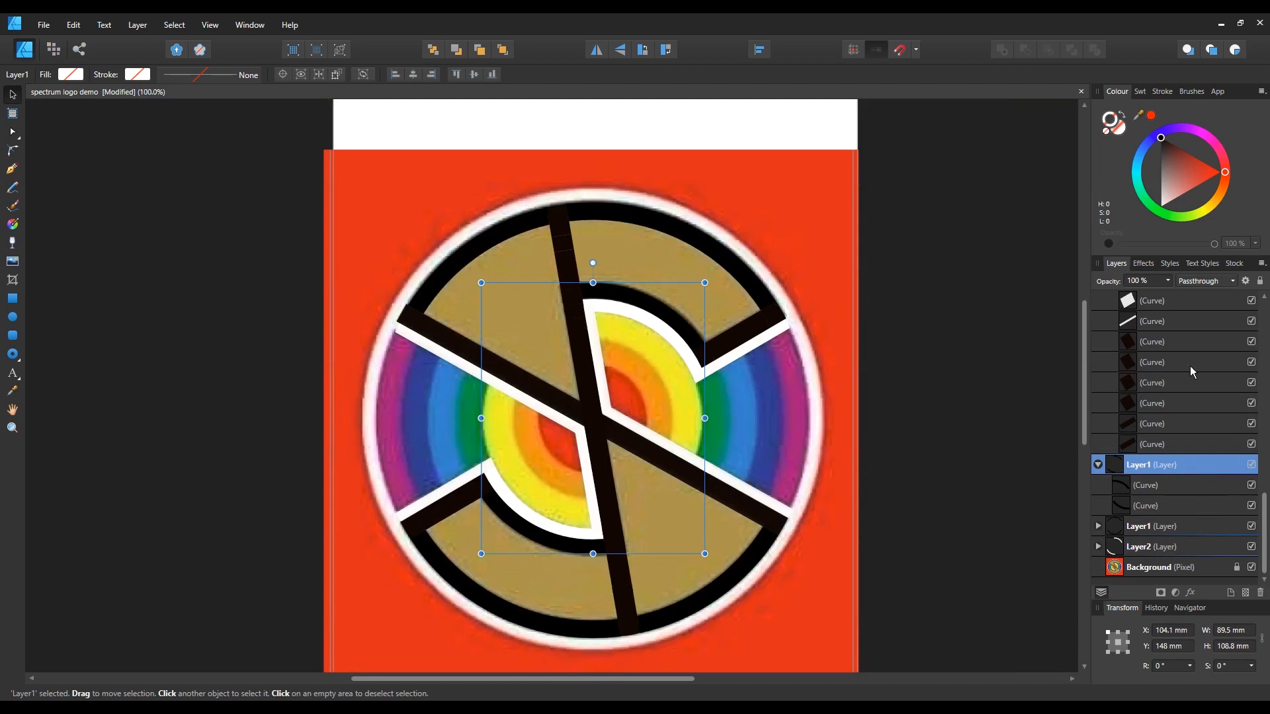
# - Collapse the logo layers and draw a 185 mm white circle centred above the background
pyautogui.click(12, 318)
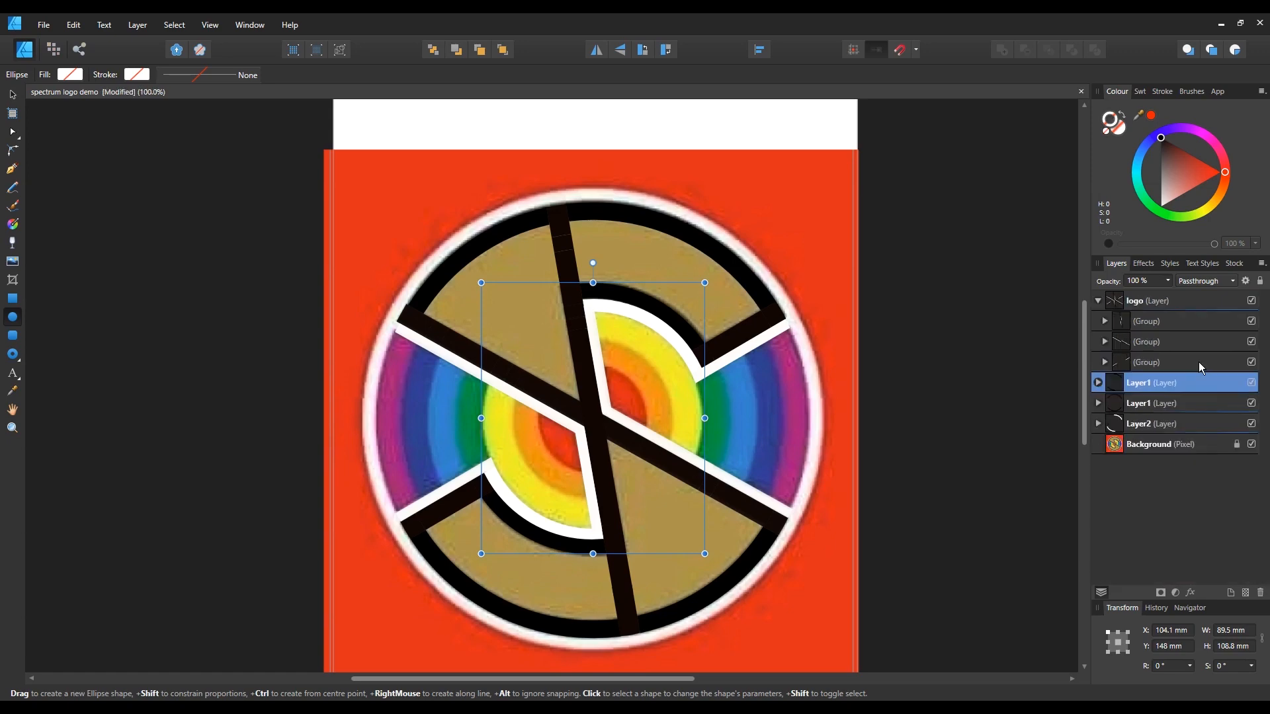
pyautogui.moveTo(1161, 445)
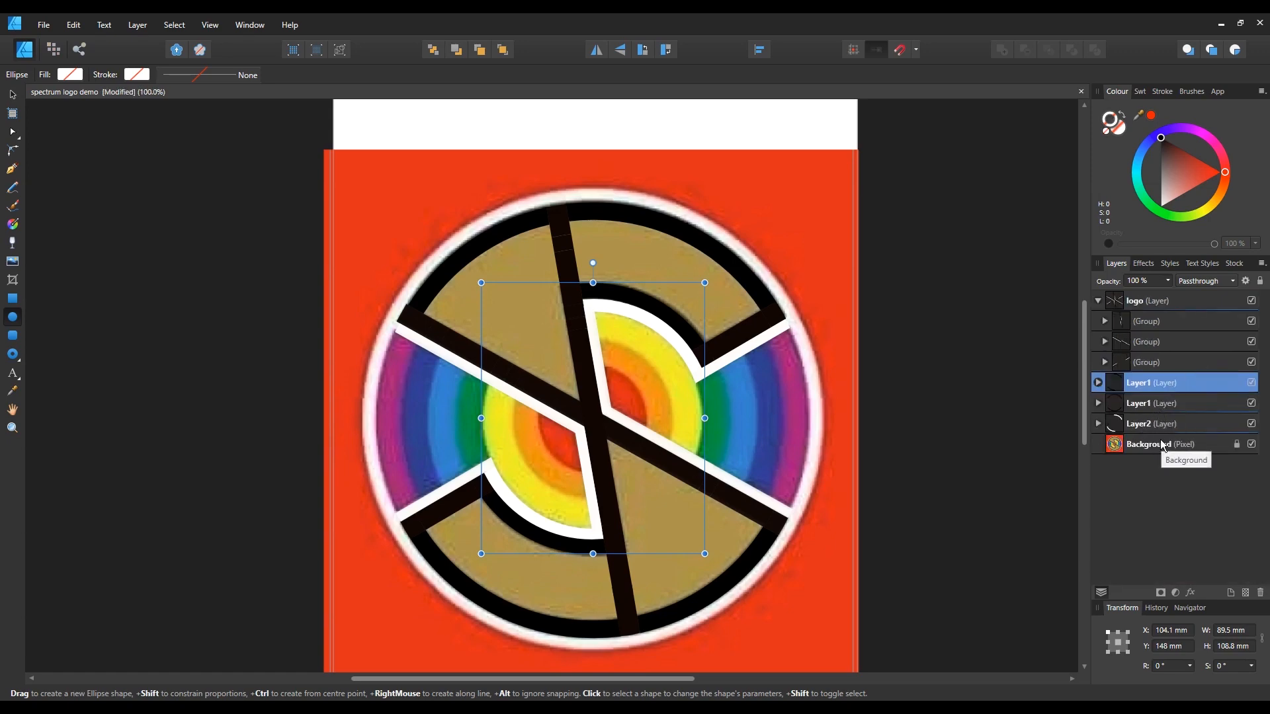
pyautogui.click(1161, 445)
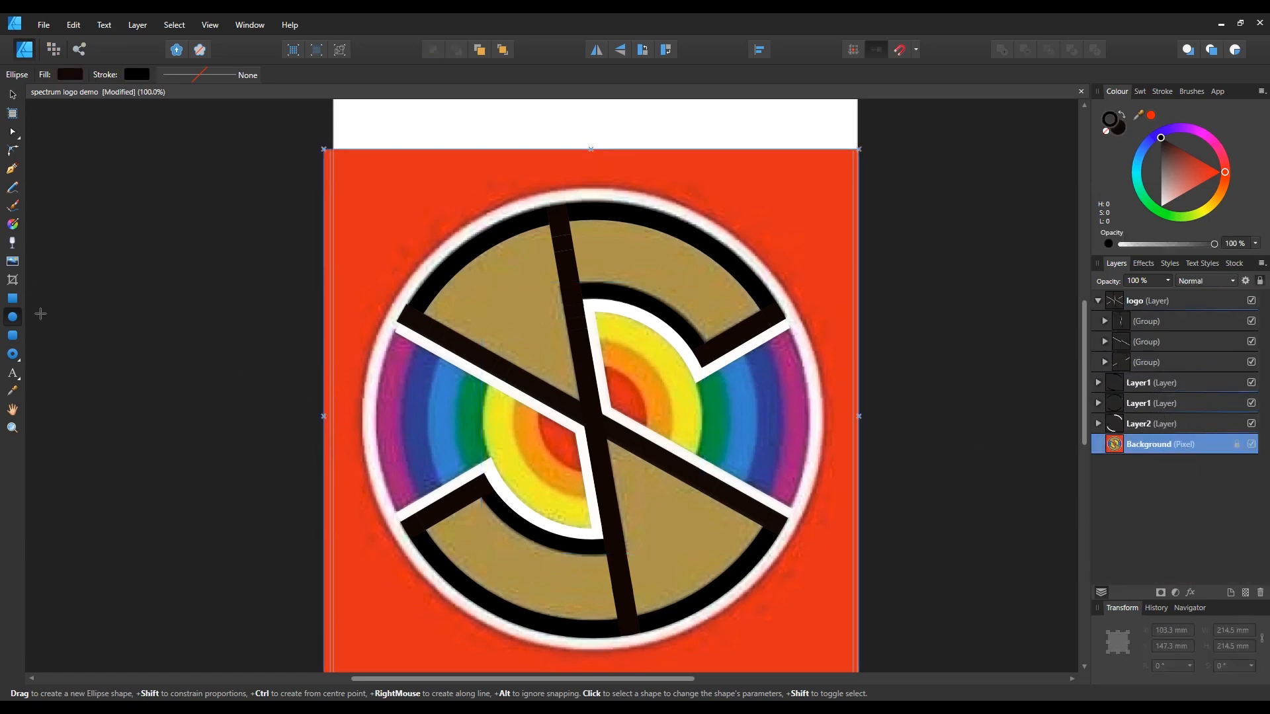
pyautogui.moveTo(378, 253)
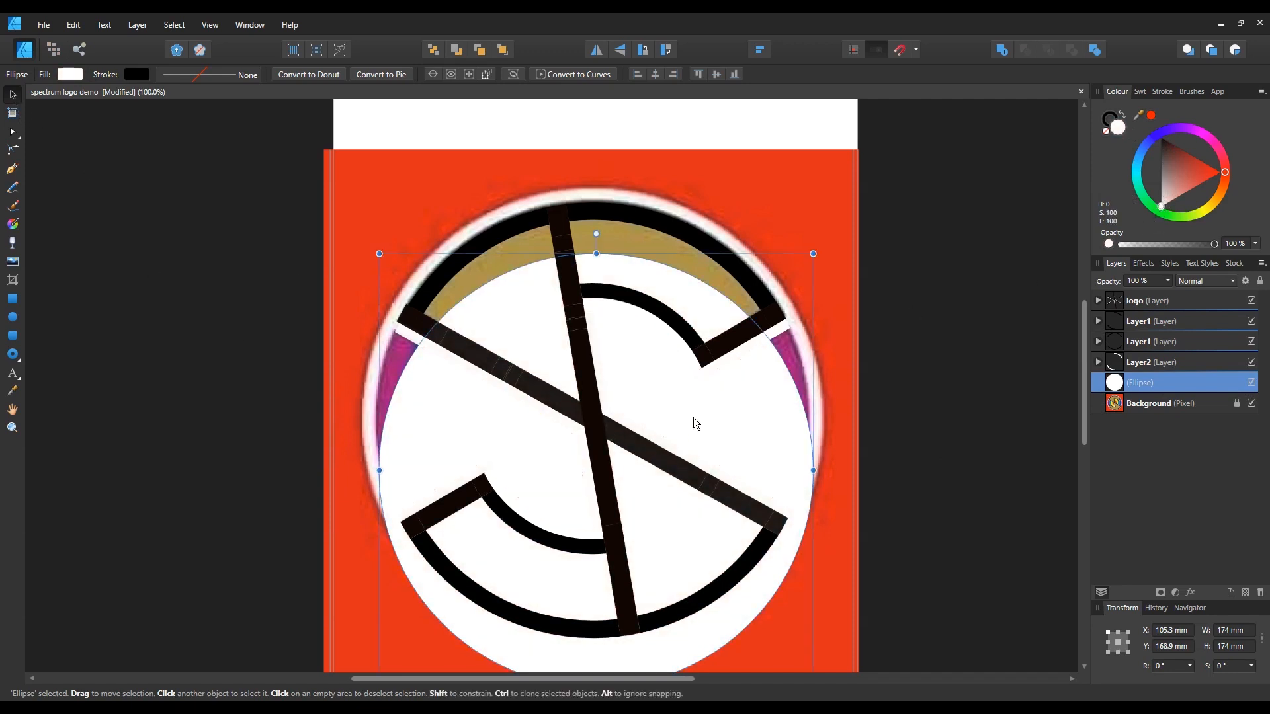
pyautogui.moveTo(692, 424); pyautogui.dragTo(688, 367)
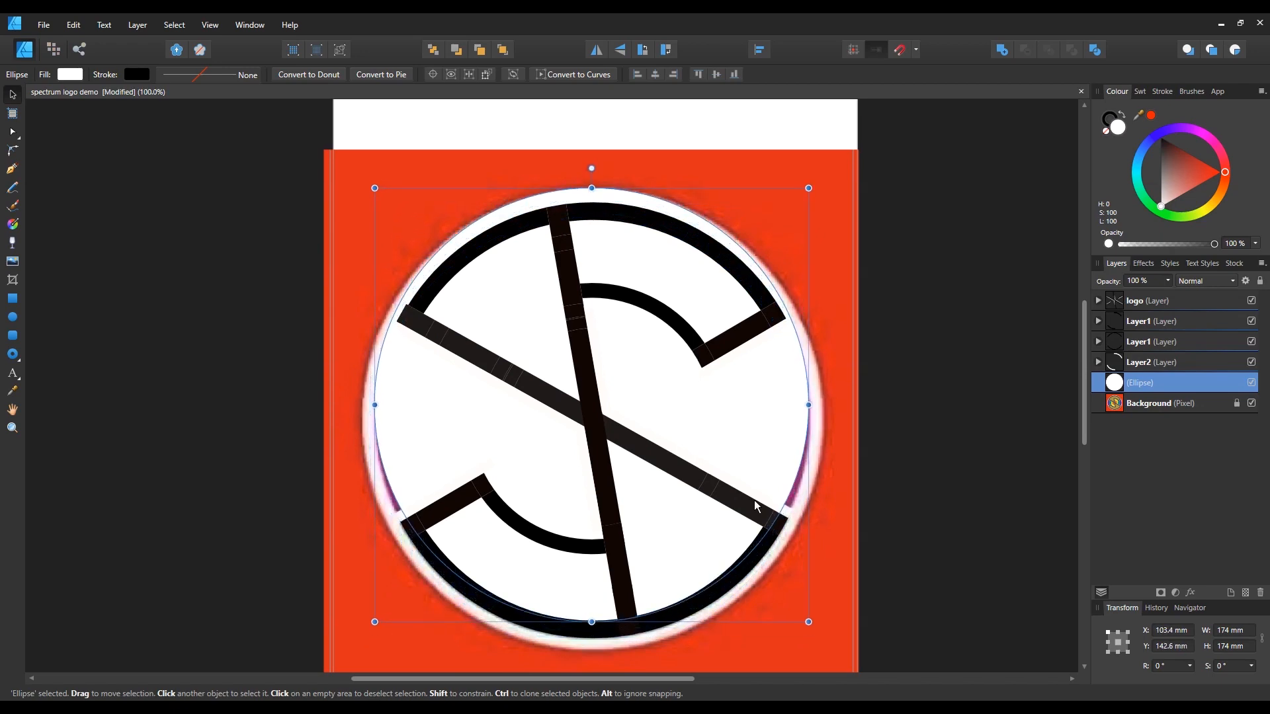
pyautogui.moveTo(739, 544)
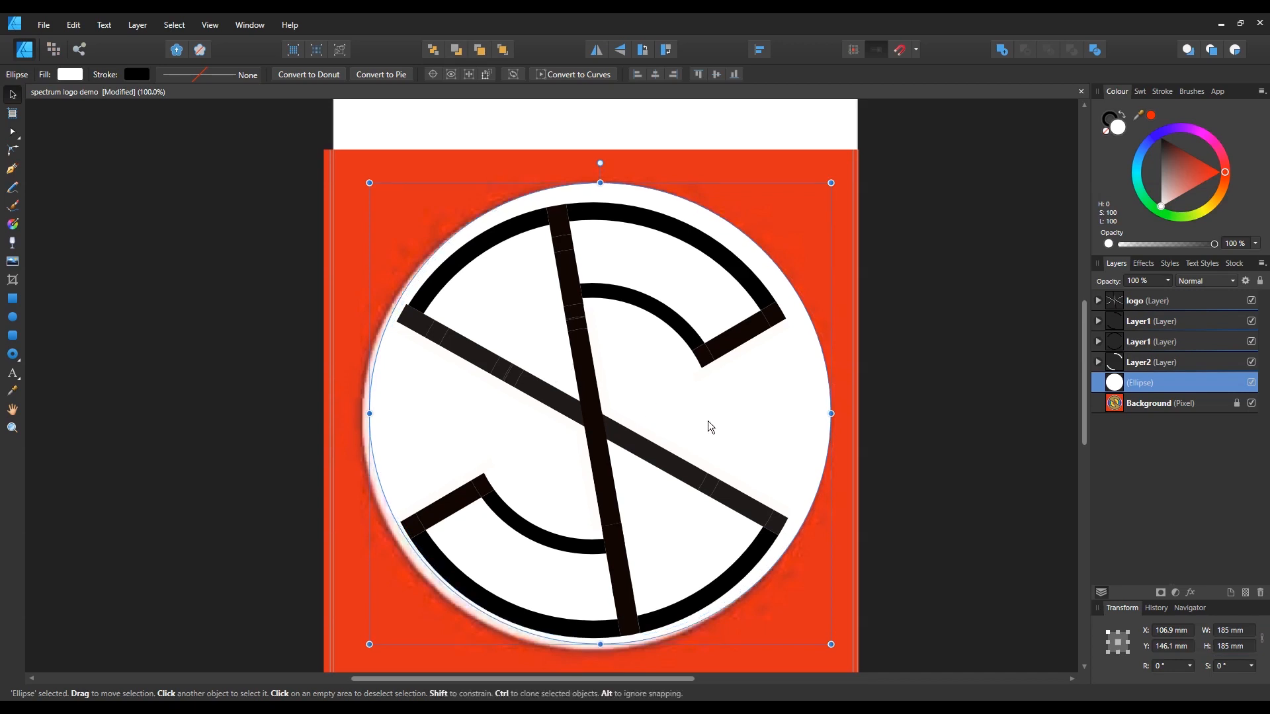
pyautogui.moveTo(710, 428); pyautogui.dragTo(703, 414)
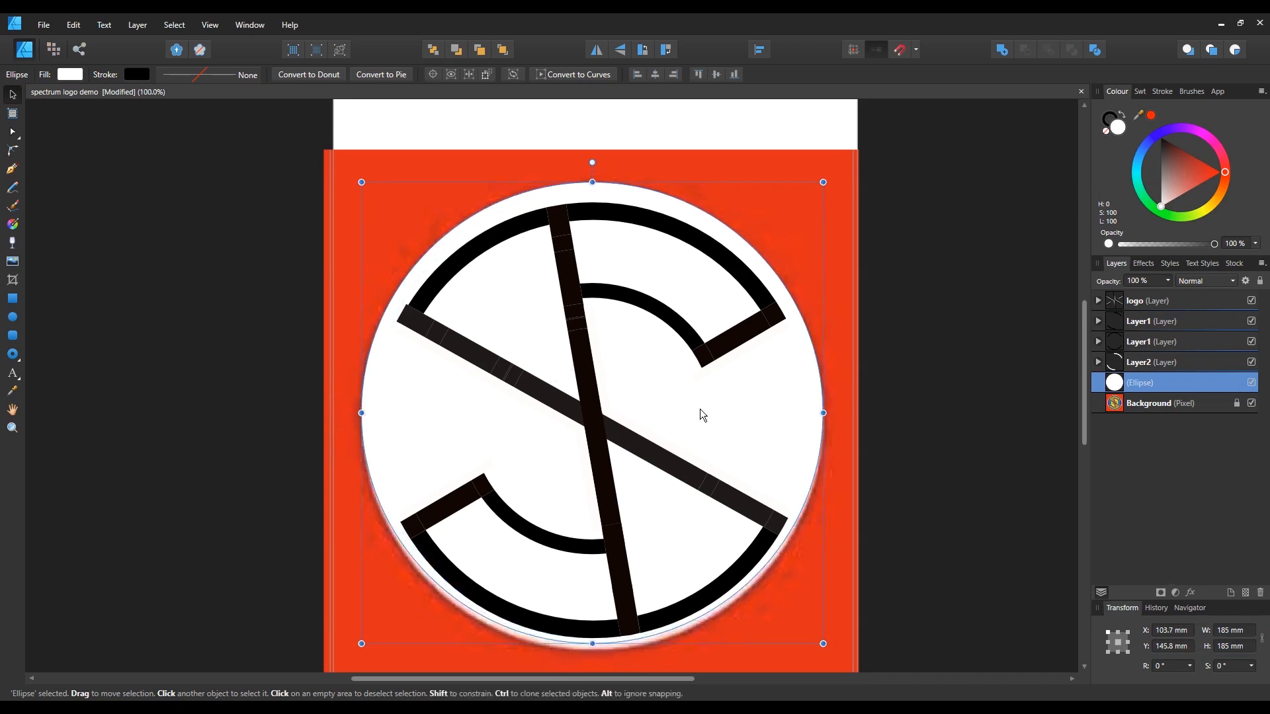
pyautogui.moveTo(702, 413); pyautogui.dragTo(703, 419)
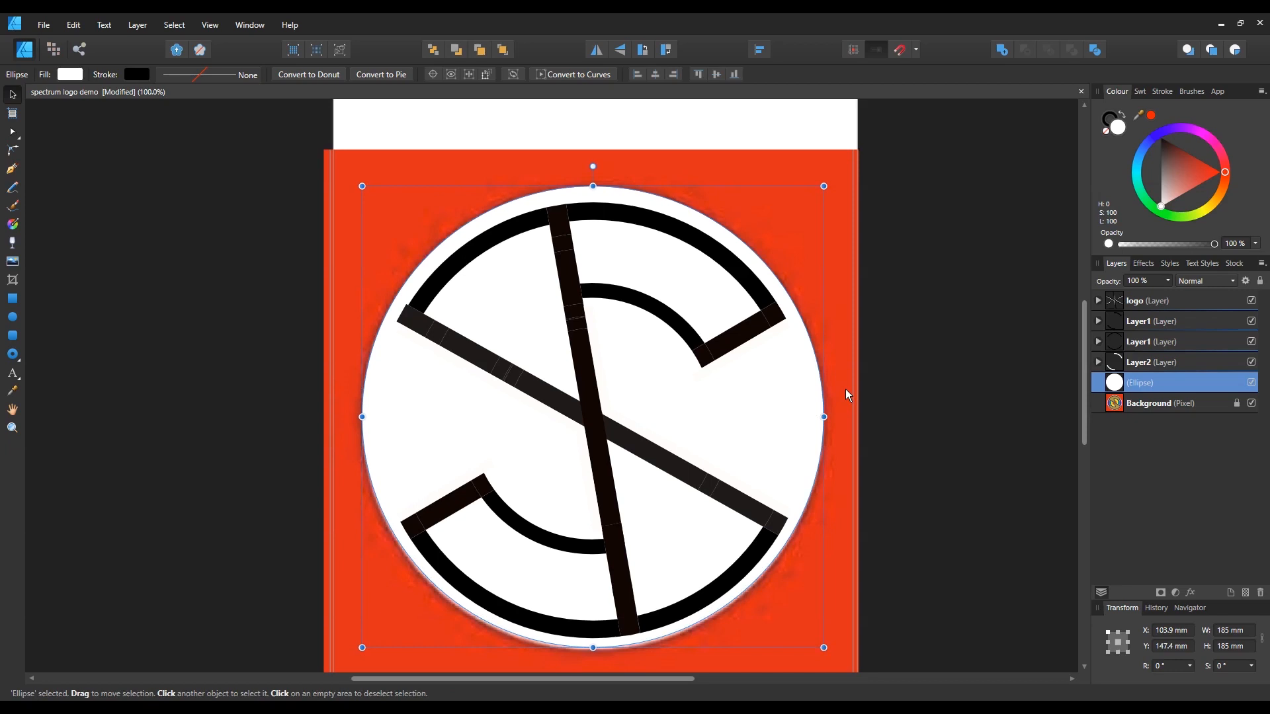
pyautogui.moveTo(815, 418)
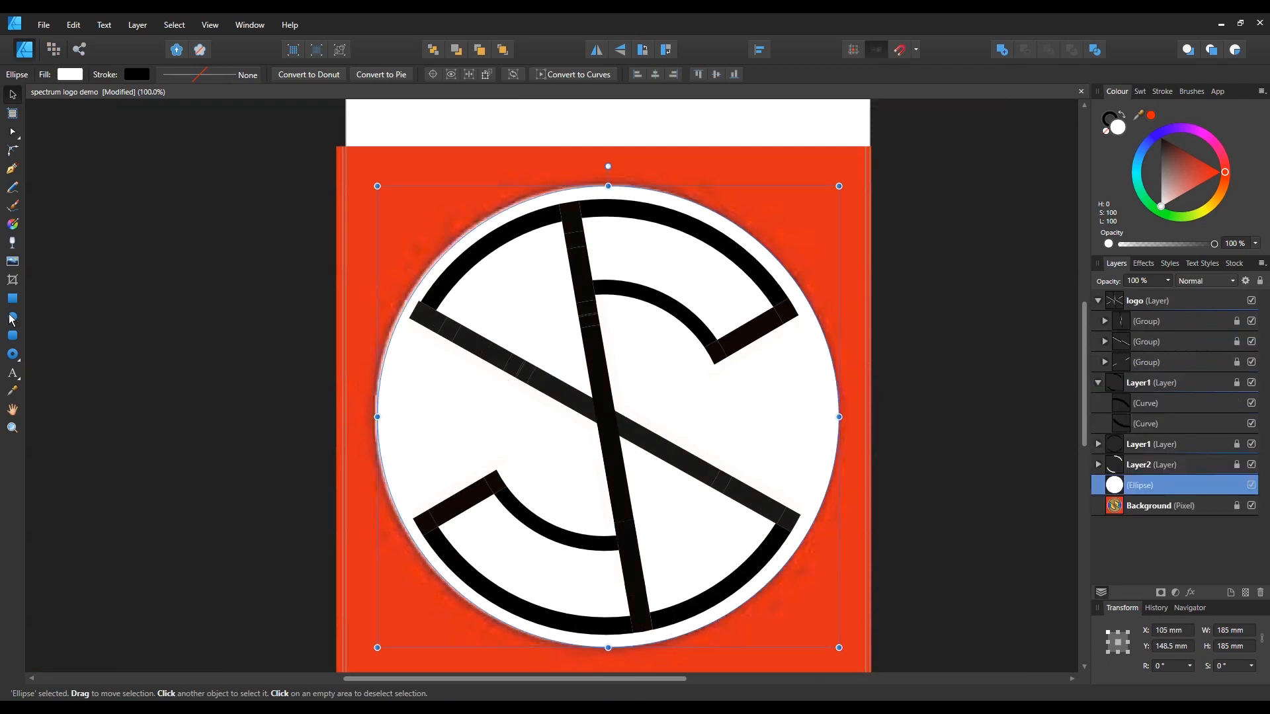
# - Draw a black-filled circle inside the white ellipse
pyautogui.moveTo(458, 217); pyautogui.dragTo(743, 462)
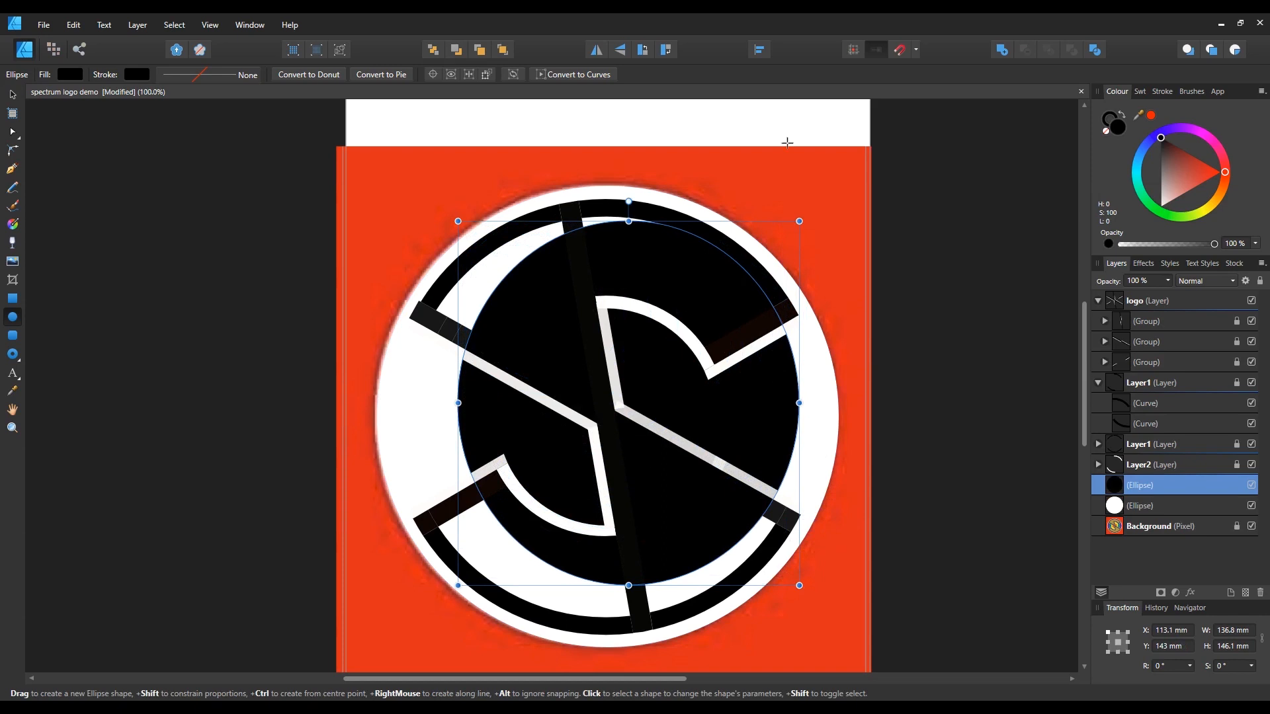
pyautogui.click(1158, 526)
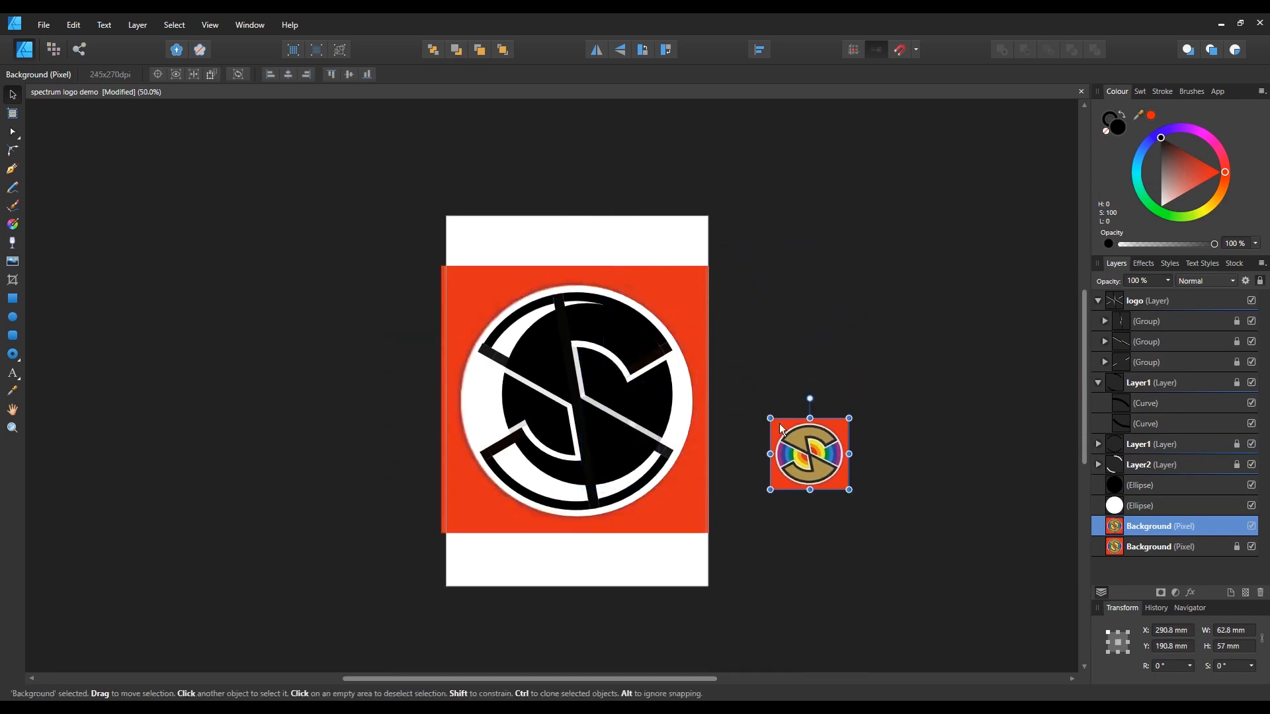
# - Move a small reference copy off the page and resize the black circle to 175 mm, centred
pyautogui.click(73, 24)
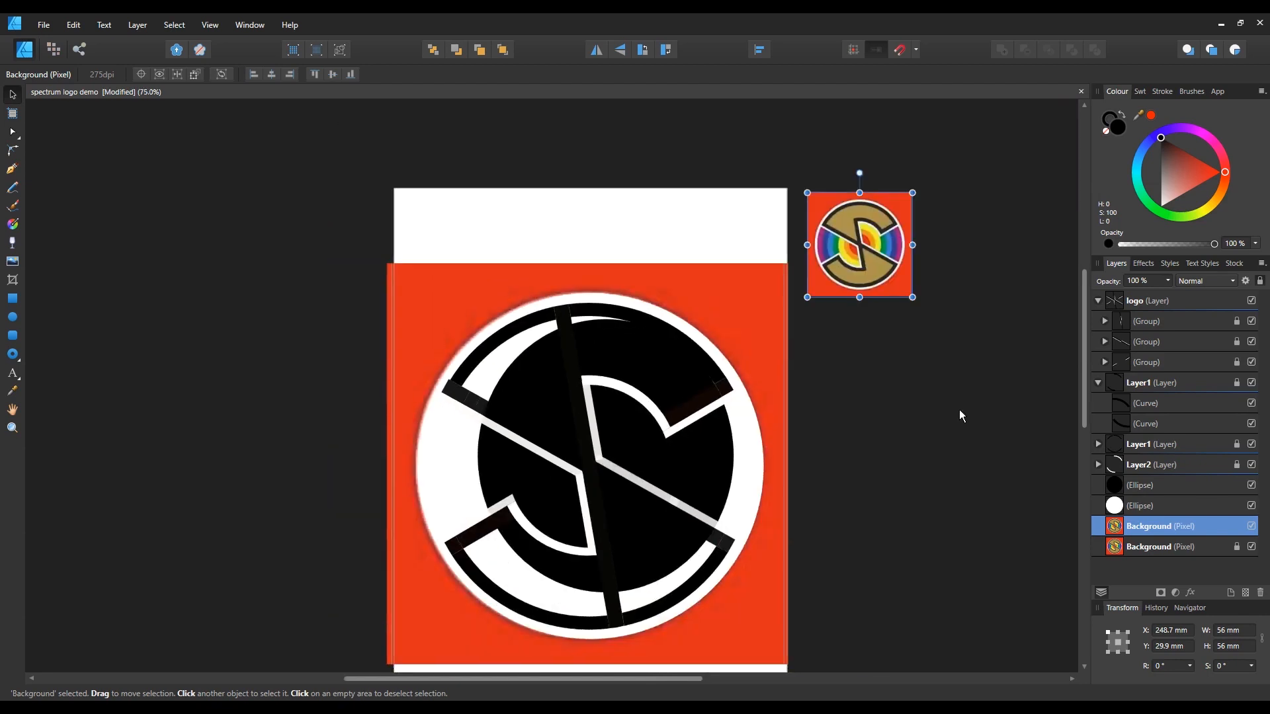
pyautogui.moveTo(841, 331)
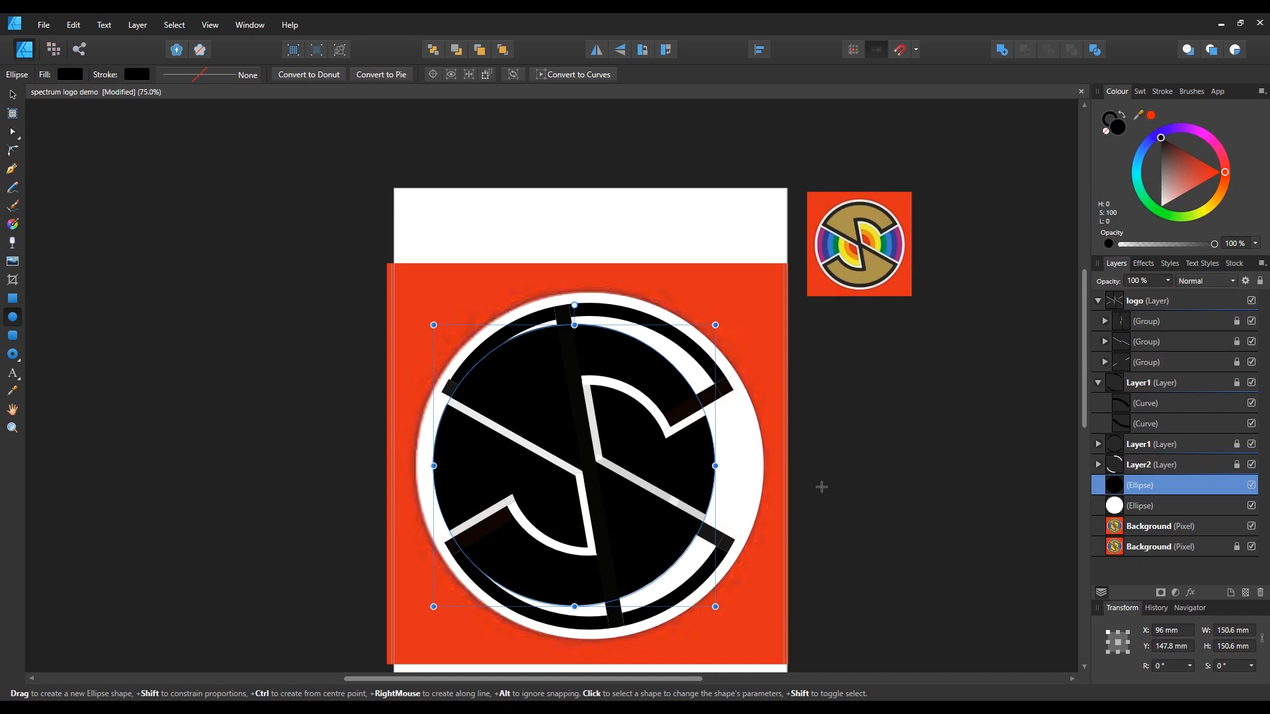
pyautogui.click(1234, 629)
pyautogui.write('175')
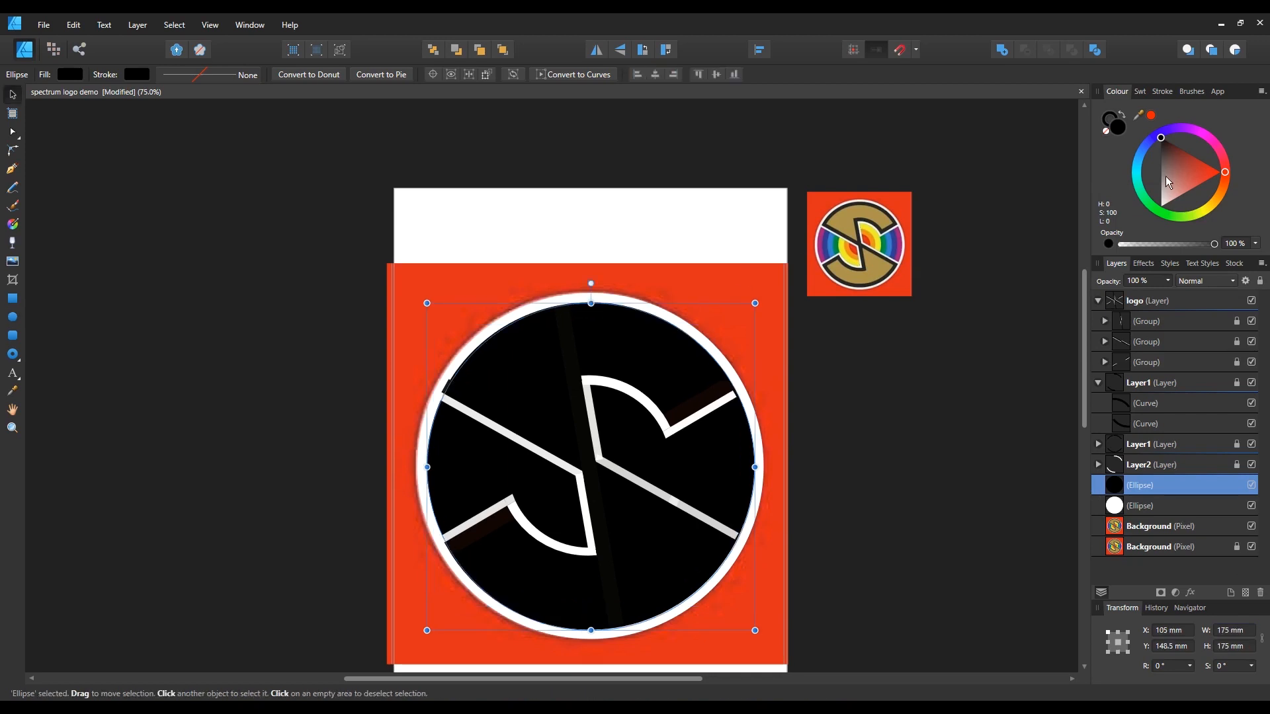
pyautogui.moveTo(900, 241)
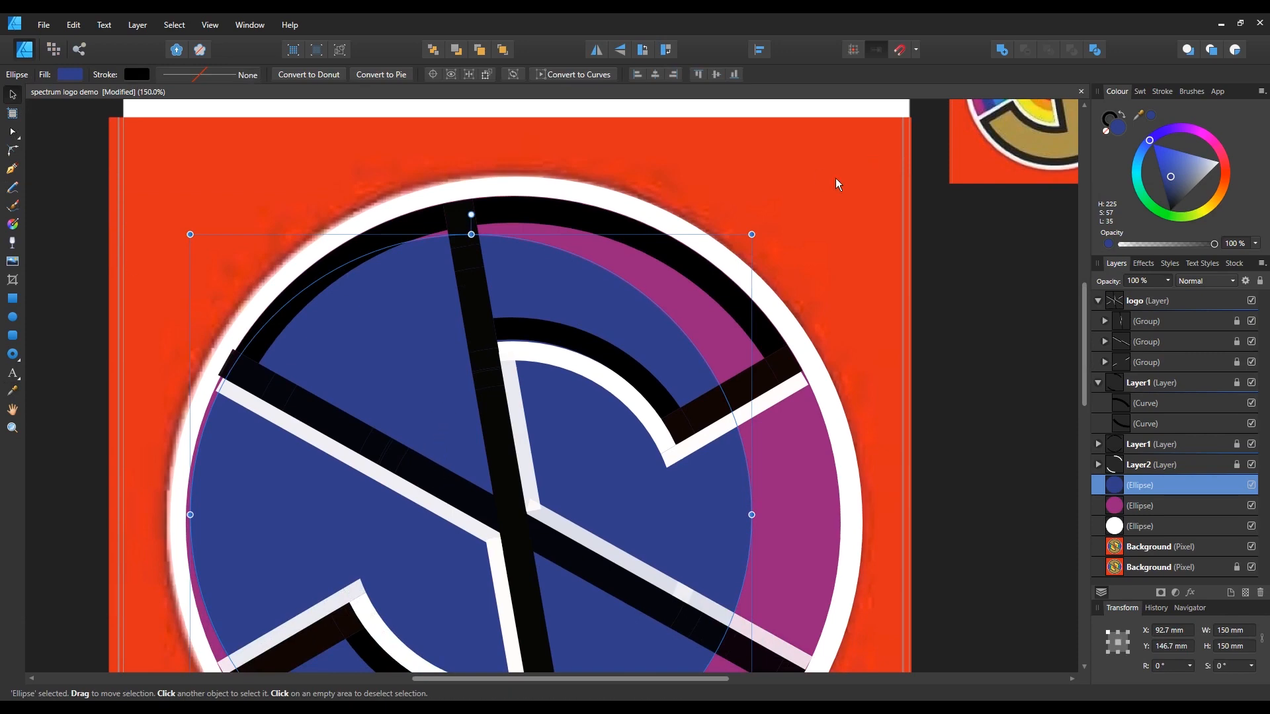
pyautogui.moveTo(420, 399)
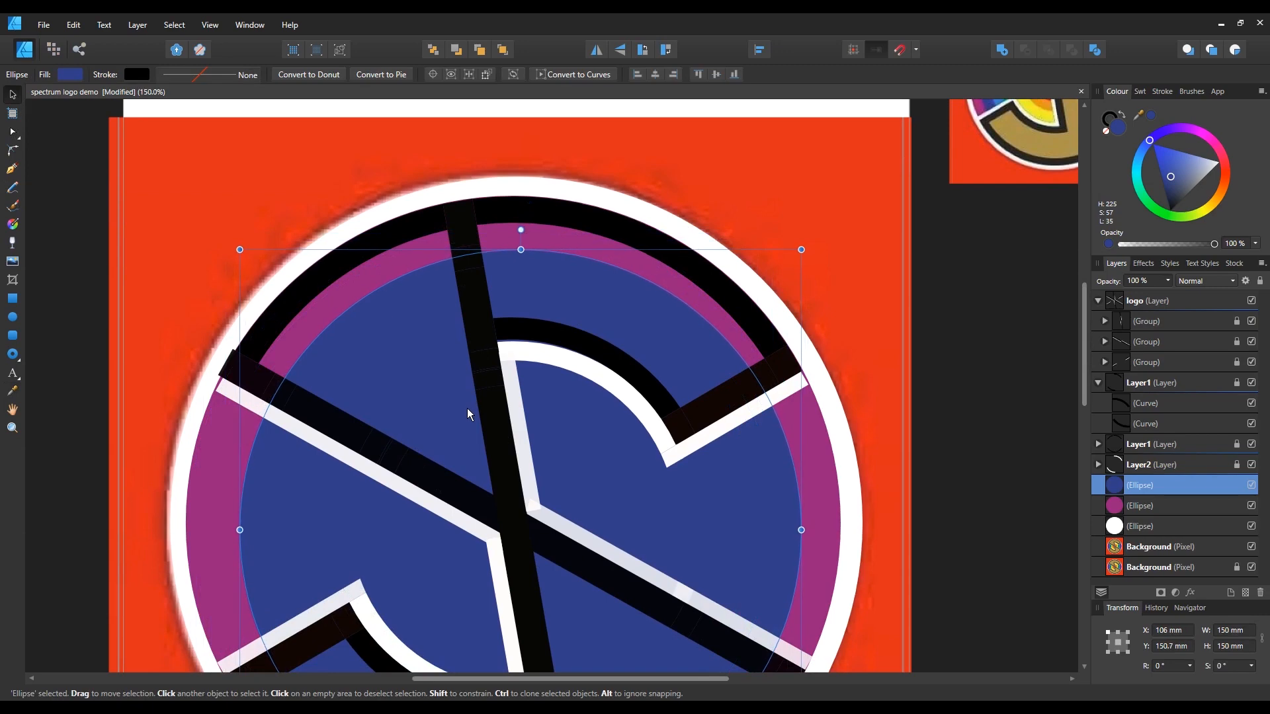
# - Lock the purple and dark blue circles in place in the Layers panel
pyautogui.click(1141, 506)
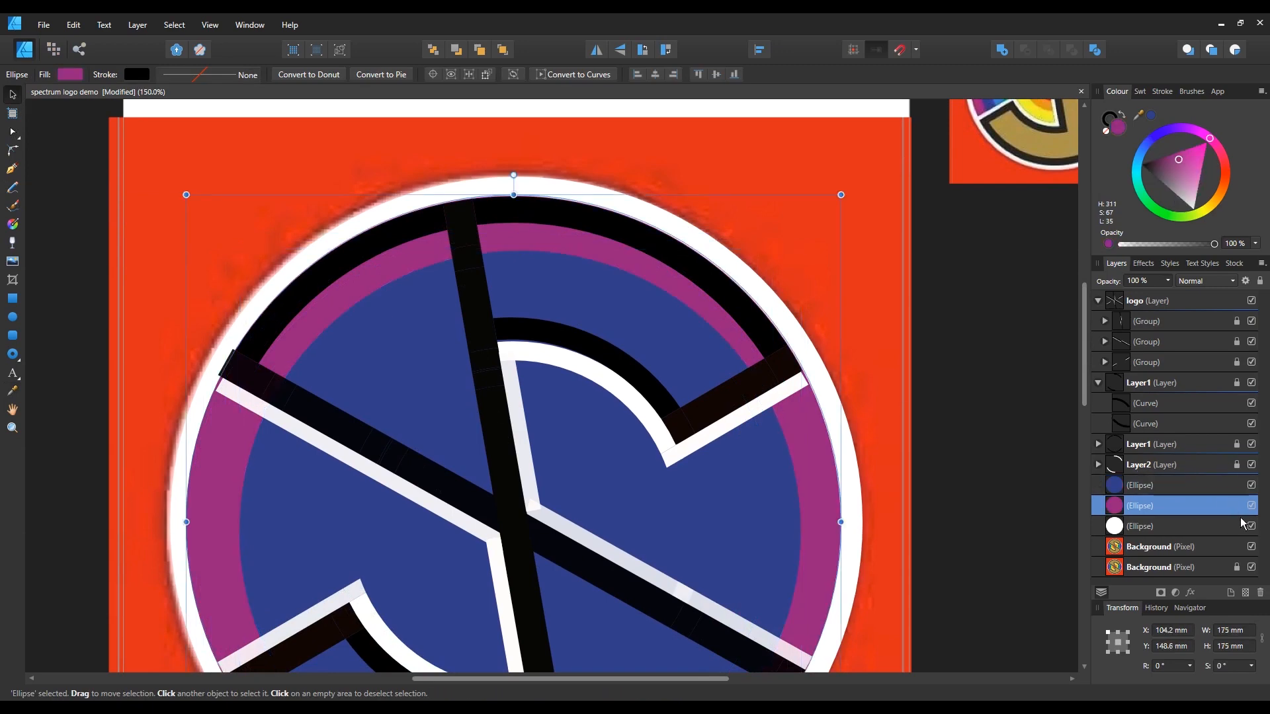
pyautogui.click(1140, 527)
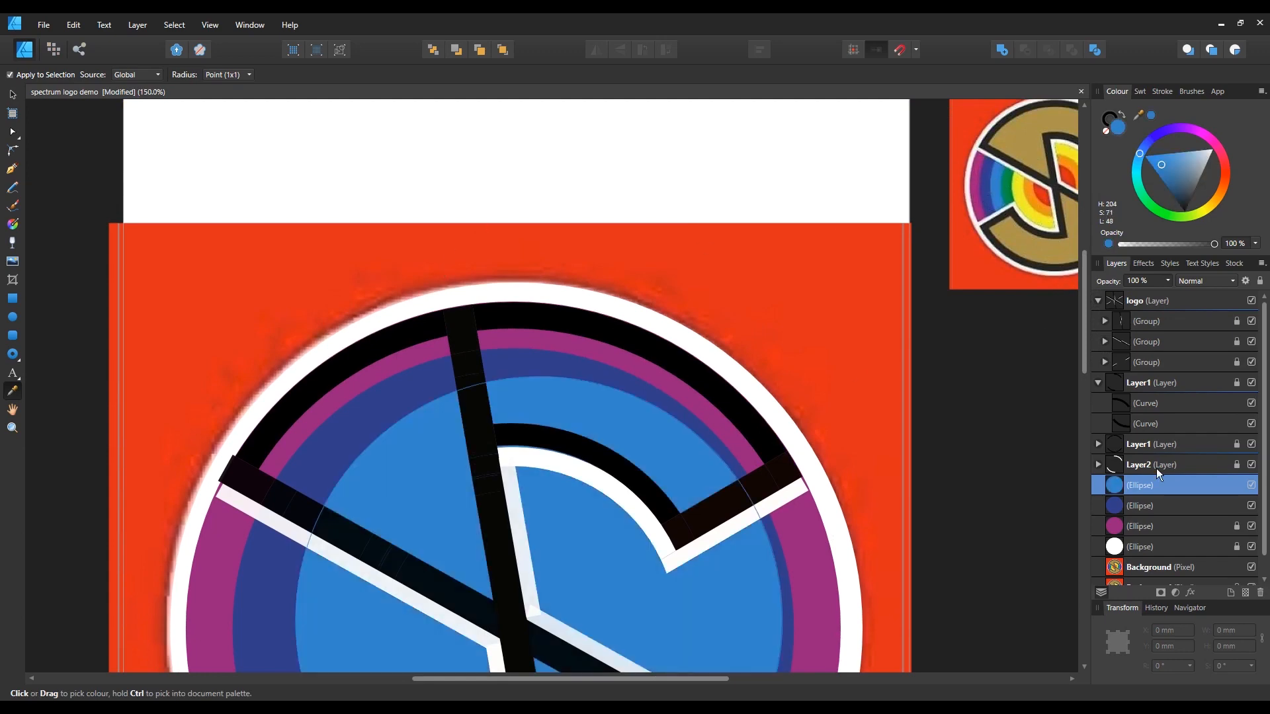
pyautogui.moveTo(1209, 510)
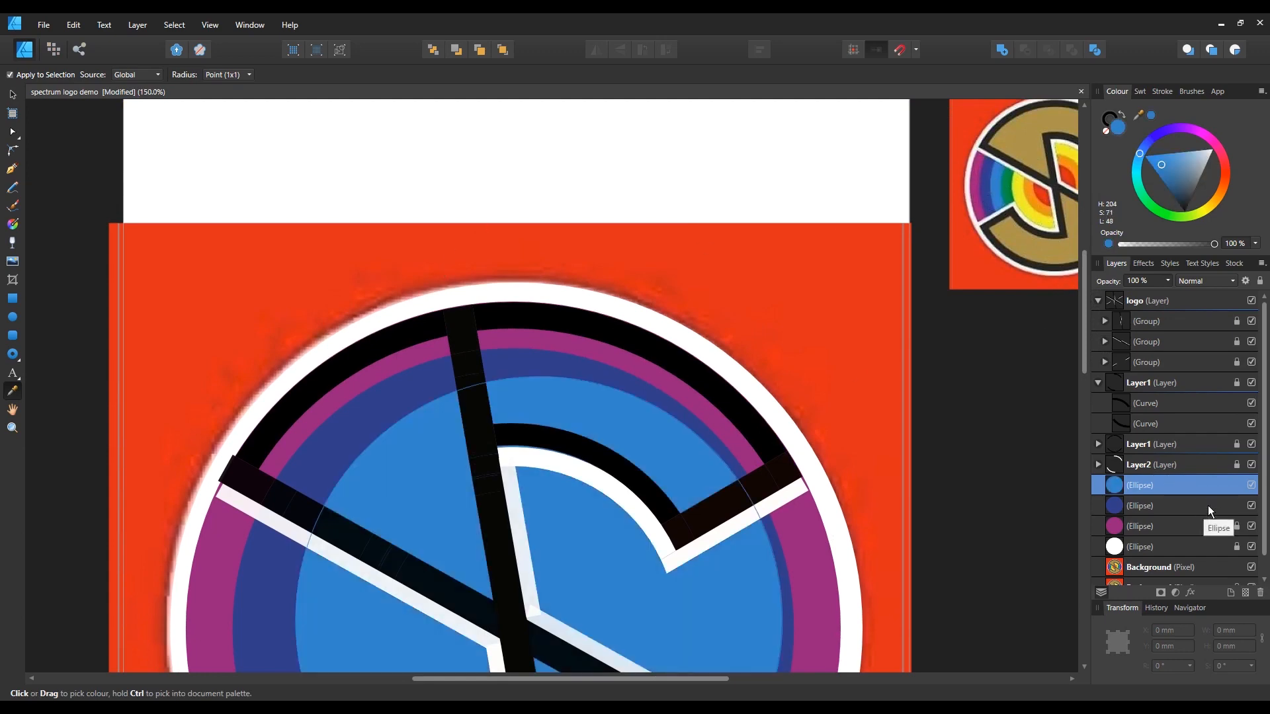
pyautogui.click(1167, 505)
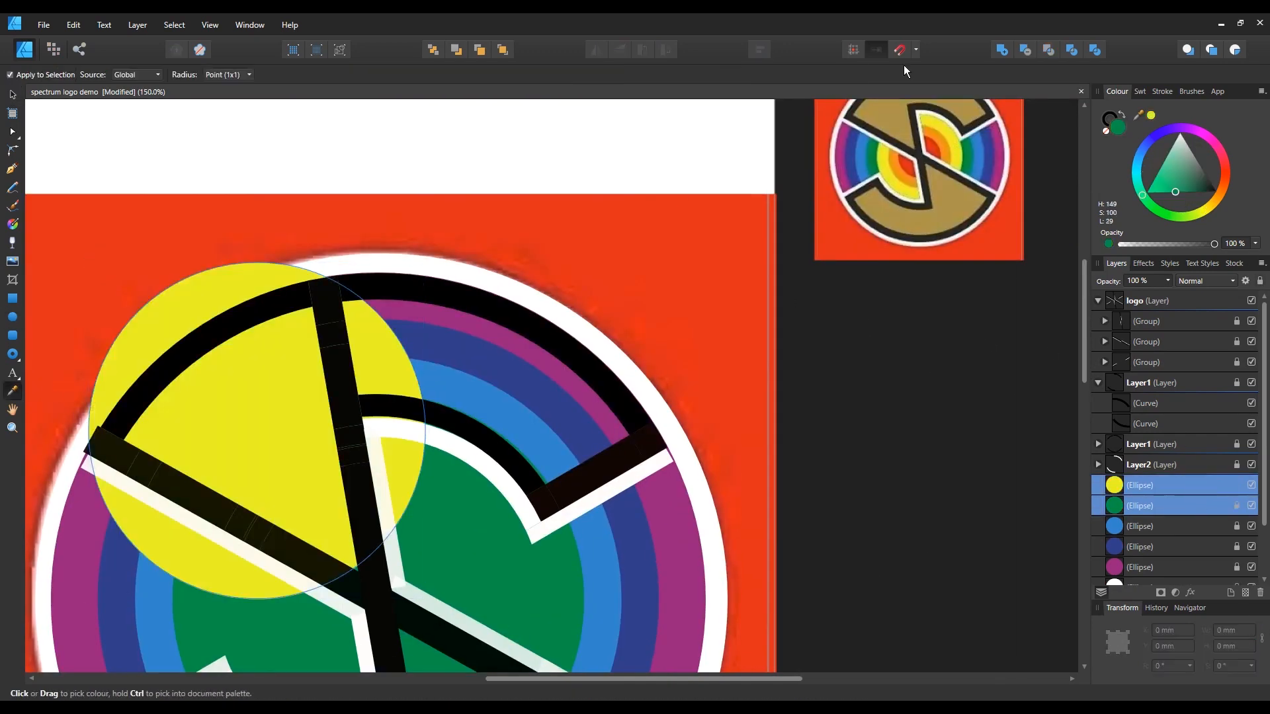
# - Draw the red centre circle and size the orange ring in the Transform panel
pyautogui.click(759, 49)
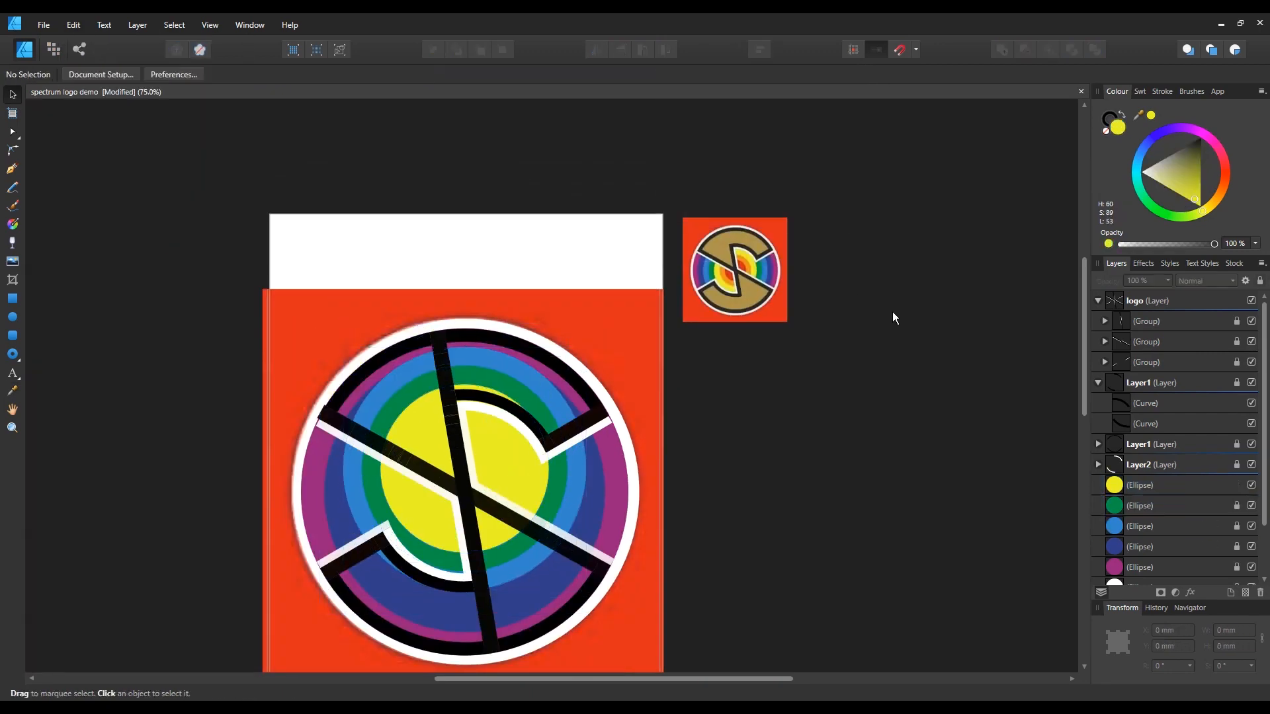
pyautogui.click(760, 49)
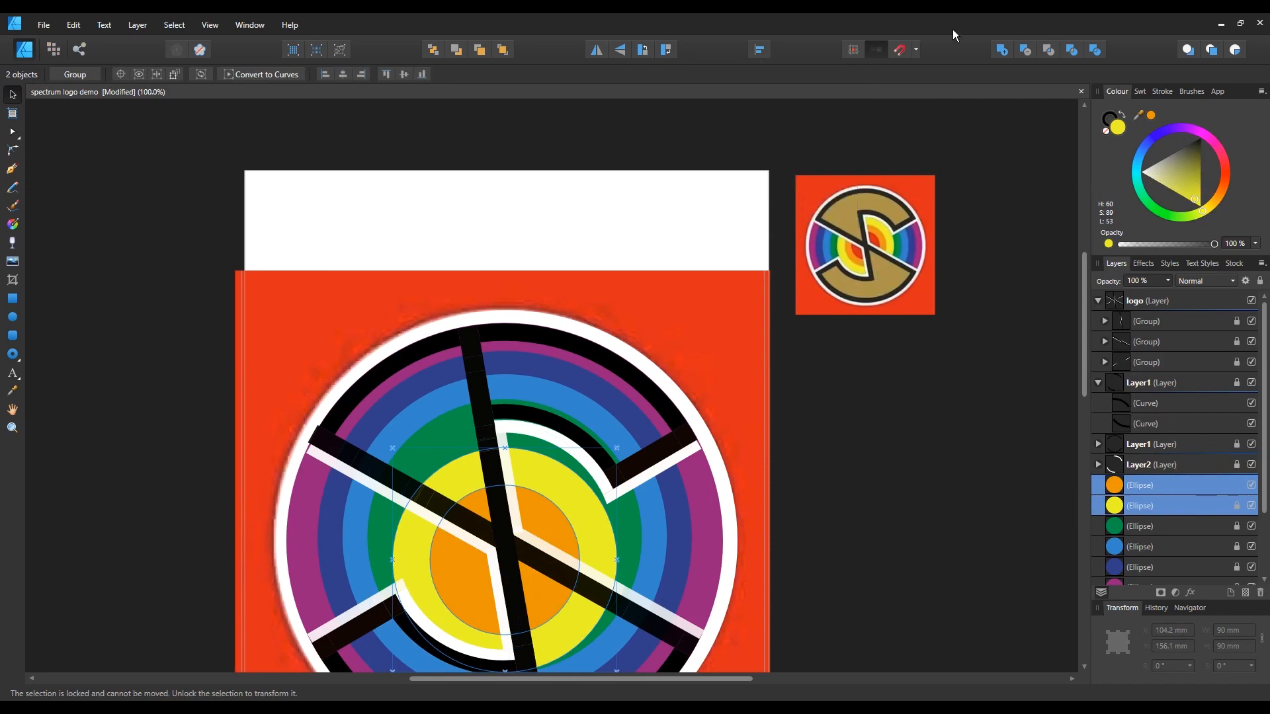
pyautogui.click(758, 49)
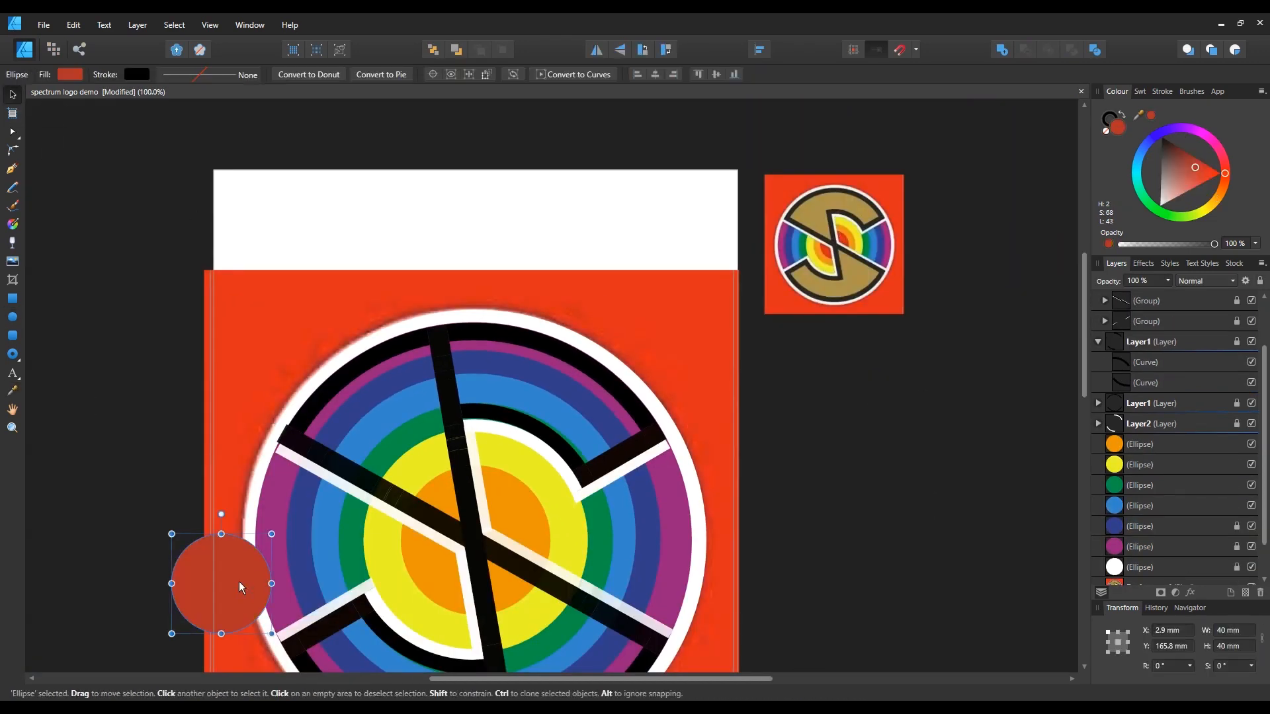
pyautogui.click(759, 48)
pyautogui.write('70')
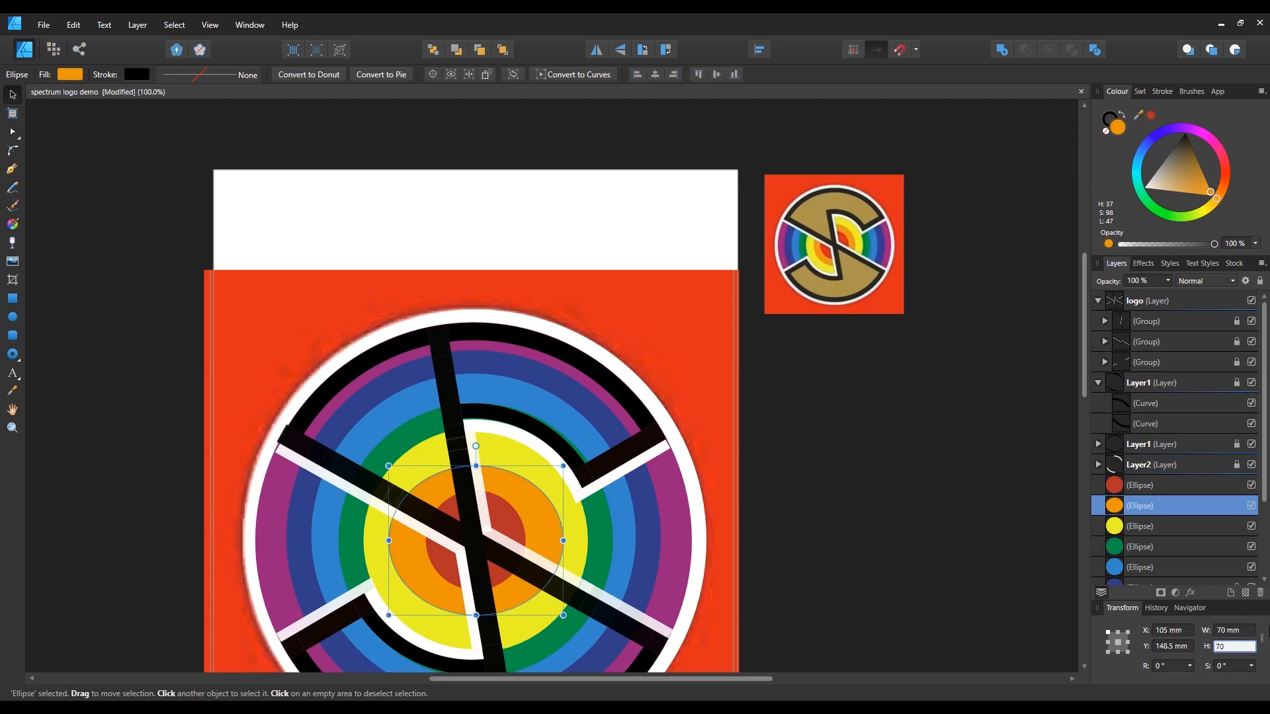
pyautogui.click(1141, 484)
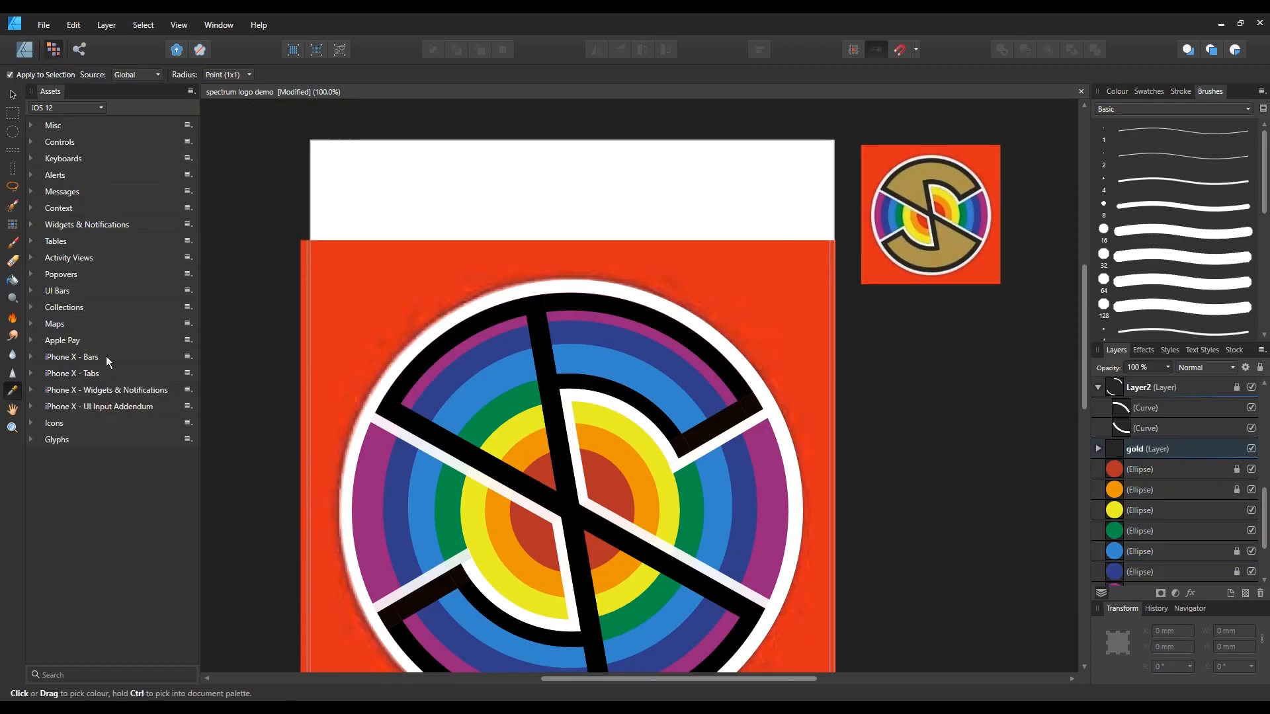
pyautogui.moveTo(119, 319)
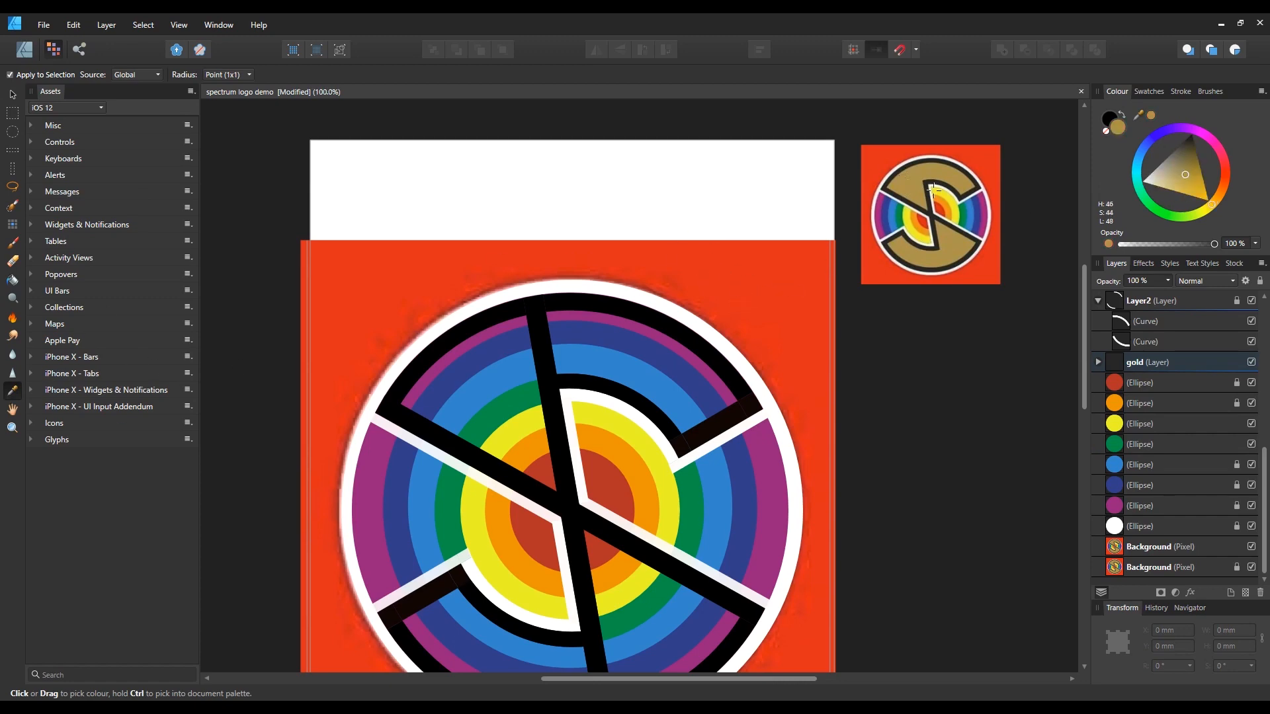
pyautogui.moveTo(12, 243)
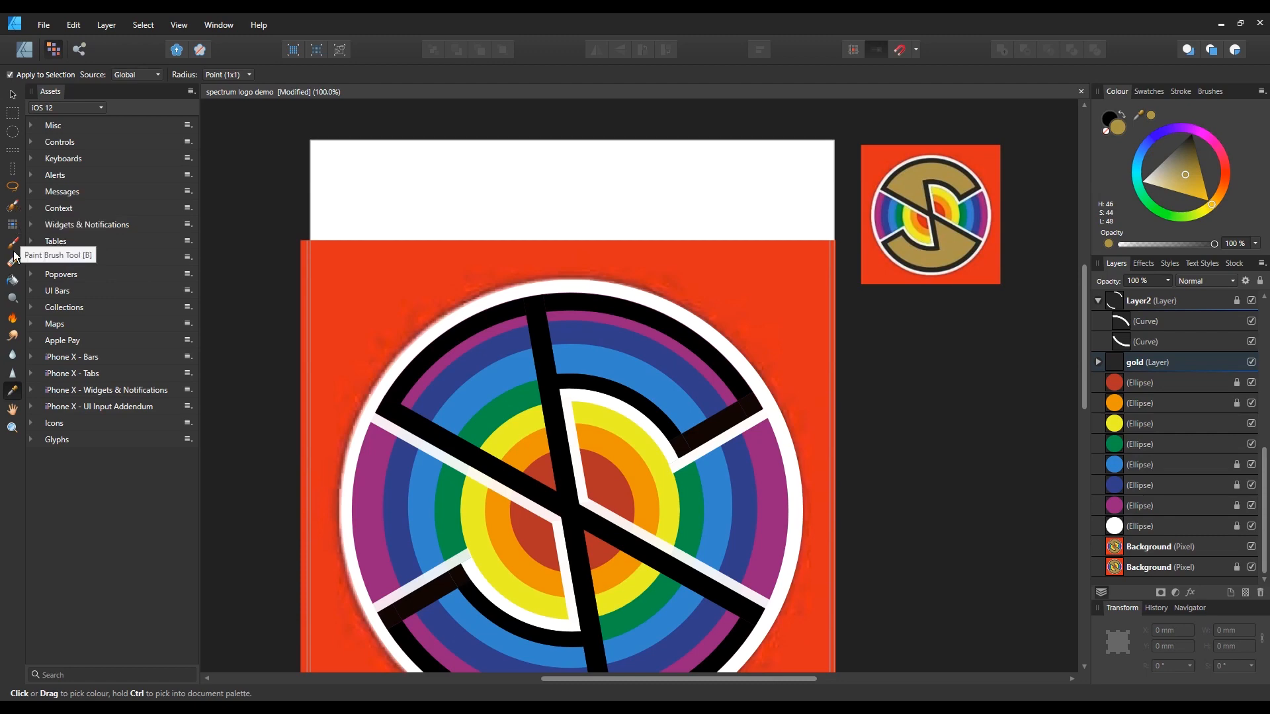
# - Sample the gold colour from the reference thumbnail for the Paint Brush
pyautogui.click(12, 242)
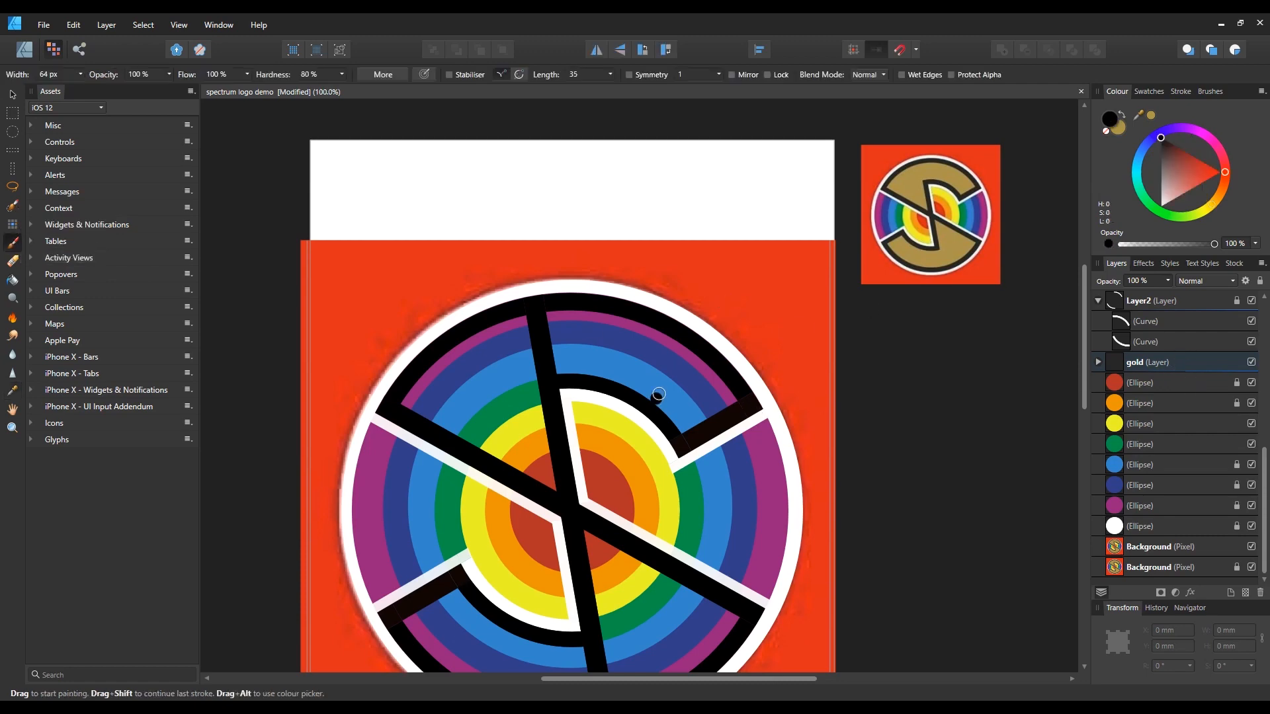
pyautogui.moveTo(10, 392)
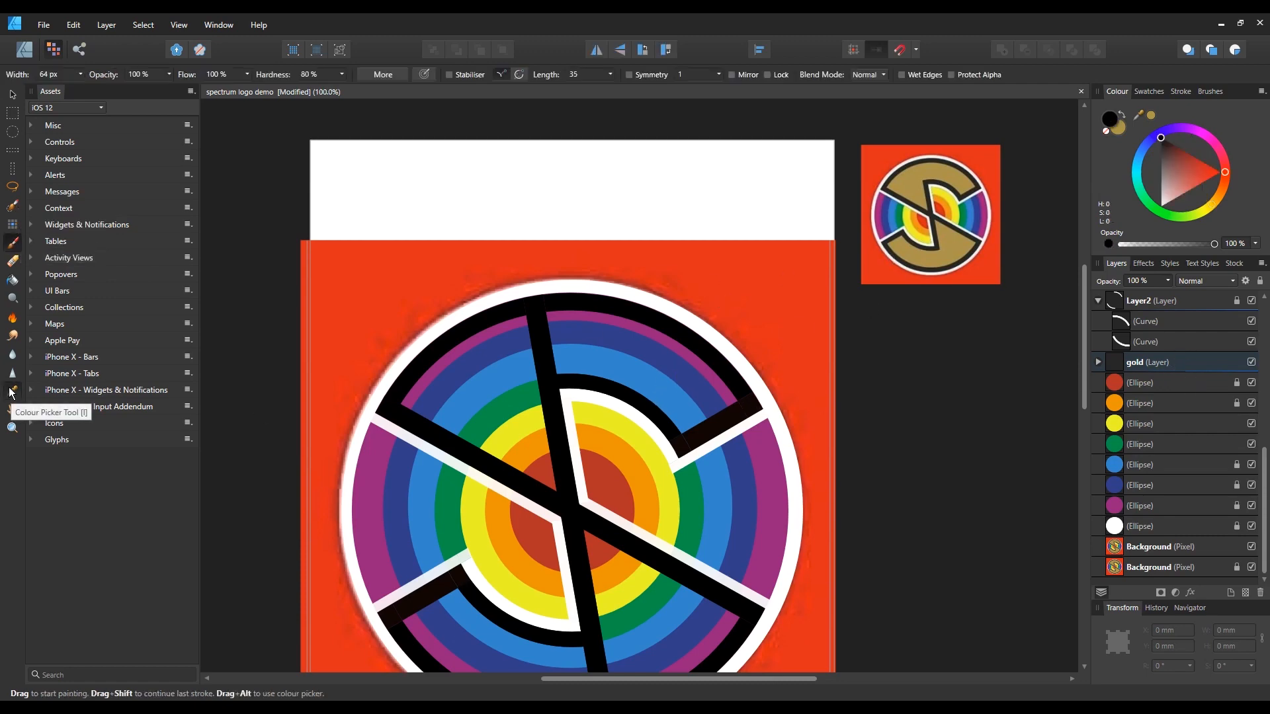
pyautogui.click(10, 390)
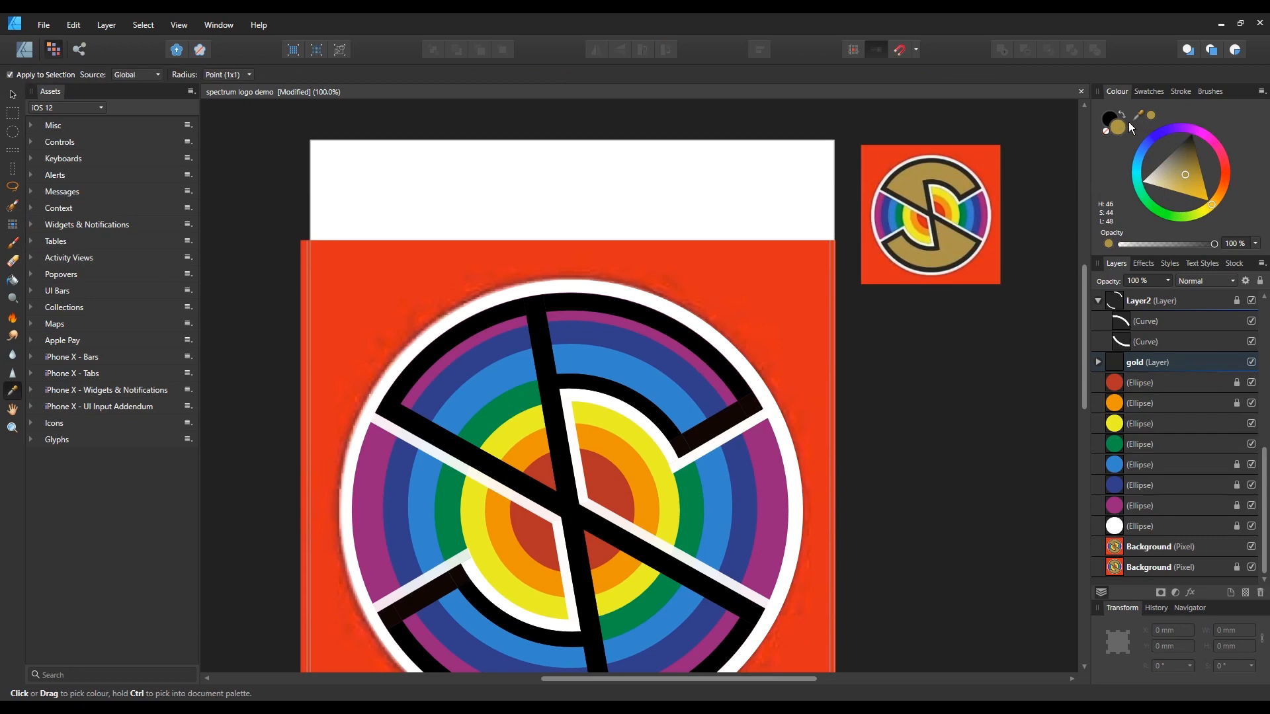
pyautogui.click(635, 361)
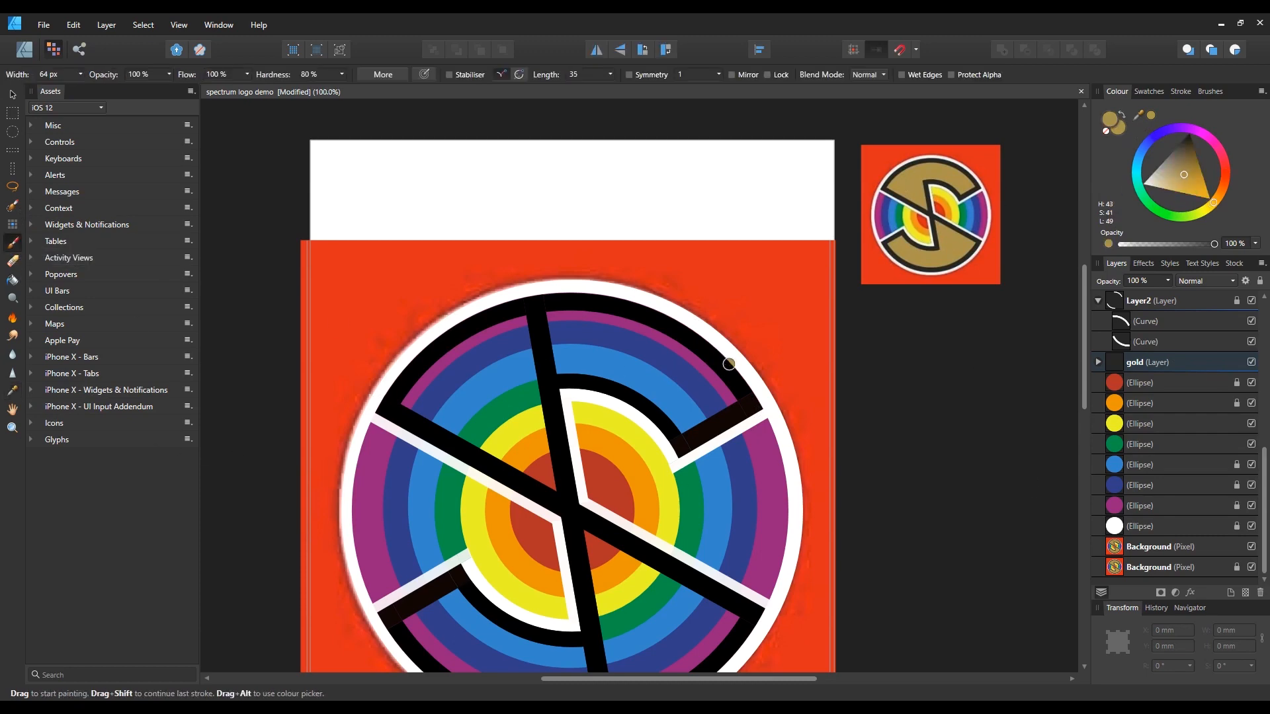
# - Brush gold over the top arm and upper-left section of the S
pyautogui.moveTo(729, 364); pyautogui.dragTo(682, 429)
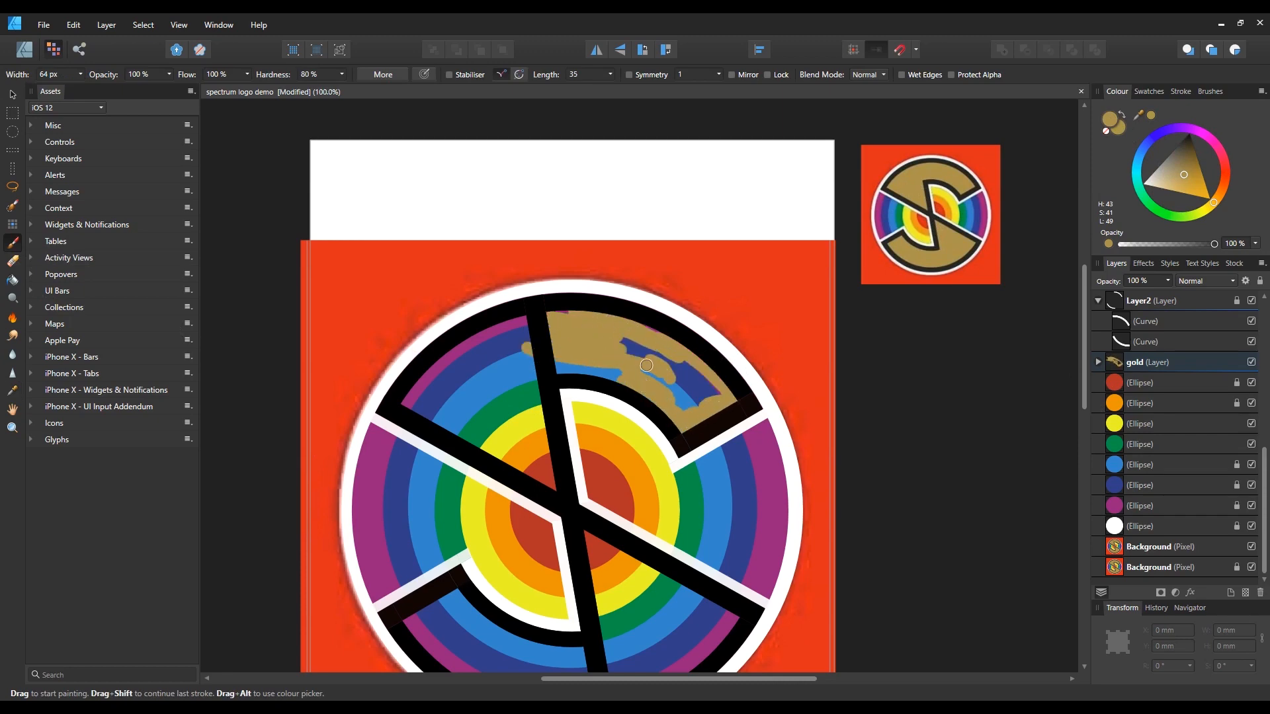
pyautogui.moveTo(647, 365); pyautogui.dragTo(615, 349)
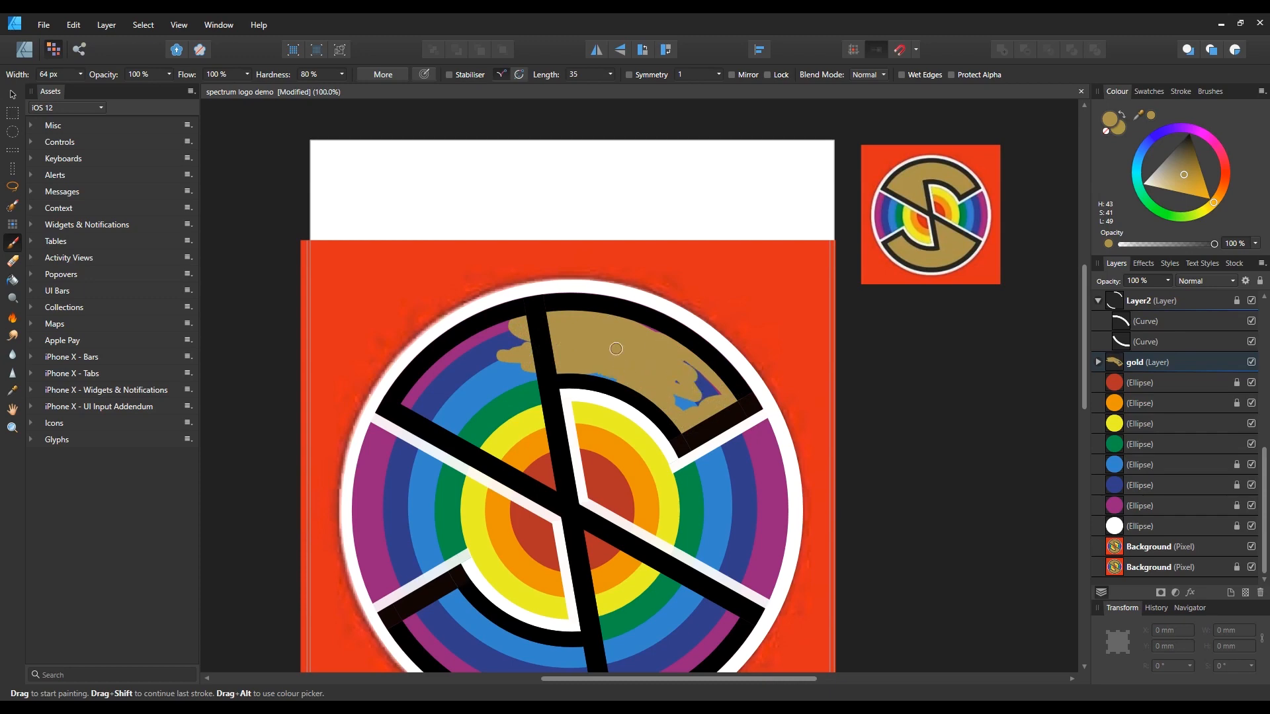
pyautogui.moveTo(615, 349); pyautogui.dragTo(660, 394)
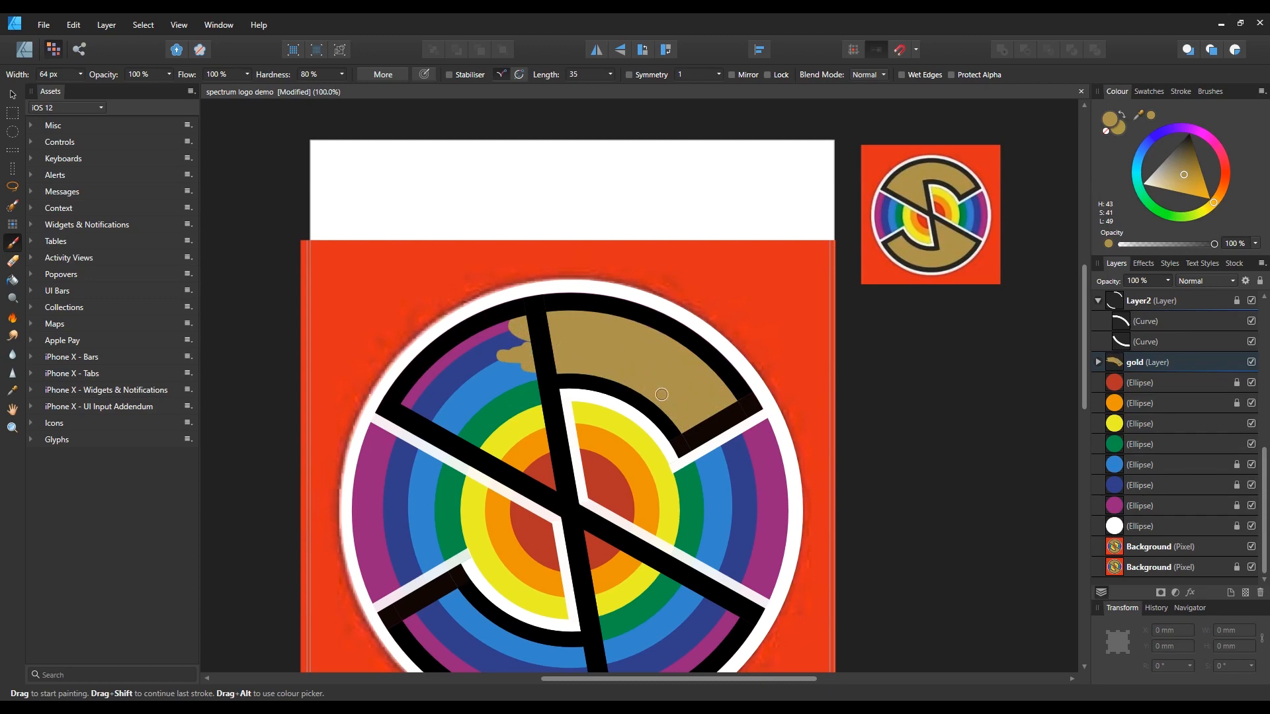
pyautogui.moveTo(661, 394); pyautogui.dragTo(517, 445)
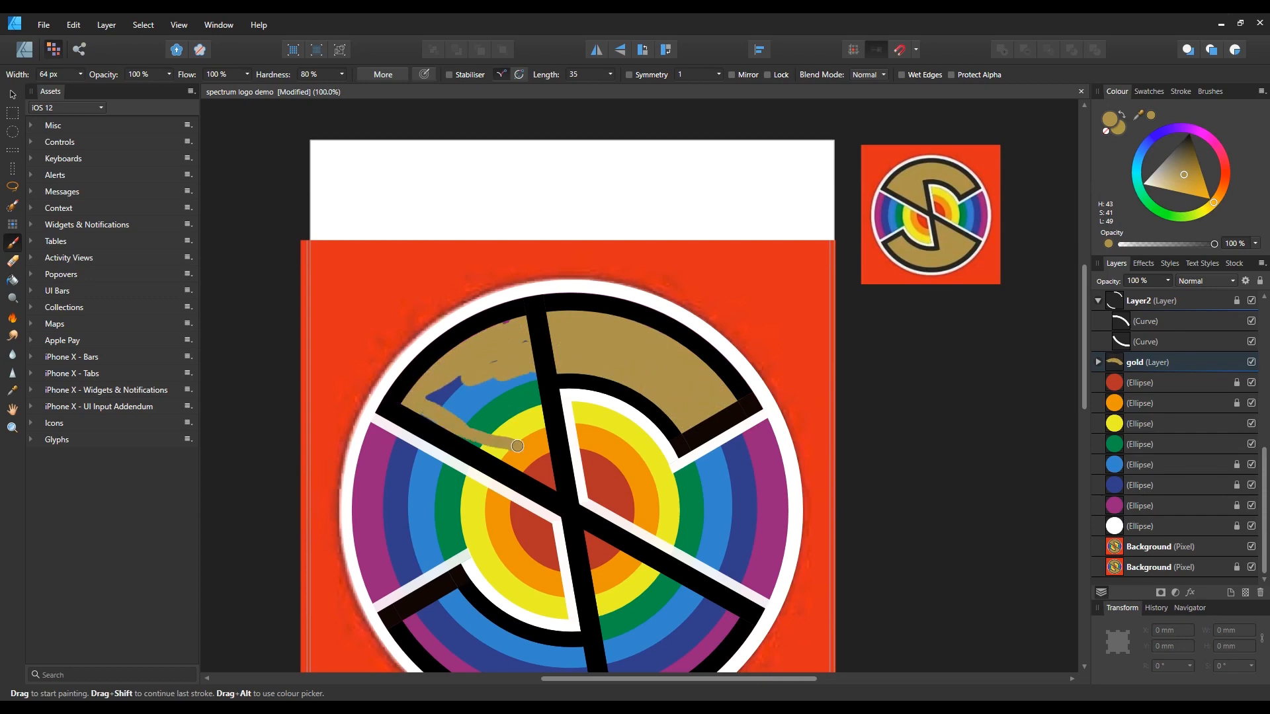
pyautogui.moveTo(517, 446); pyautogui.dragTo(504, 409)
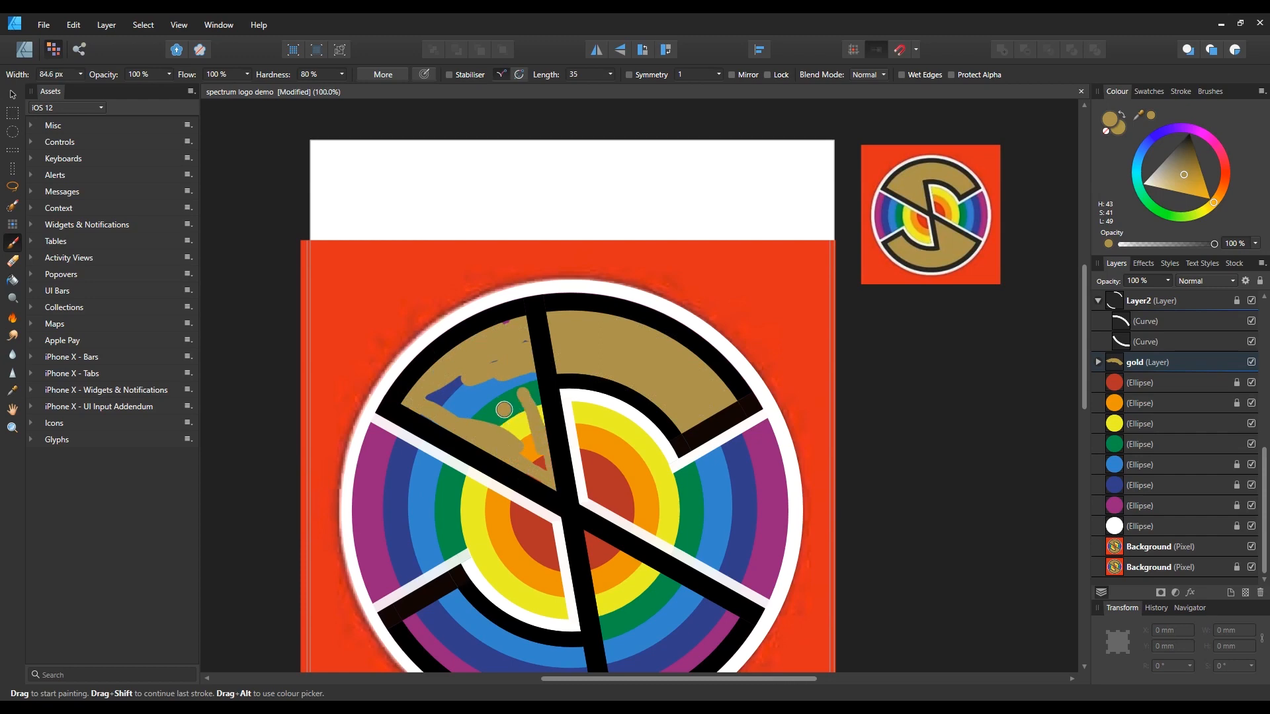
pyautogui.moveTo(504, 410); pyautogui.dragTo(527, 402)
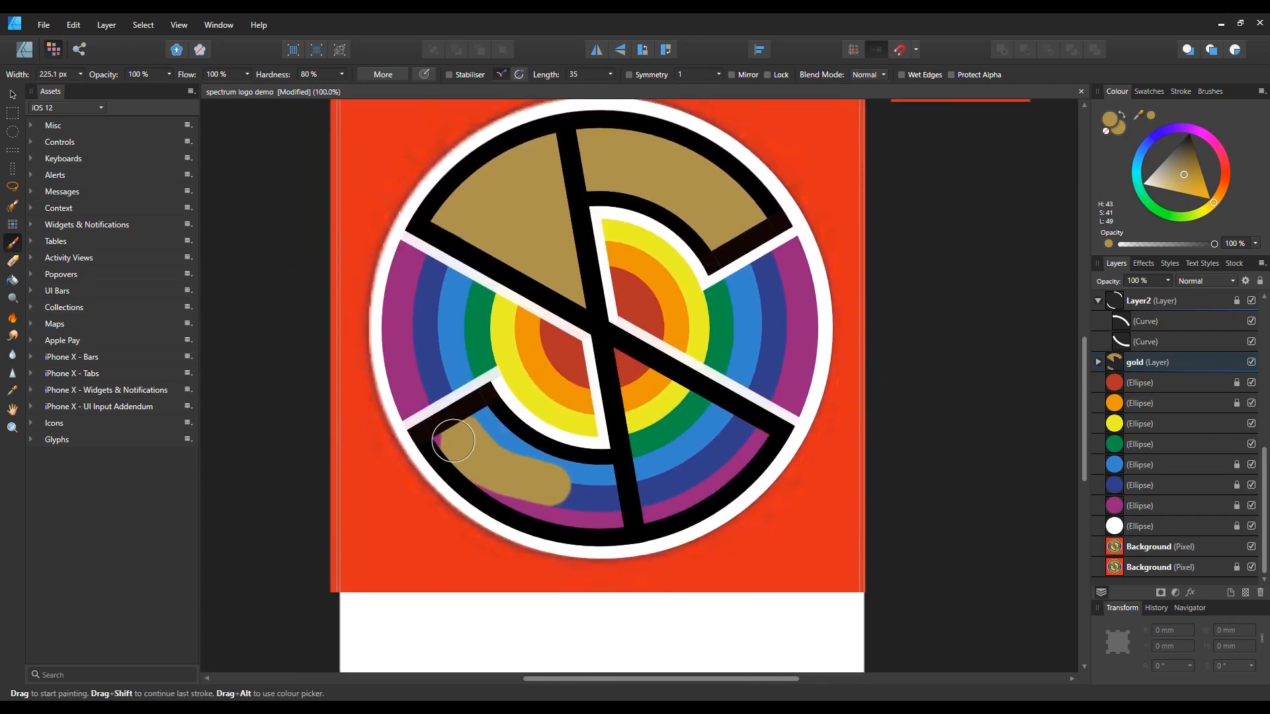
# - Brush gold over the lower sections and bottom arm of the S
pyautogui.moveTo(453, 441); pyautogui.dragTo(648, 502)
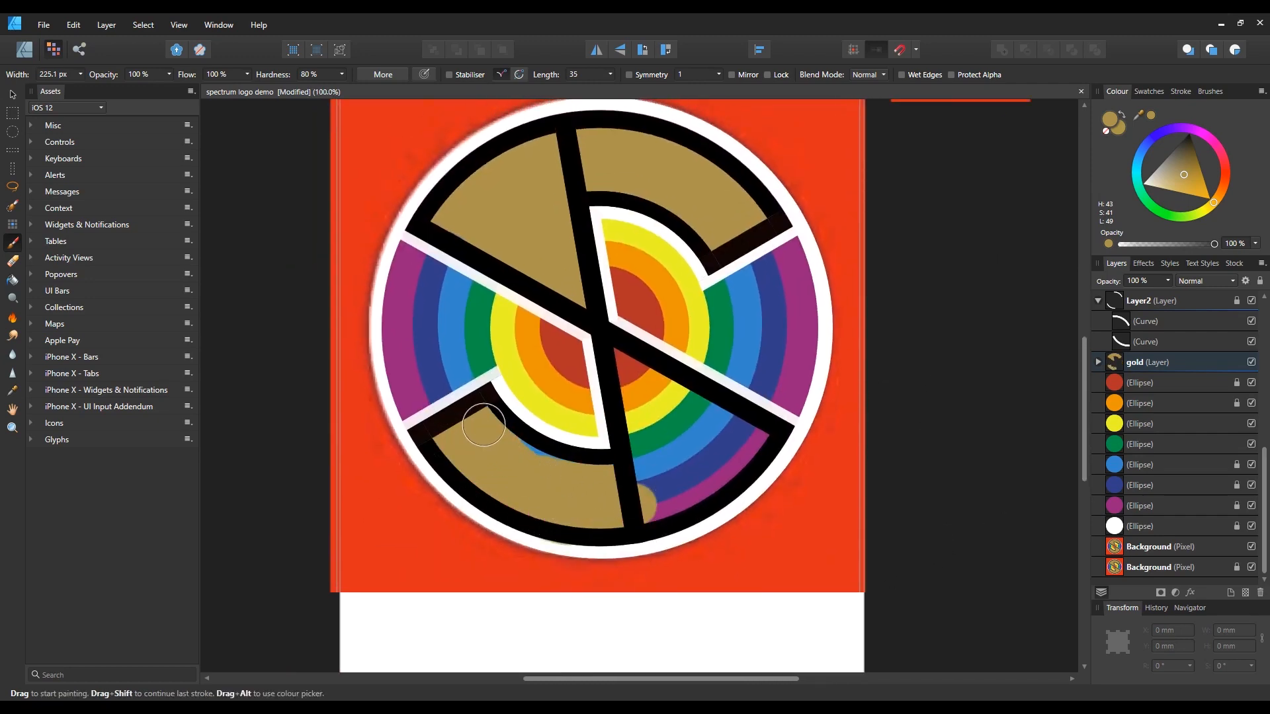
pyautogui.moveTo(483, 427); pyautogui.dragTo(717, 462)
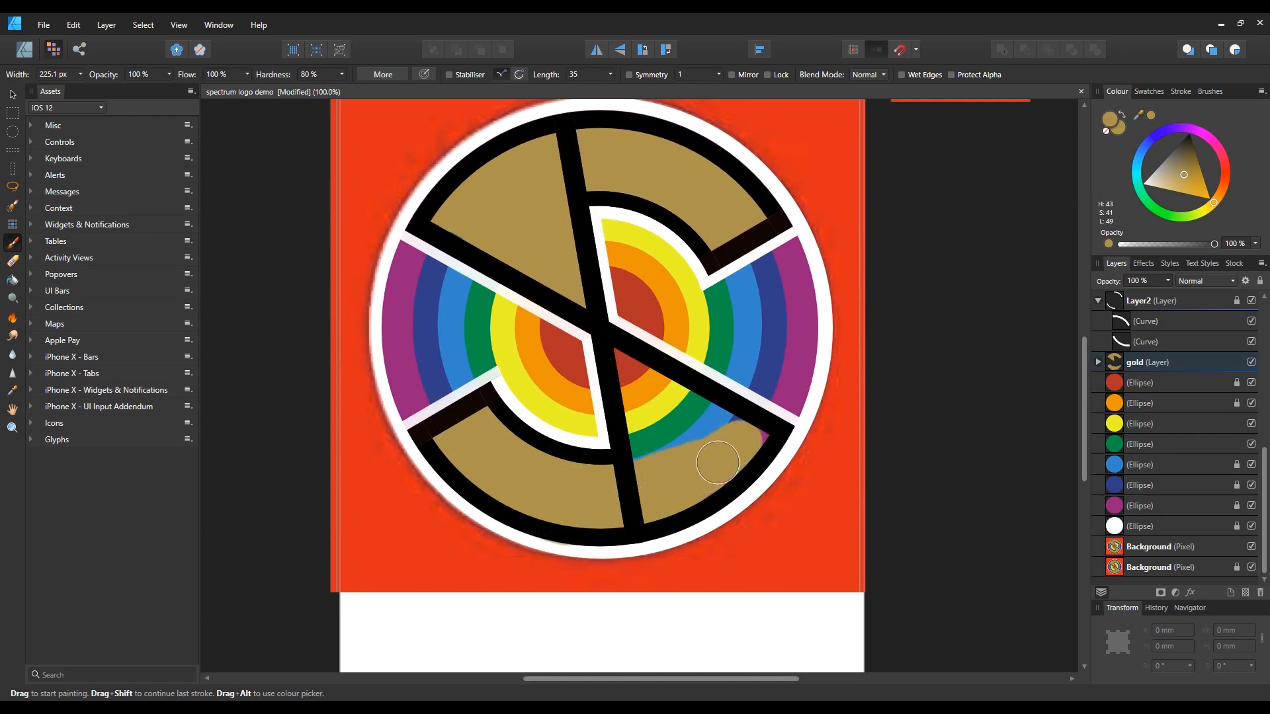
pyautogui.moveTo(721, 462); pyautogui.dragTo(637, 448)
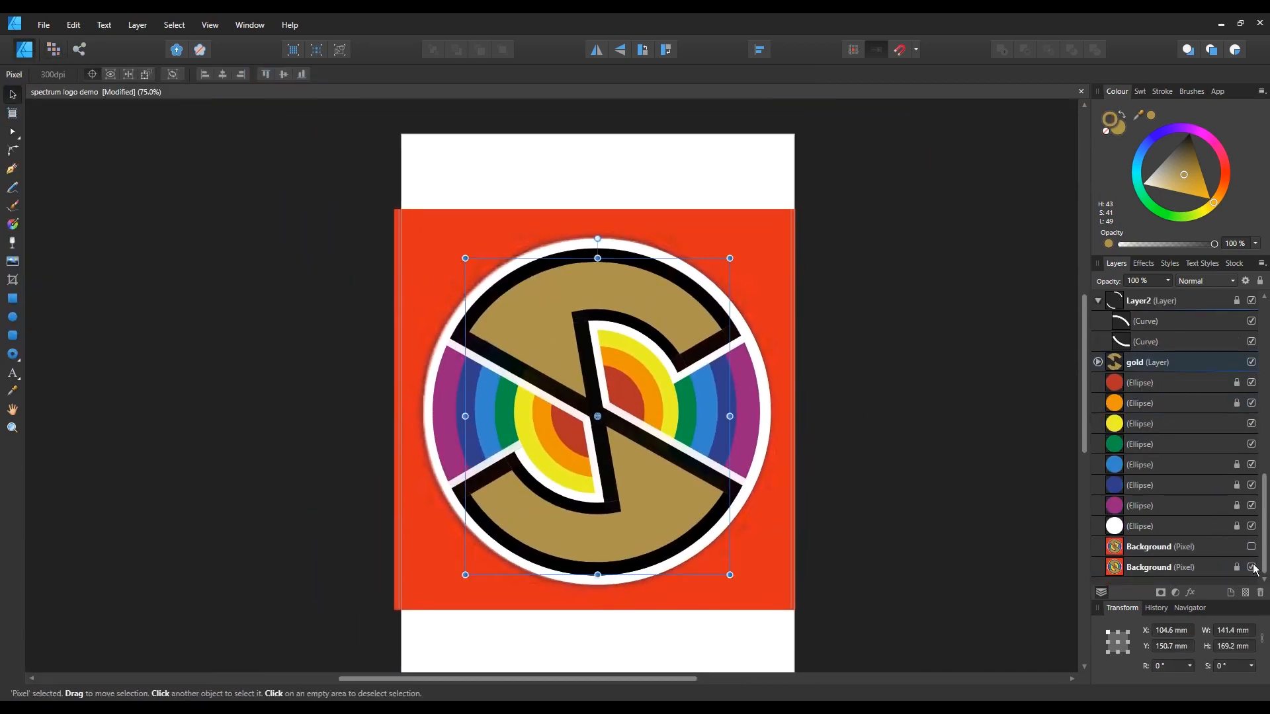
# - Hide the red Background (Pixel) layer so the S logo sits on the white page
pyautogui.click(1251, 568)
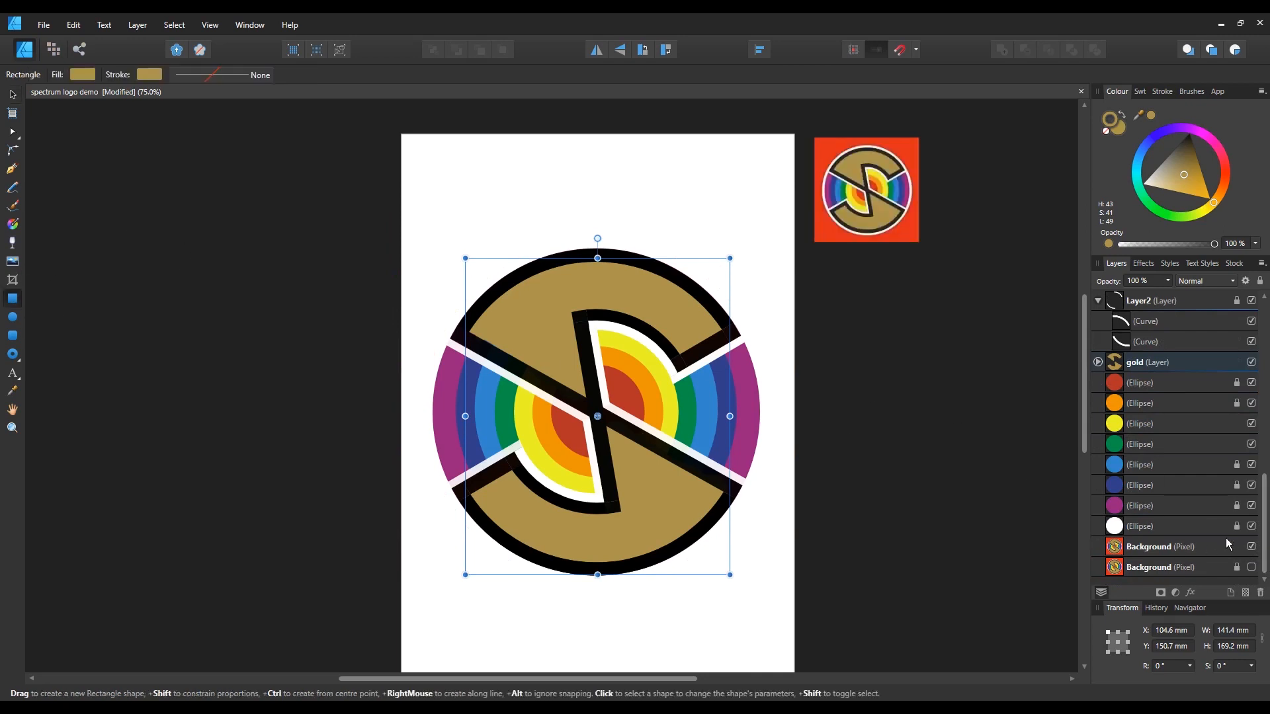
# - Draw a gold rectangle covering the whole page and move it behind the ellipses
pyautogui.moveTo(344, 176); pyautogui.dragTo(402, 232)
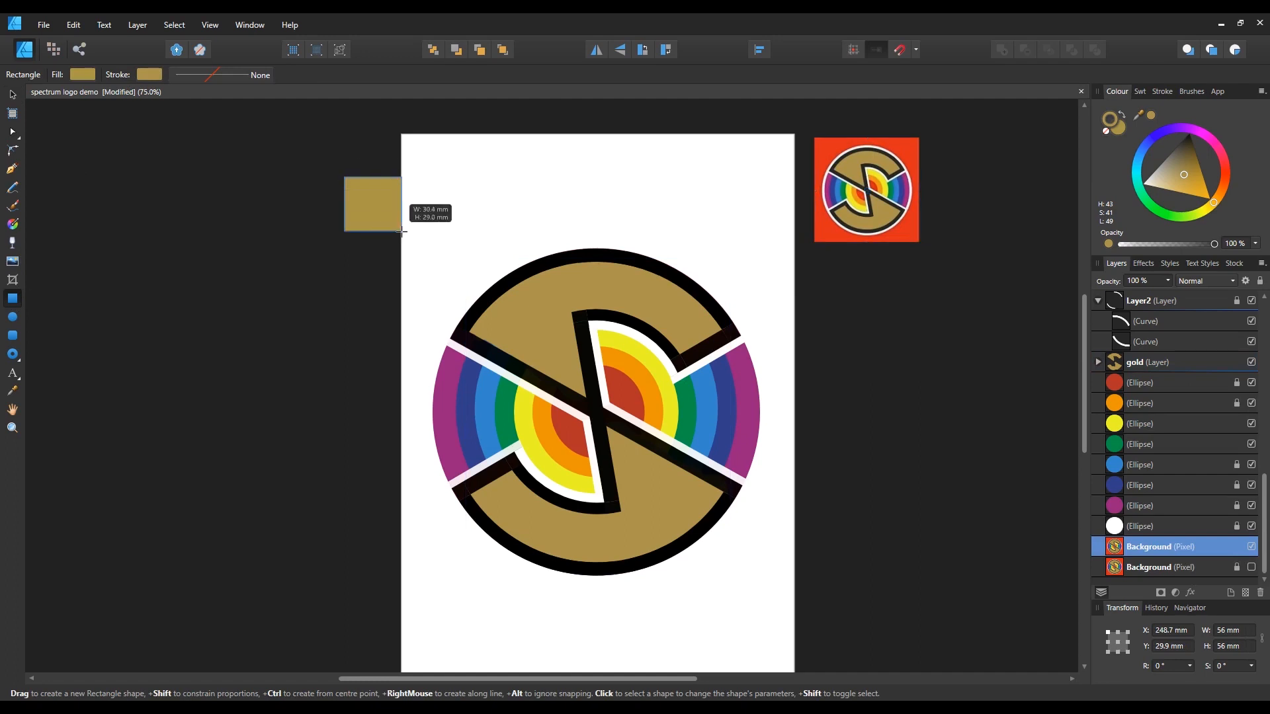
pyautogui.moveTo(389, 287); pyautogui.dragTo(542, 438)
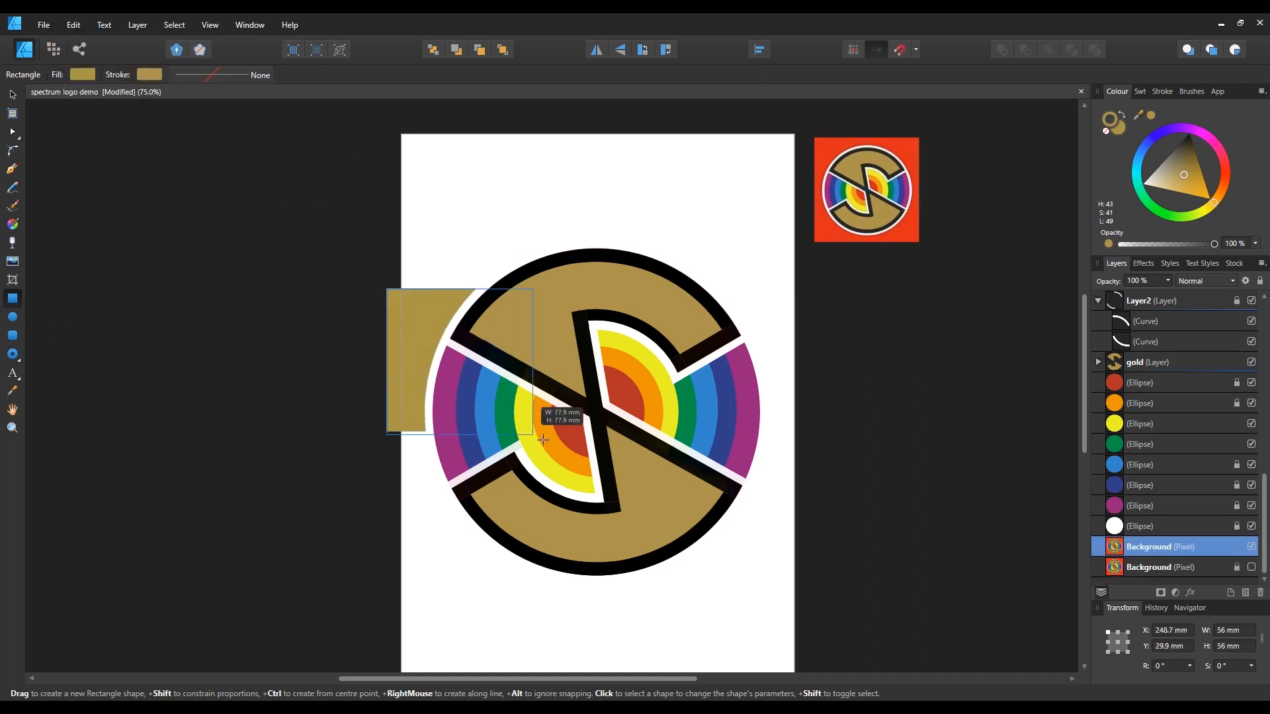
pyautogui.moveTo(387, 287); pyautogui.dragTo(803, 629)
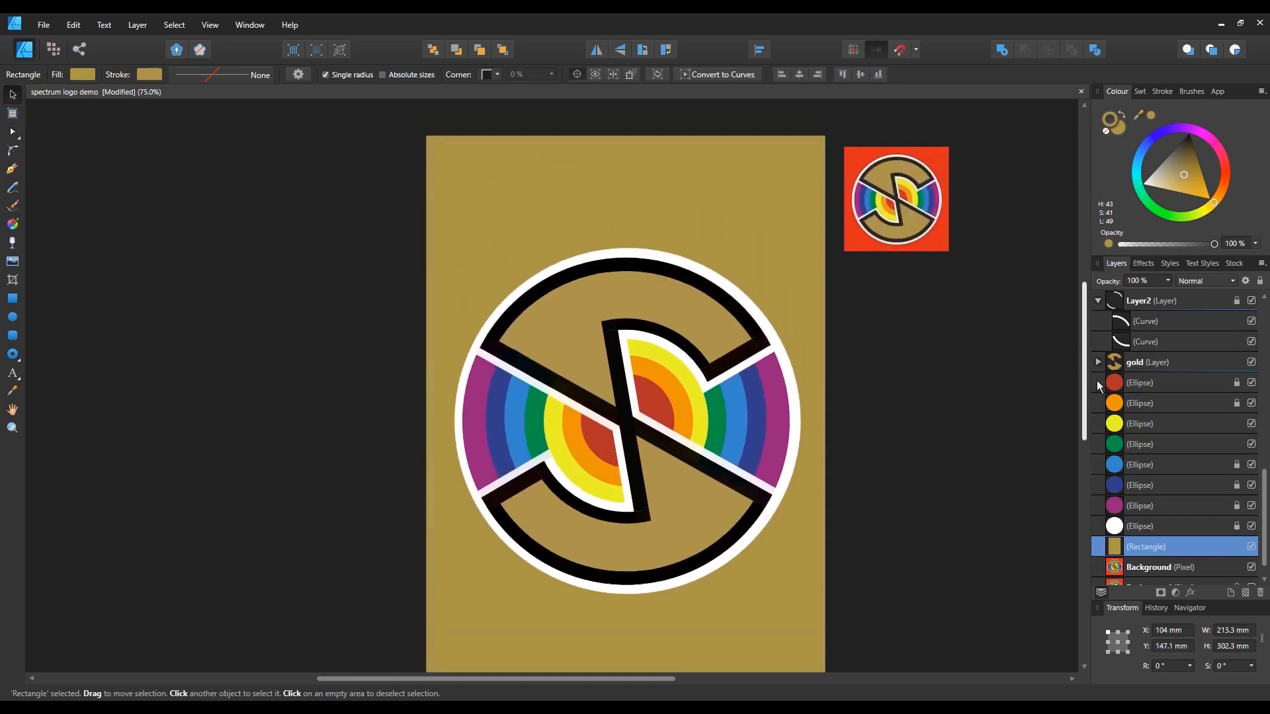
pyautogui.click(1145, 546)
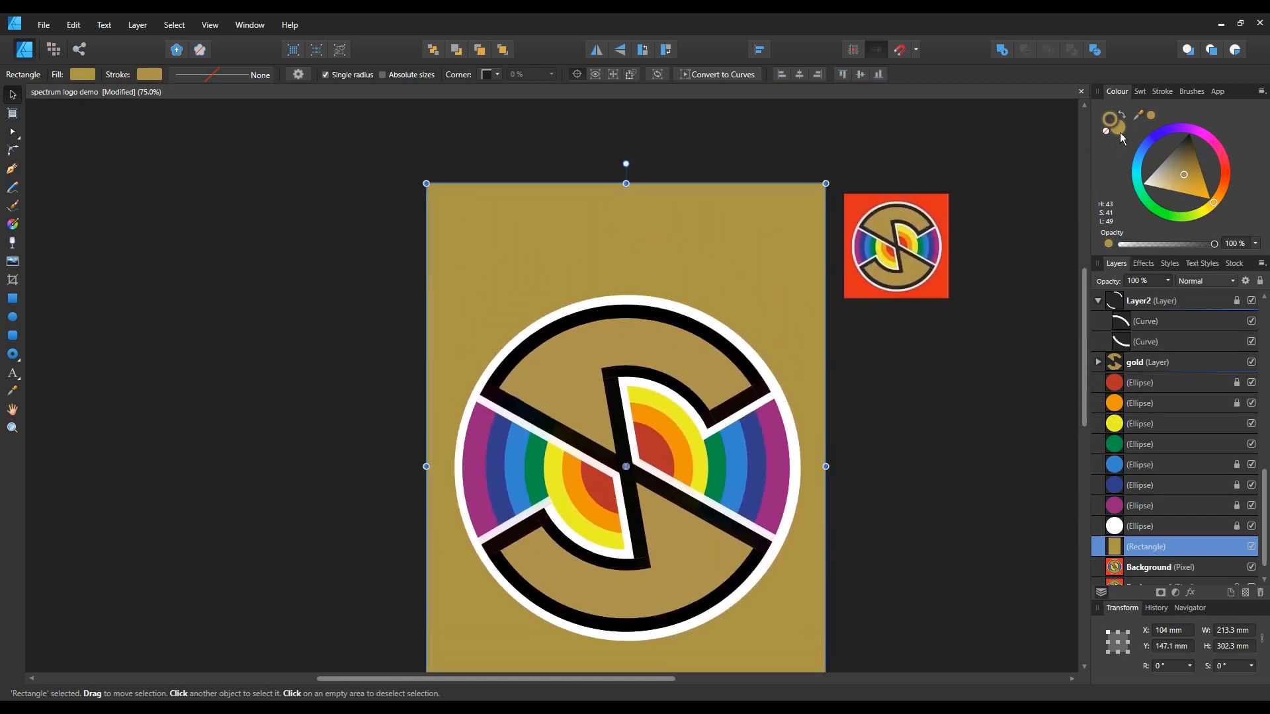